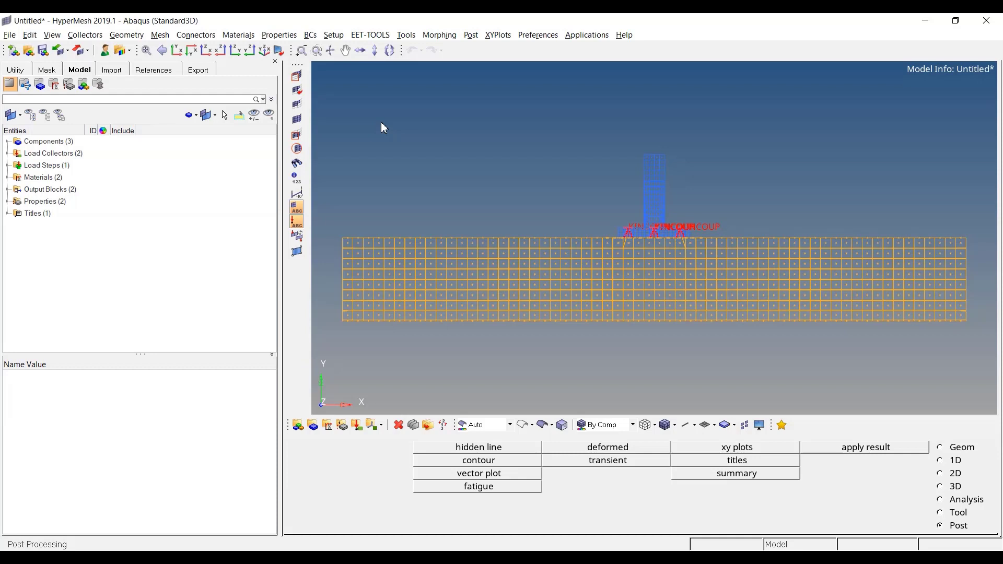
pyautogui.moveTo(609, 82)
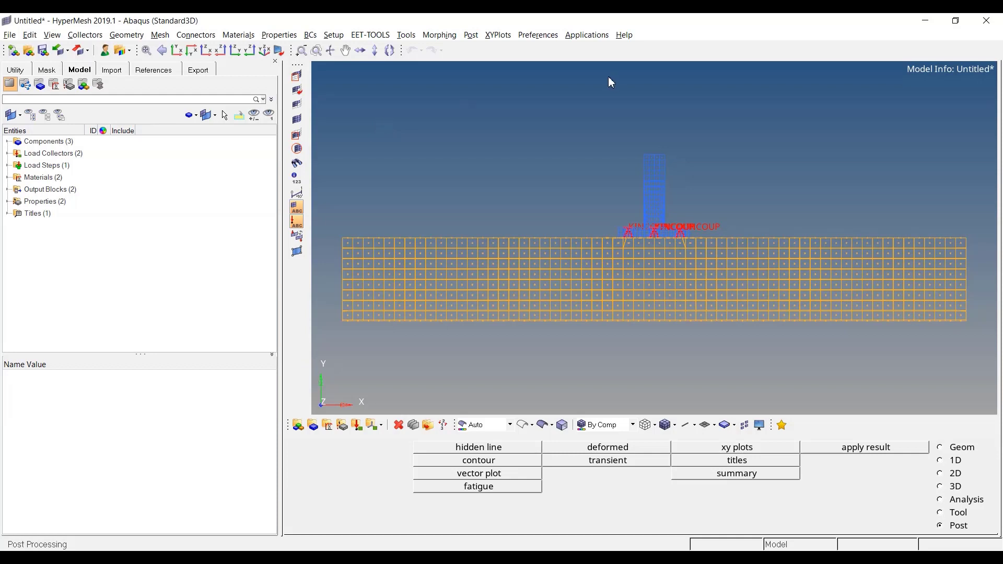
pyautogui.moveTo(651, 207)
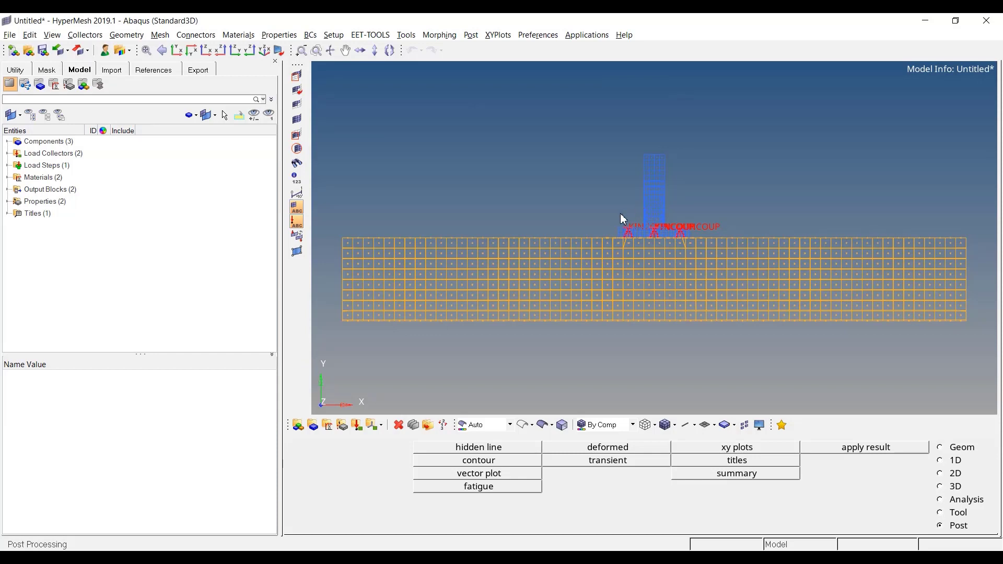
pyautogui.moveTo(613, 223)
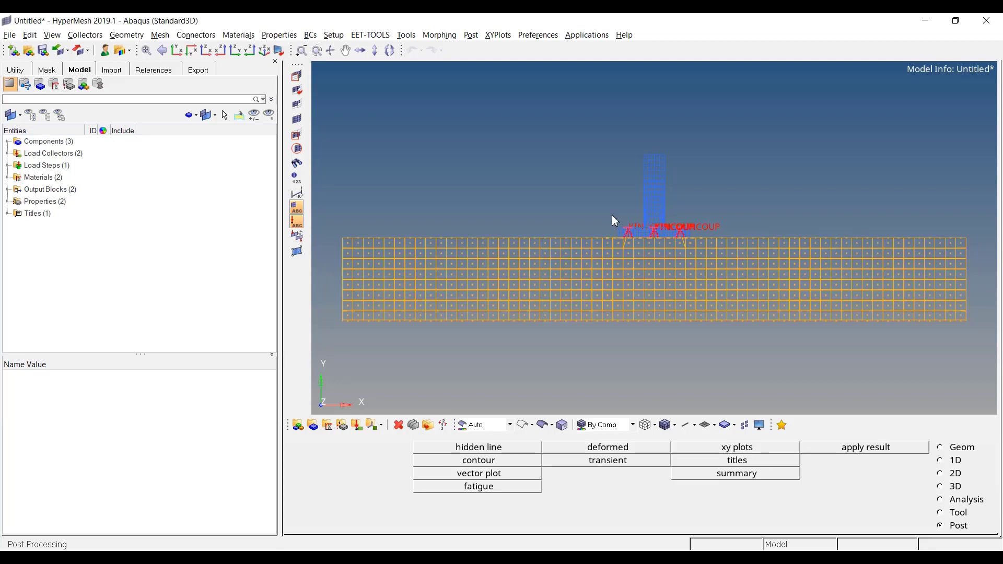
pyautogui.moveTo(427, 83)
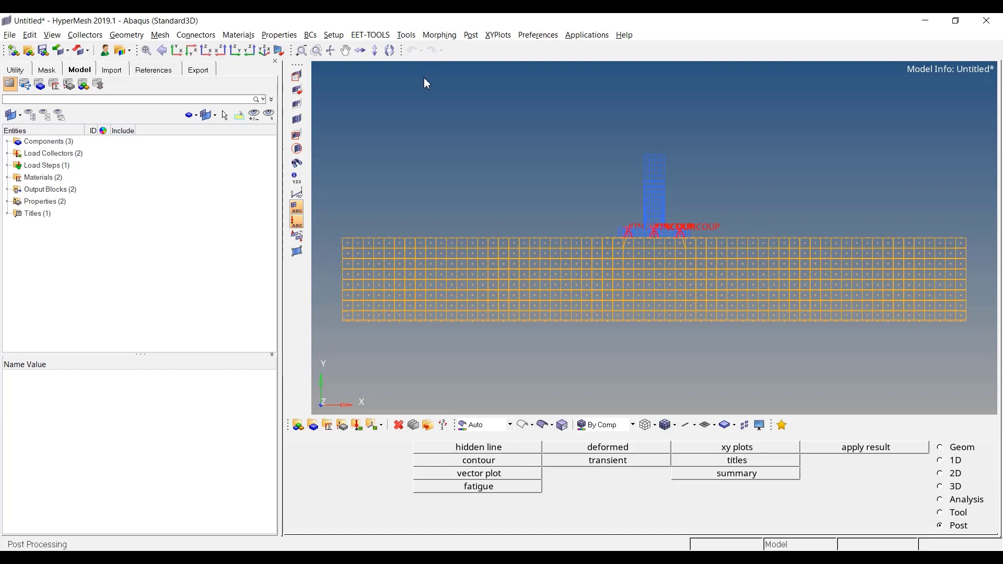
pyautogui.moveTo(439, 375)
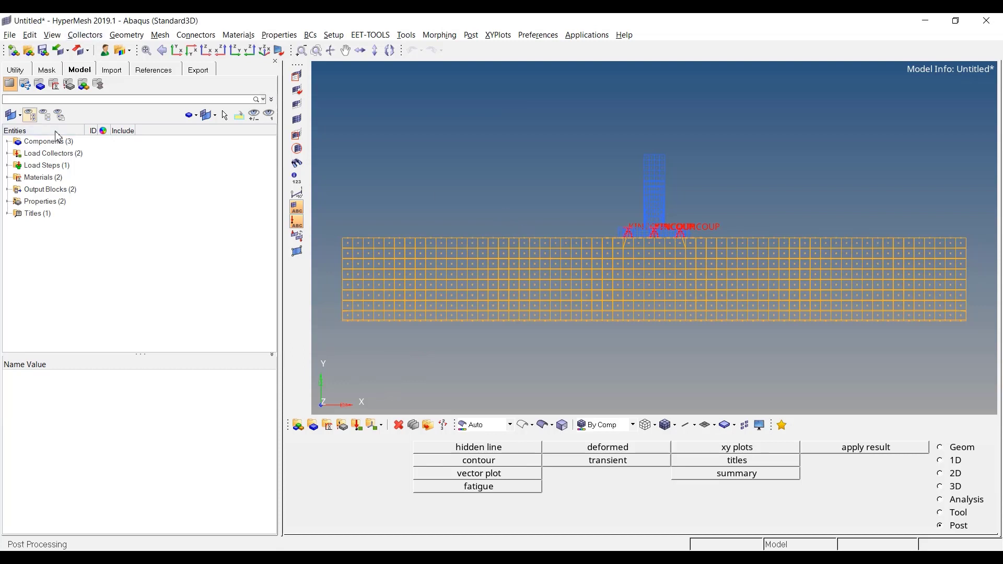
# - Expand the constraints collector's references to show its 60 BOUNDARY loads
pyautogui.click(7, 153)
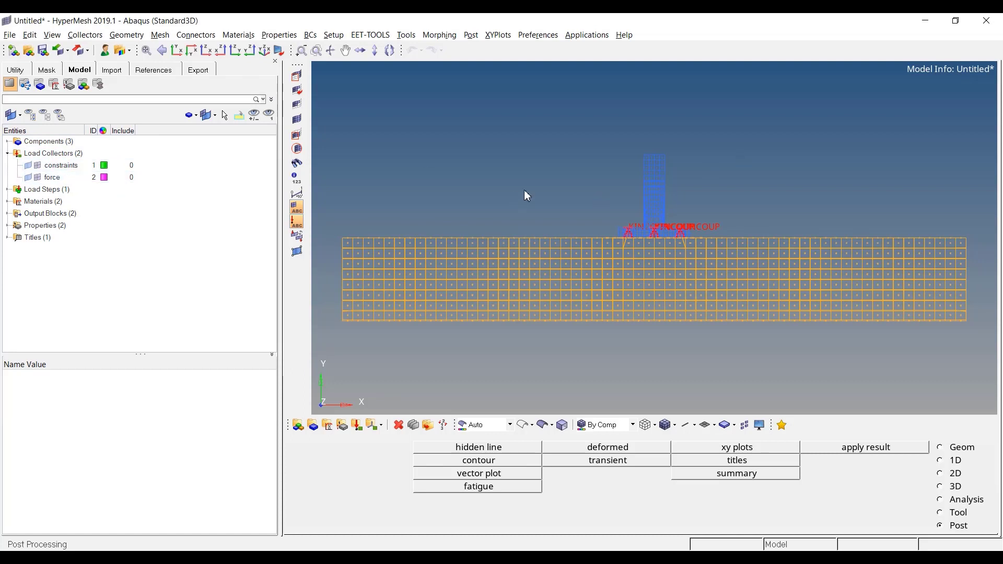
pyautogui.click(51, 177)
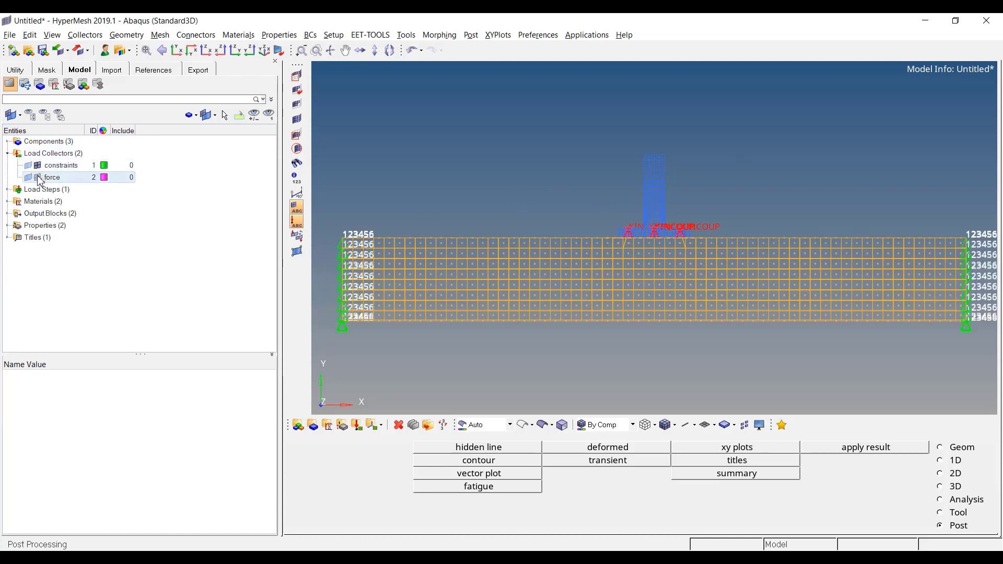
pyautogui.click(51, 177)
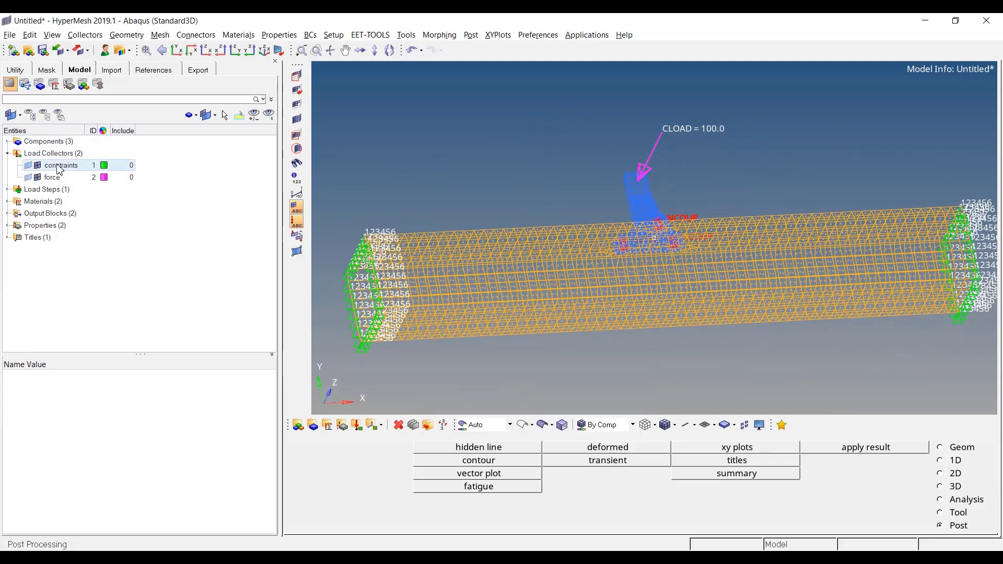
pyautogui.rightClick(62, 165)
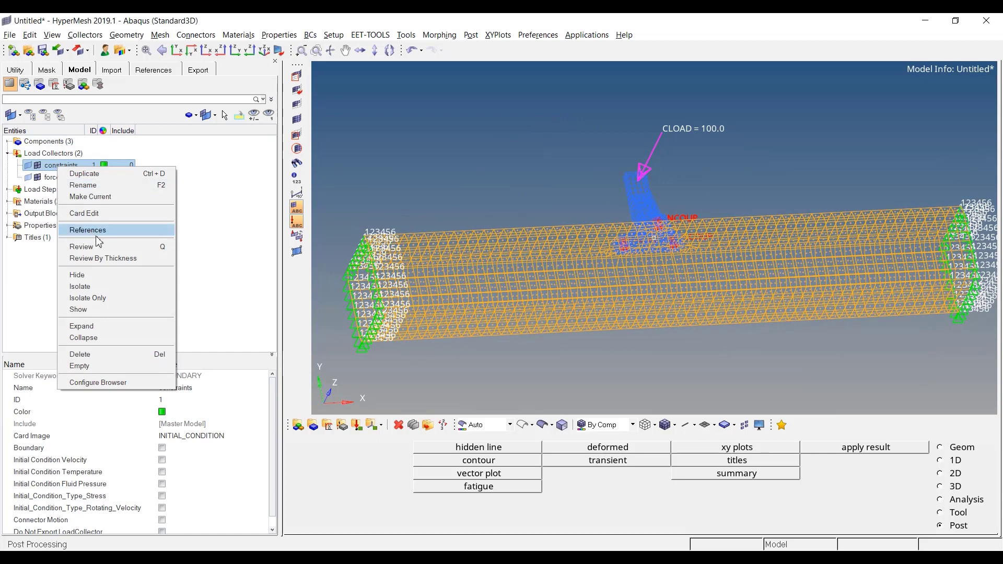
pyautogui.moveTo(105, 334)
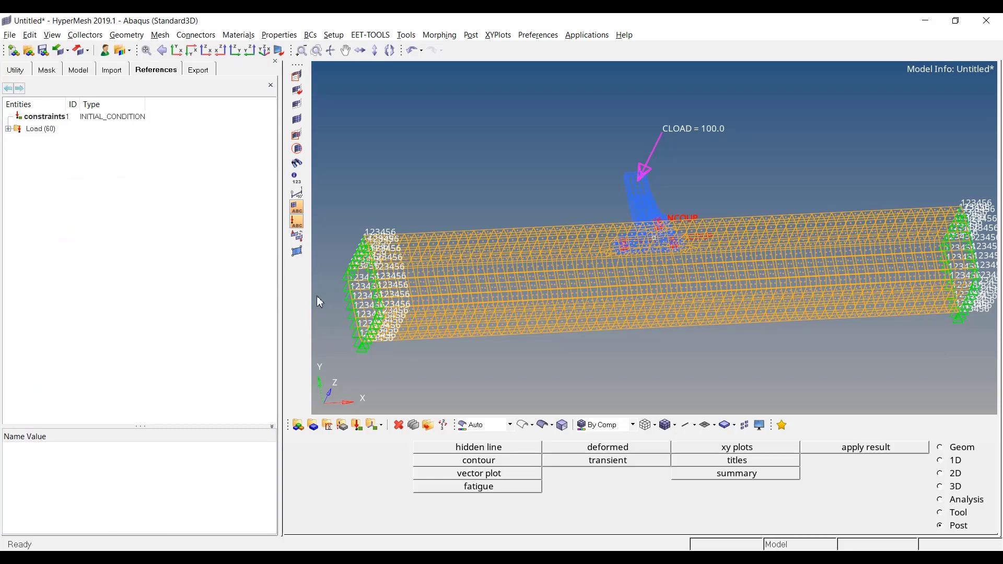
pyautogui.moveTo(25, 131)
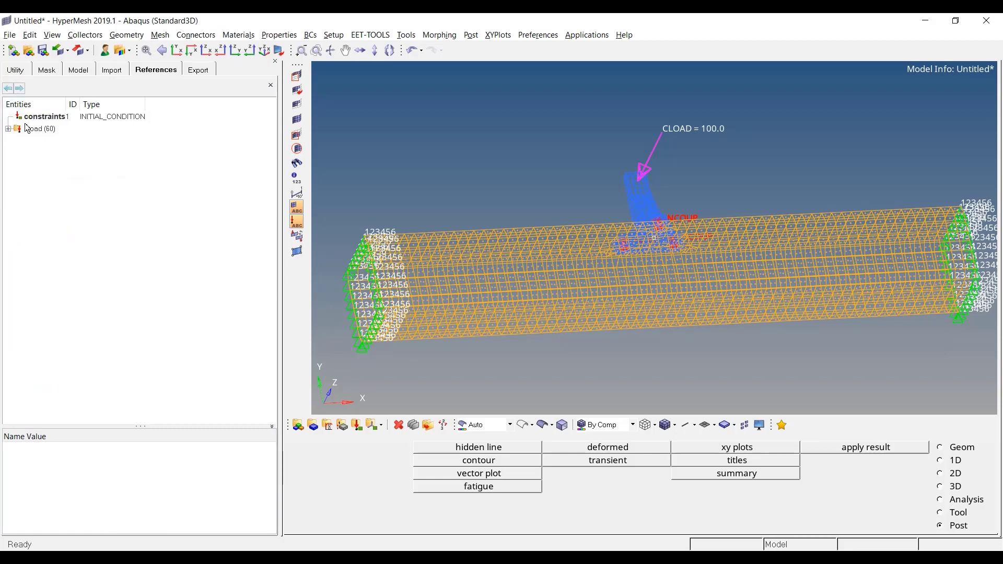
pyautogui.click(7, 128)
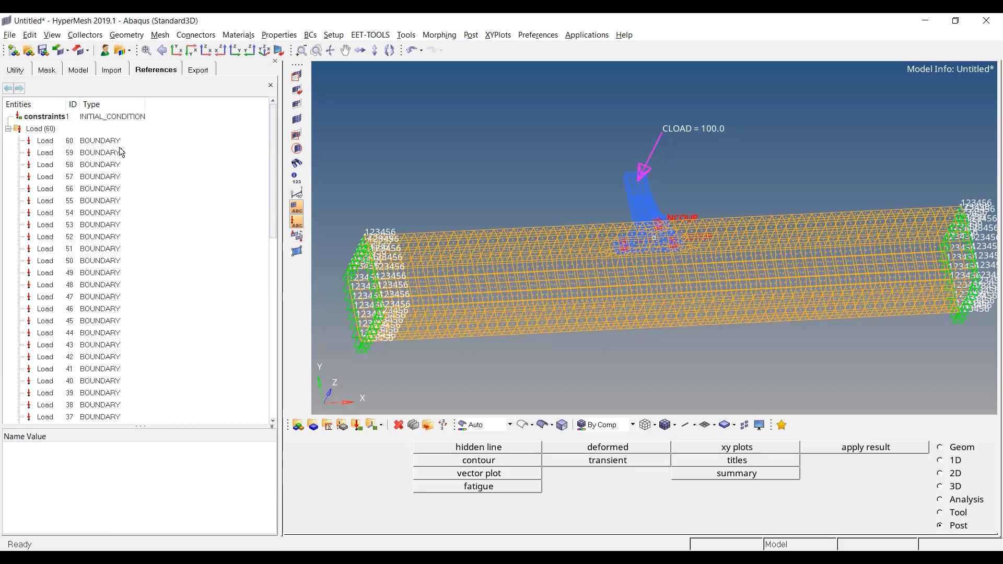
# - View load 60's solver card, showing node 135 degrees of freedom
pyautogui.click(84, 140)
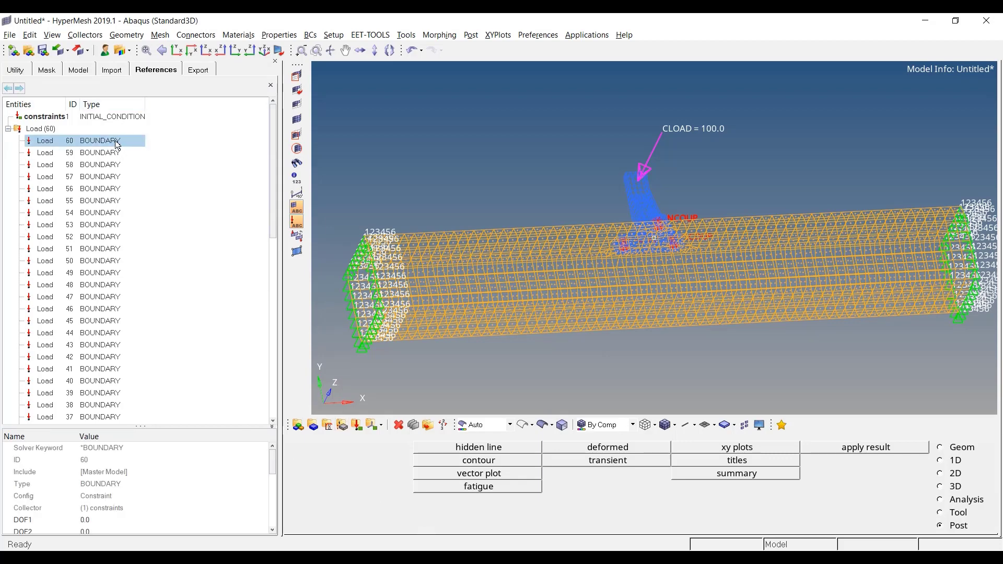
pyautogui.rightClick(99, 140)
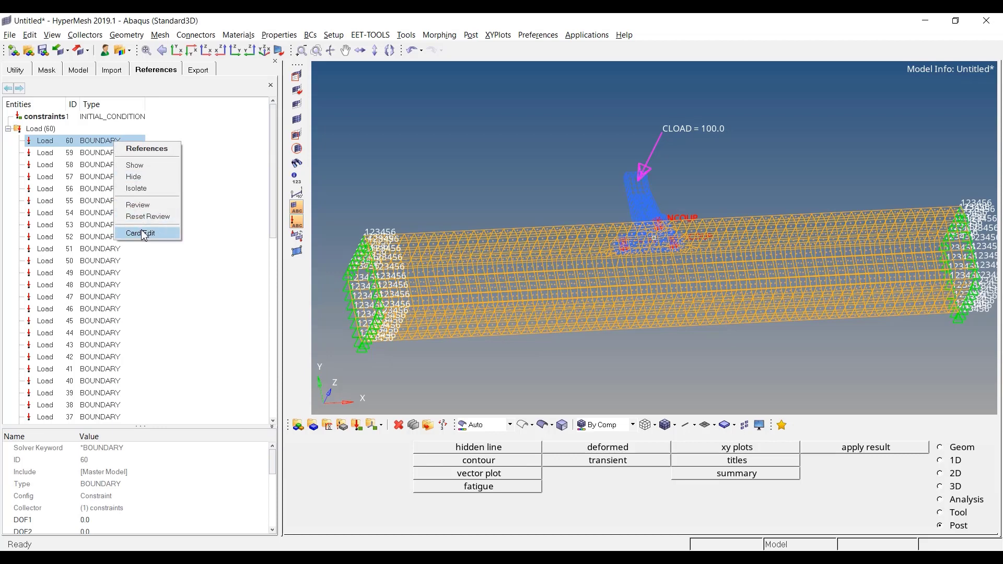
pyautogui.click(143, 232)
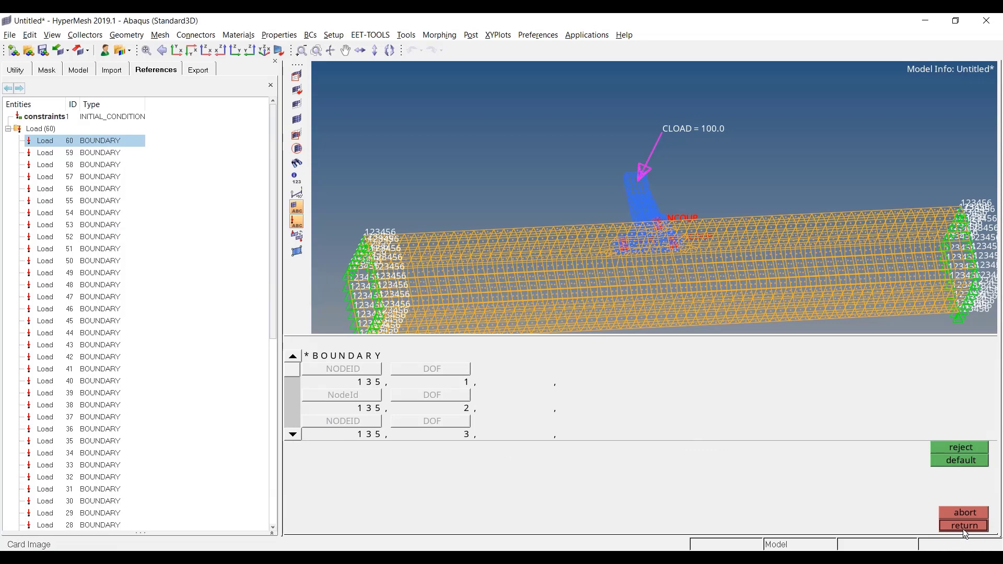
pyautogui.click(940, 525)
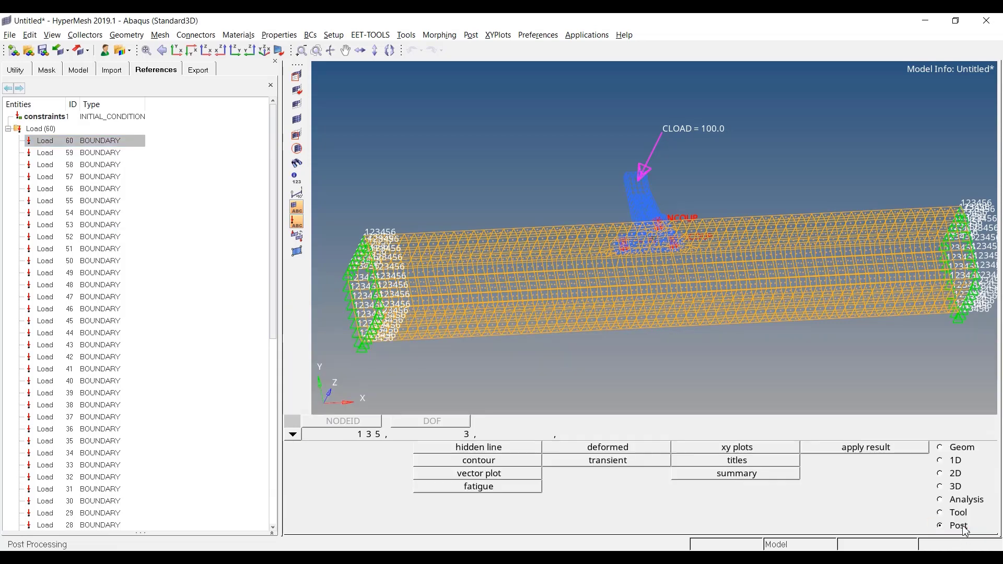
# - Create a 2.5 DLOAD pressure on the beam's upper faces
pyautogui.click(45, 140)
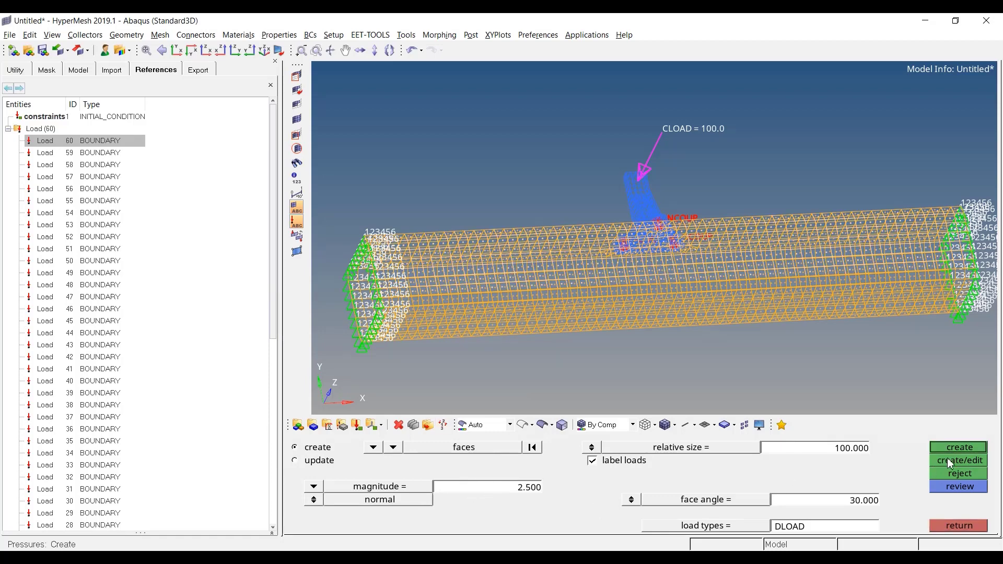
pyautogui.click(958, 448)
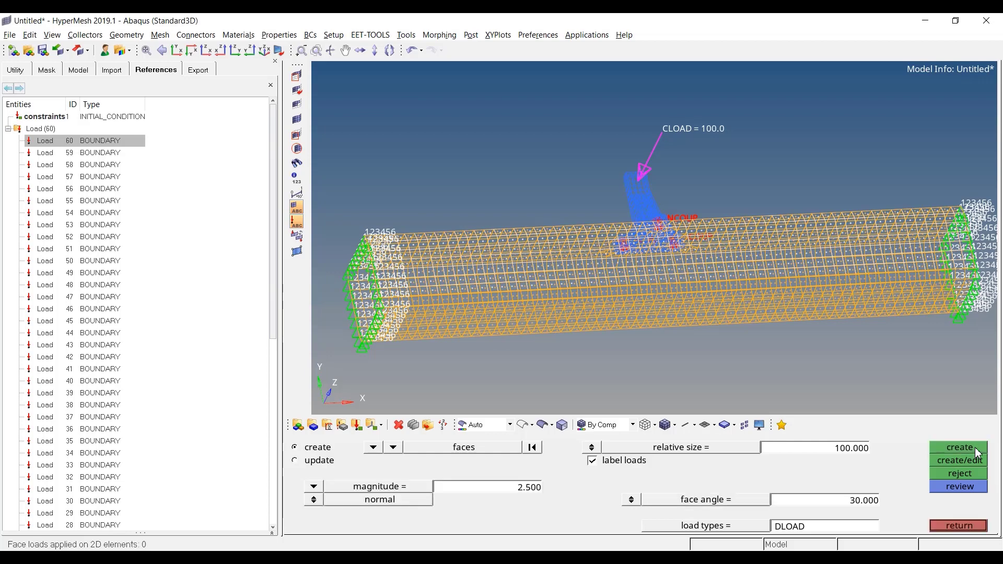
pyautogui.click(957, 447)
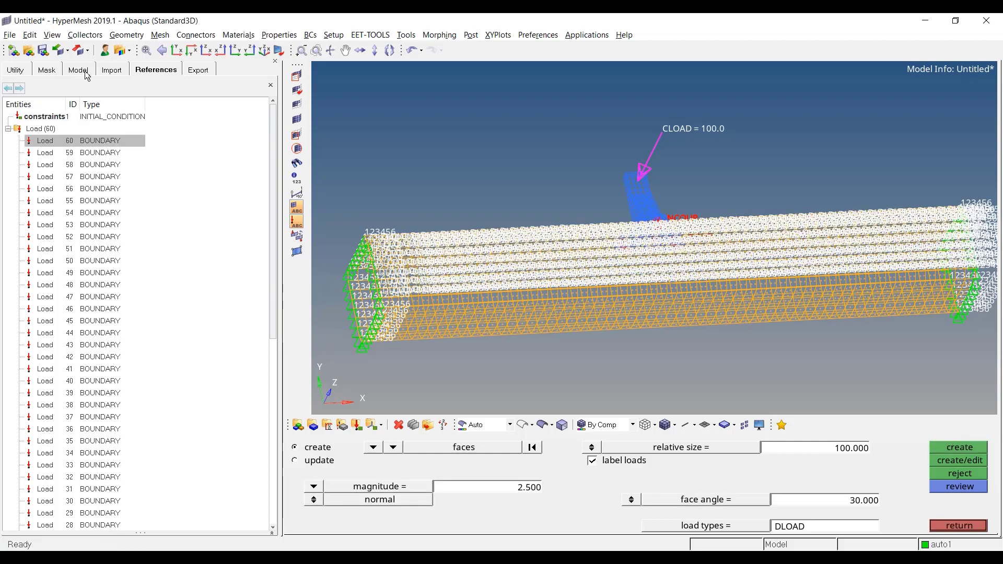
# - Rename the new auto1 load collector to 'pressure'
pyautogui.click(78, 70)
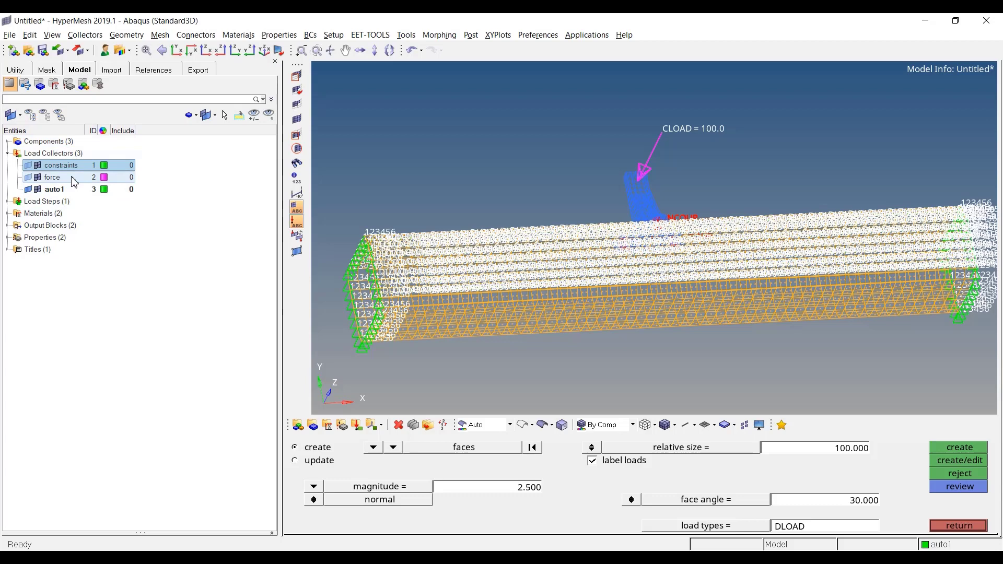
pyautogui.rightClick(55, 189)
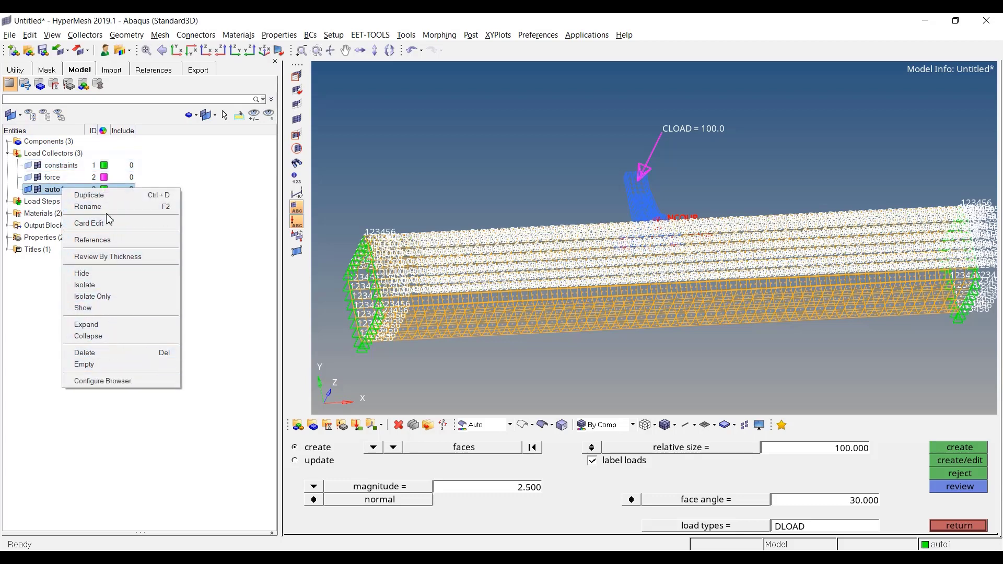
pyautogui.click(87, 206)
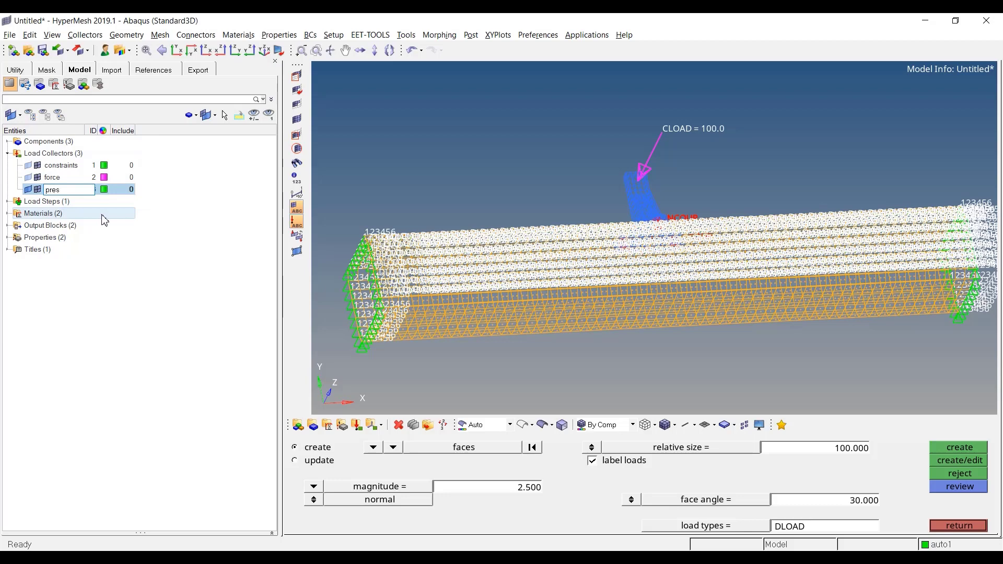
pyautogui.write('pressure')
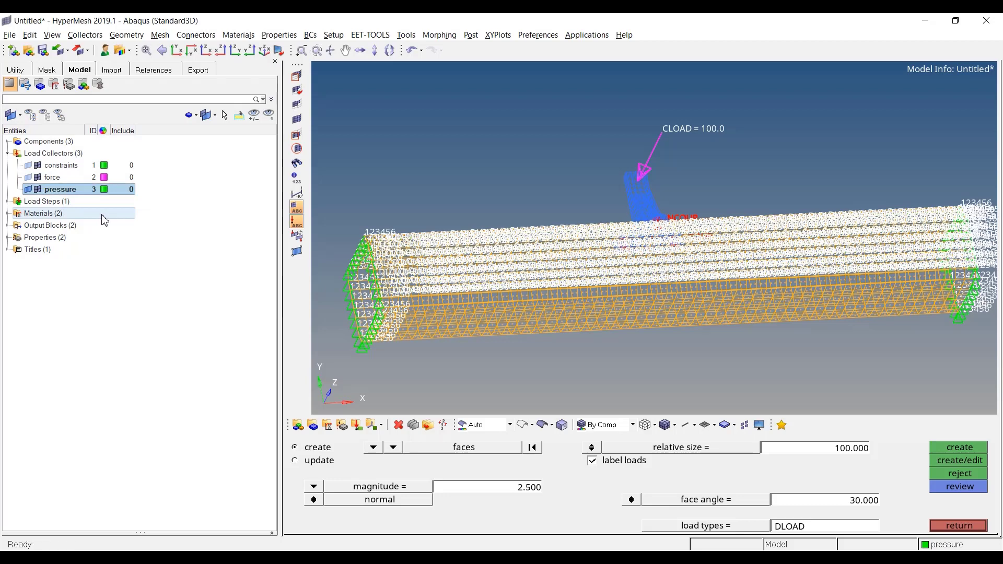
# - Show the pressure collector's 420 DLOAD references and view load 356's card
pyautogui.rightClick(60, 190)
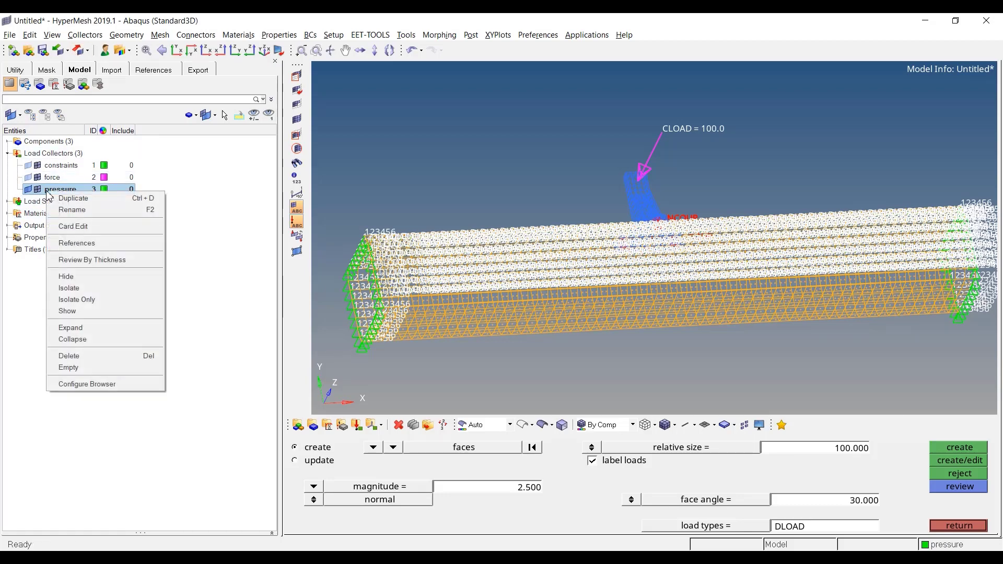
pyautogui.moveTo(73, 226)
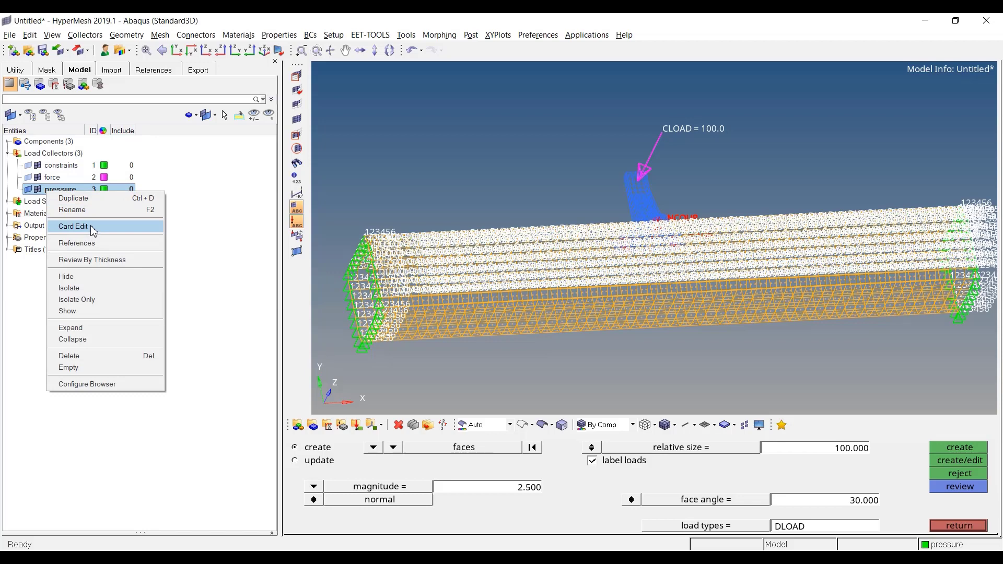
pyautogui.moveTo(93, 256)
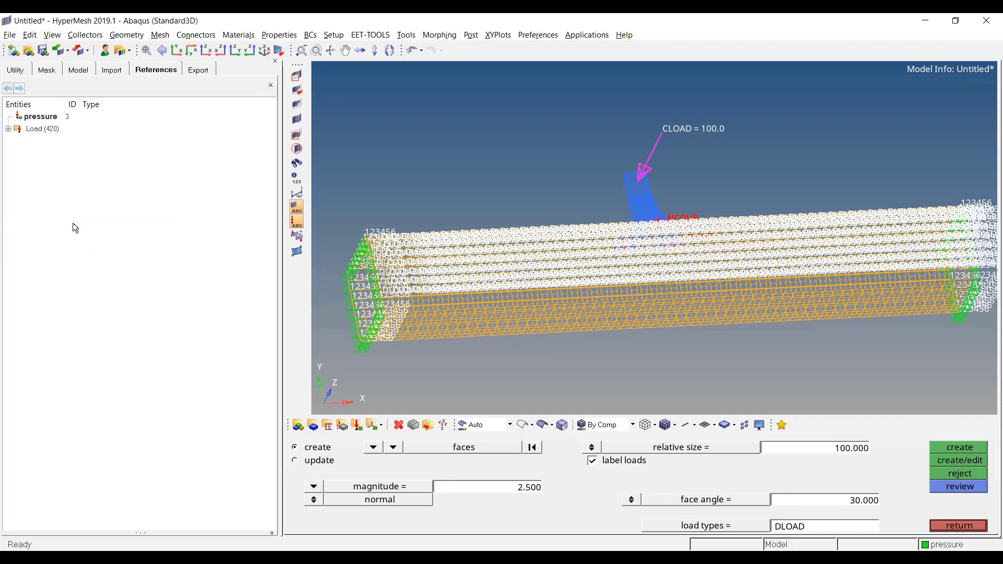
pyautogui.click(8, 128)
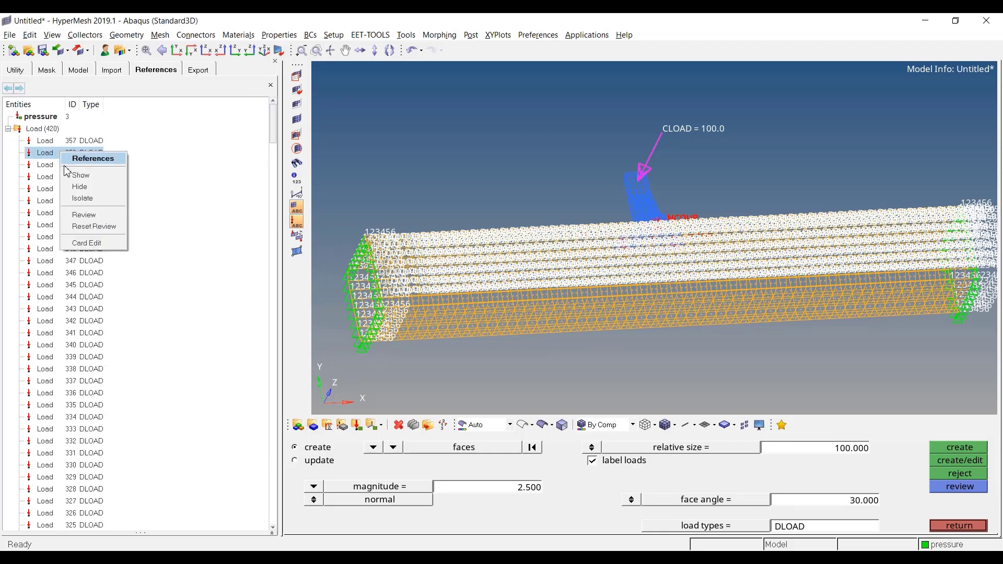
pyautogui.moveTo(94, 245)
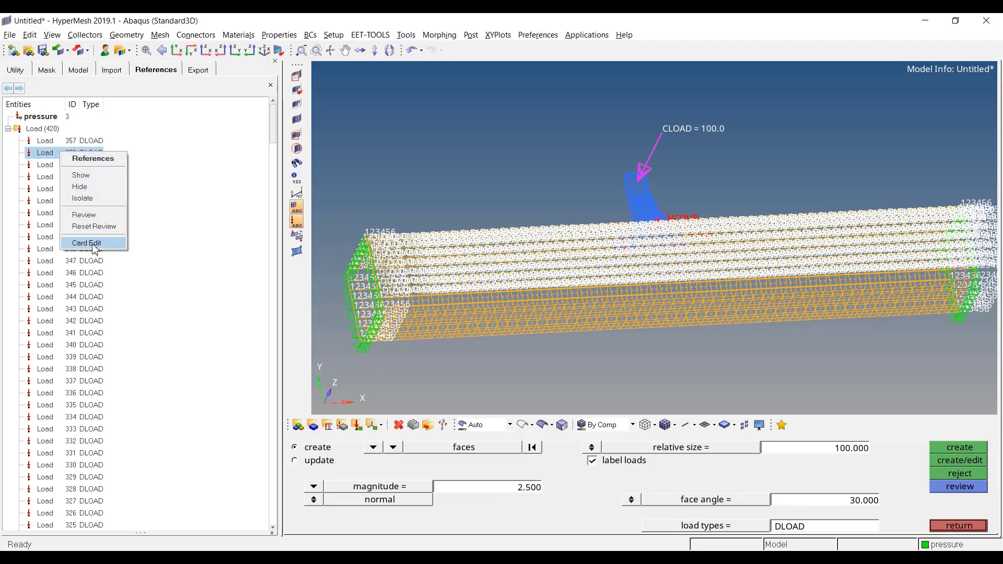
pyautogui.click(87, 242)
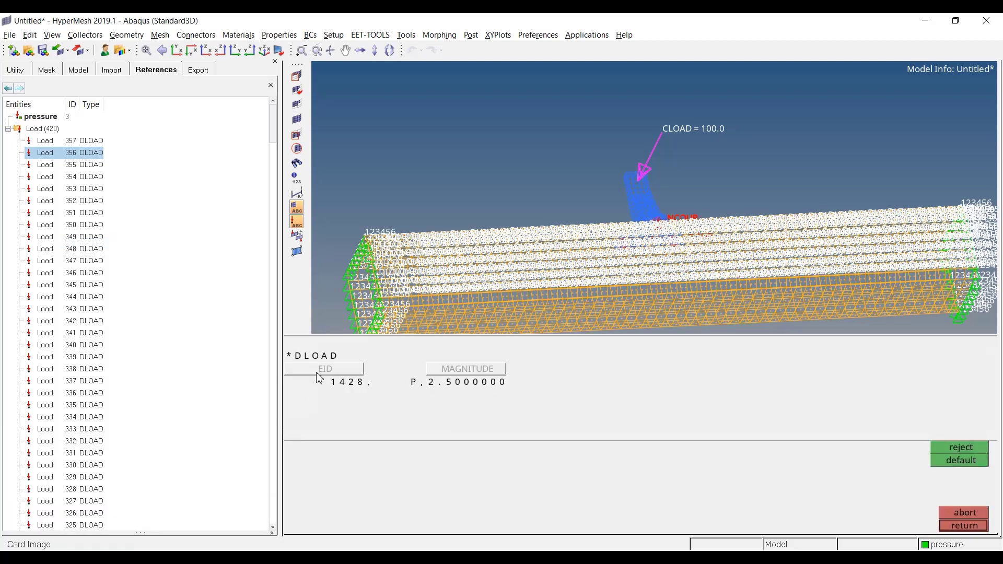
pyautogui.moveTo(451, 399)
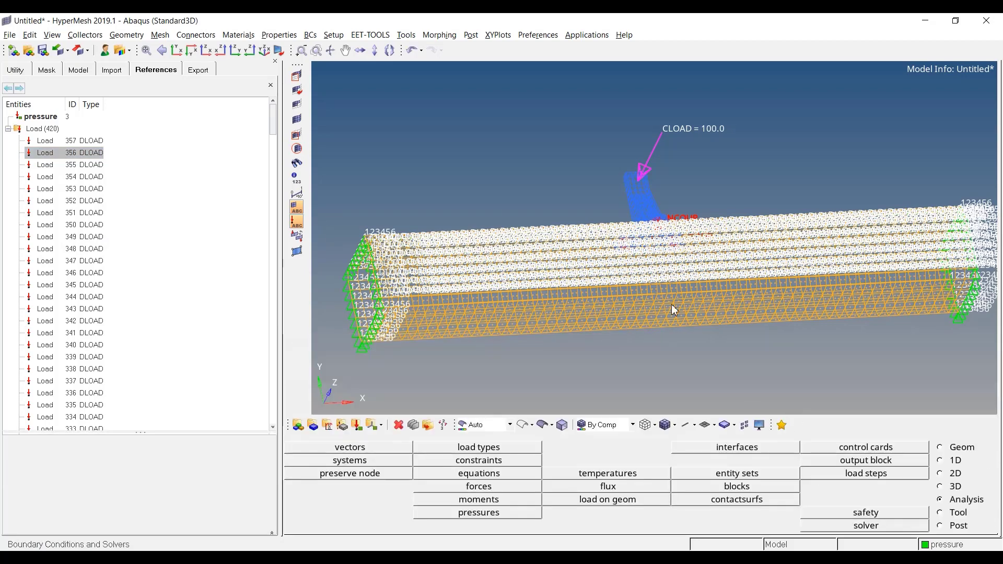
# - Select Load 356 to show its DLOAD properties: collector 3, magnitude 2.5
pyautogui.click(45, 152)
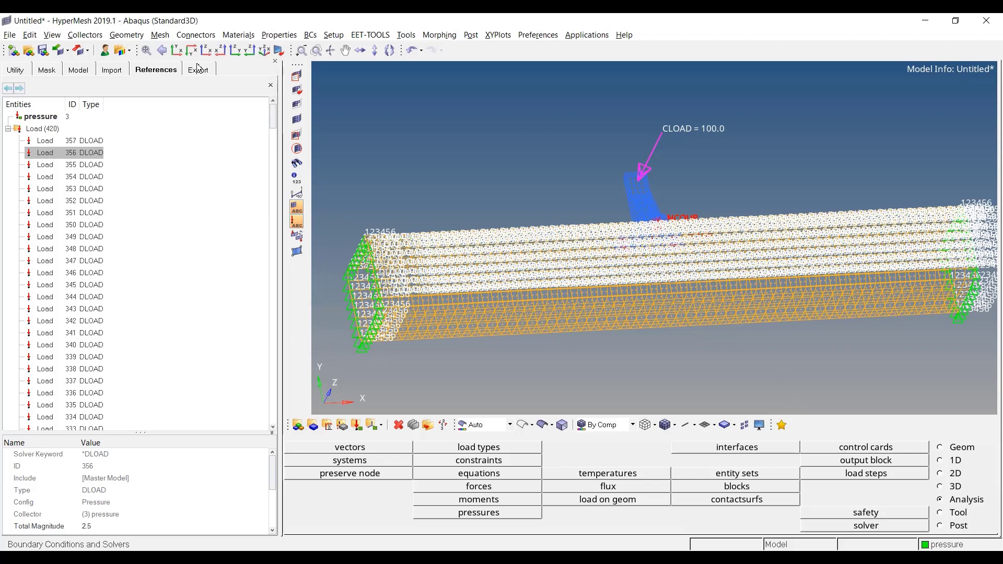
# - Export bracket_cradle_complete_pressure_2019.inp as Abaqus Standard3D, overwriting the old file
pyautogui.click(199, 69)
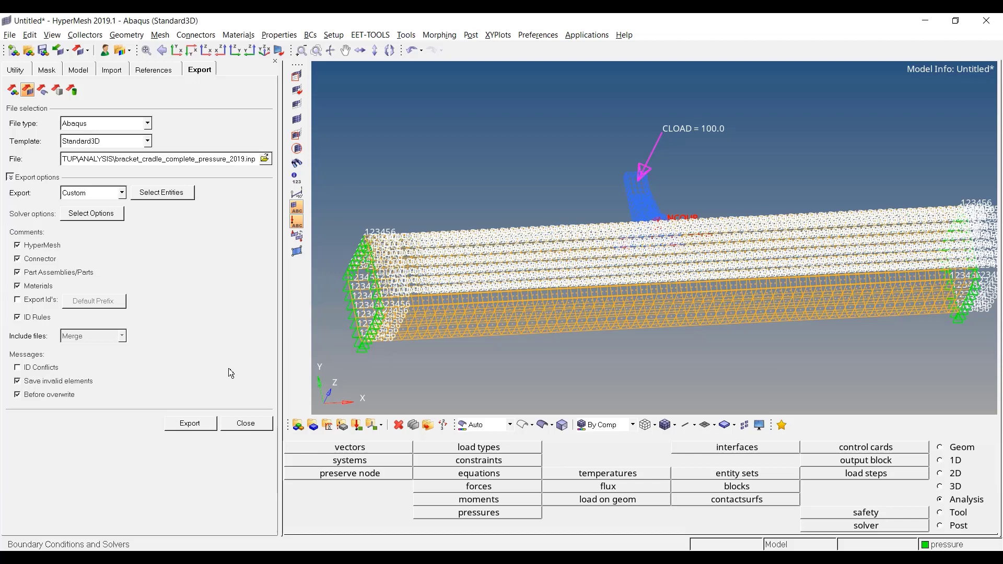
pyautogui.click(189, 423)
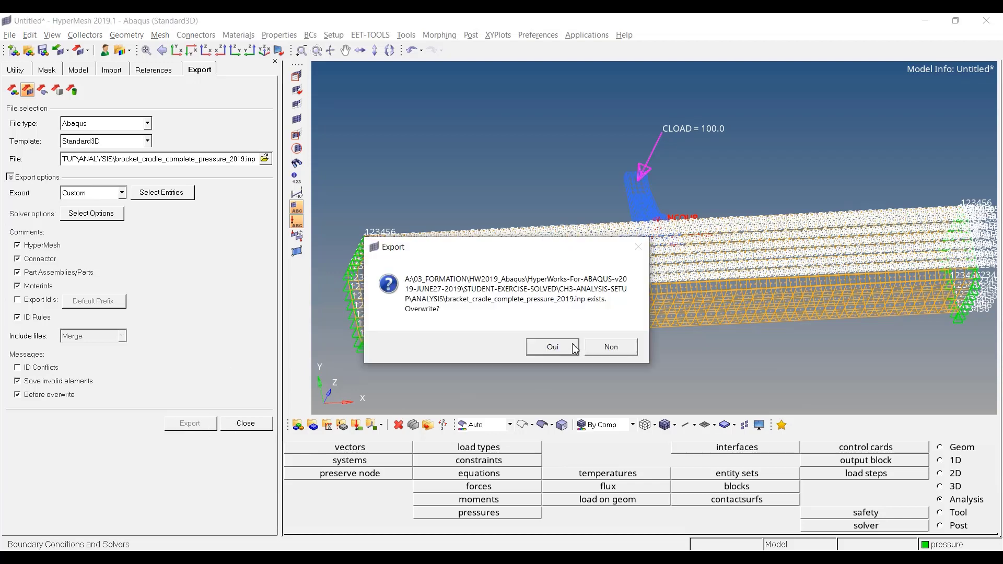
pyautogui.click(552, 347)
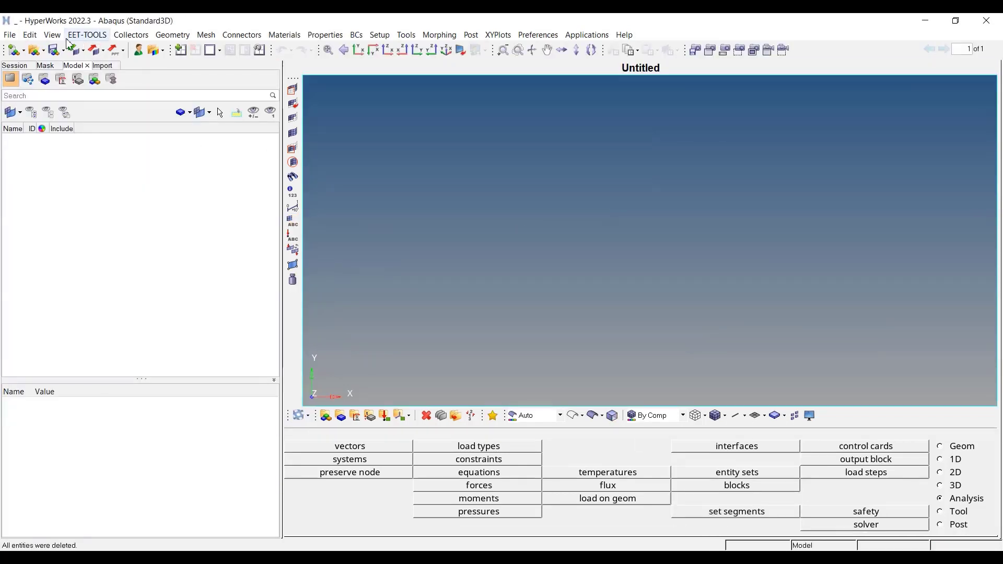
# - Import the exported .inp into HyperWorks 2022.3, showing 3 components and 2 load collectors
pyautogui.click(101, 65)
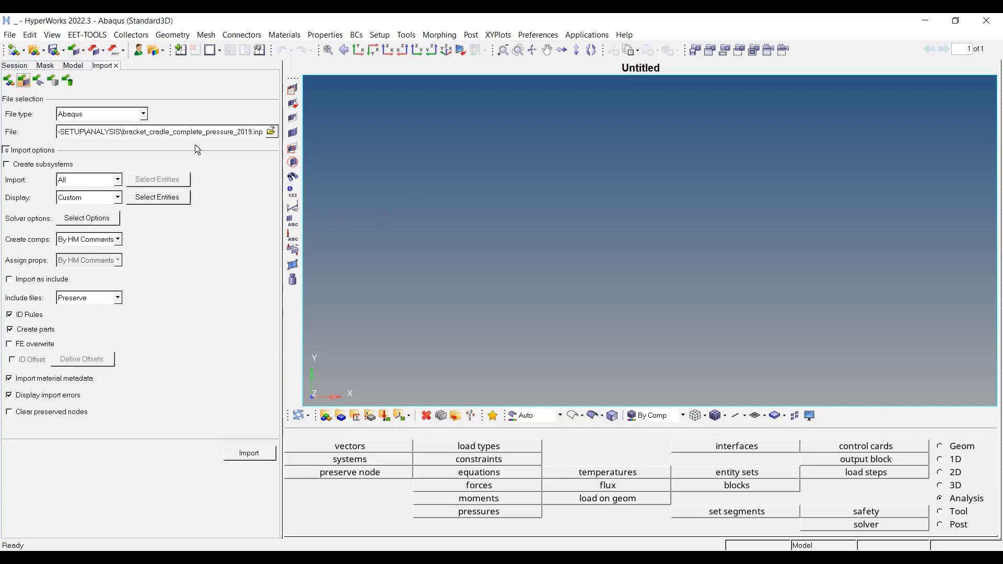
pyautogui.click(249, 453)
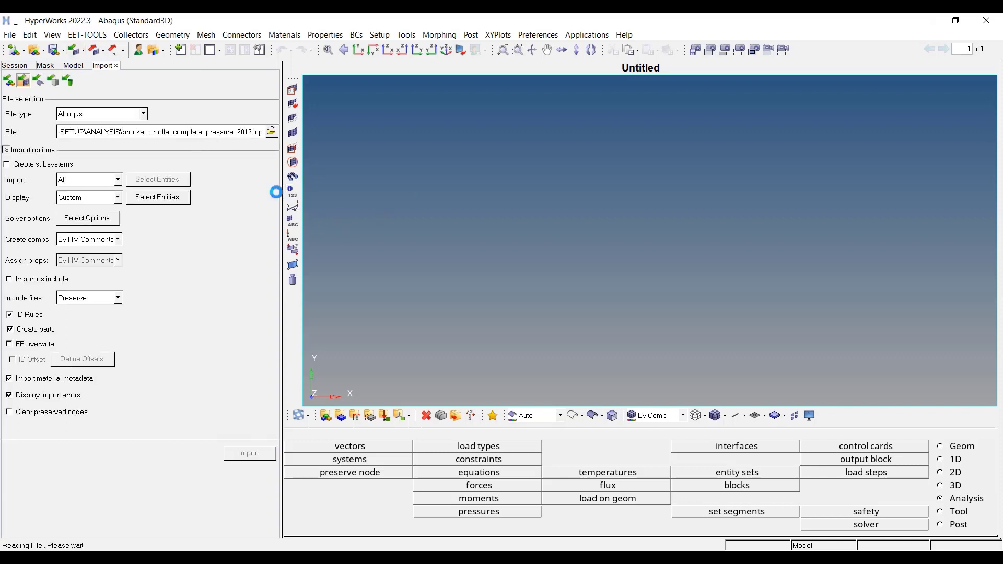
pyautogui.click(249, 453)
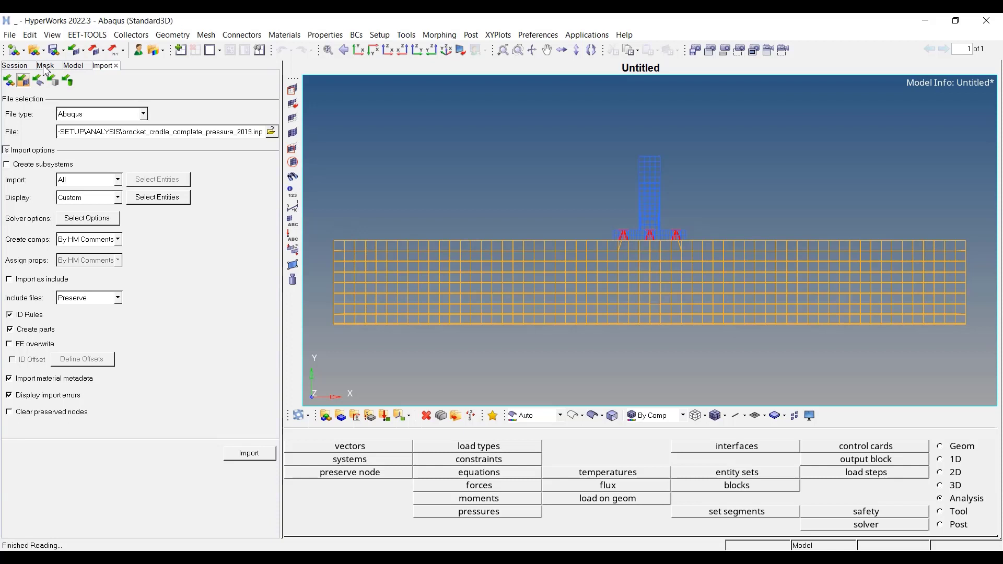
pyautogui.click(72, 65)
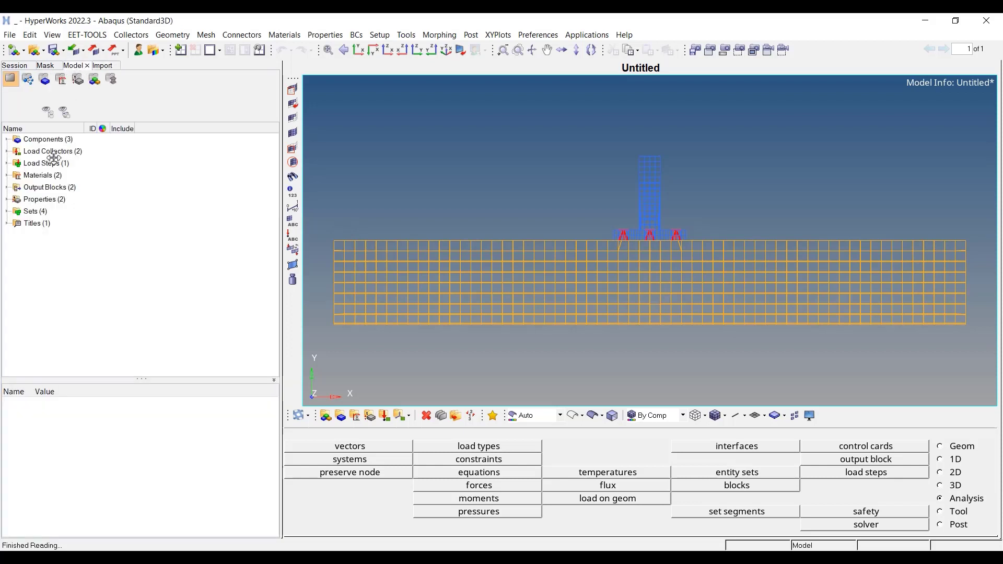
pyautogui.click(48, 151)
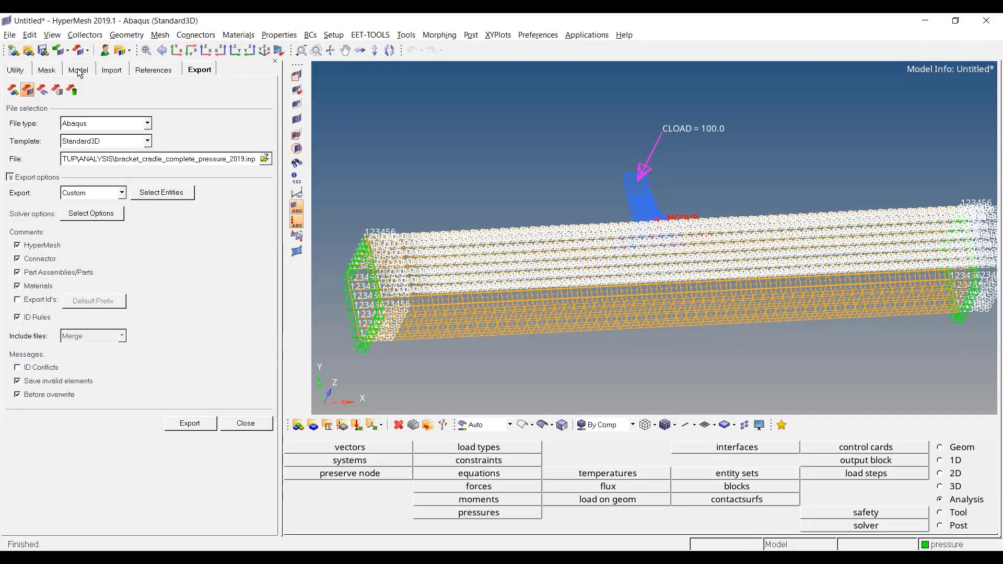
# - Set step1's load collectors to constraints, force and pressure
pyautogui.click(79, 70)
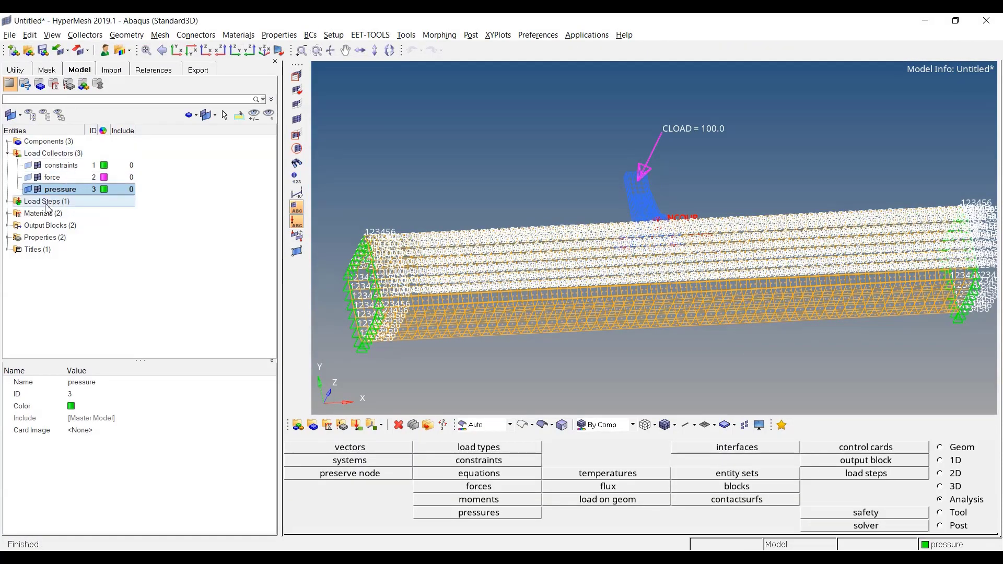
pyautogui.click(6, 201)
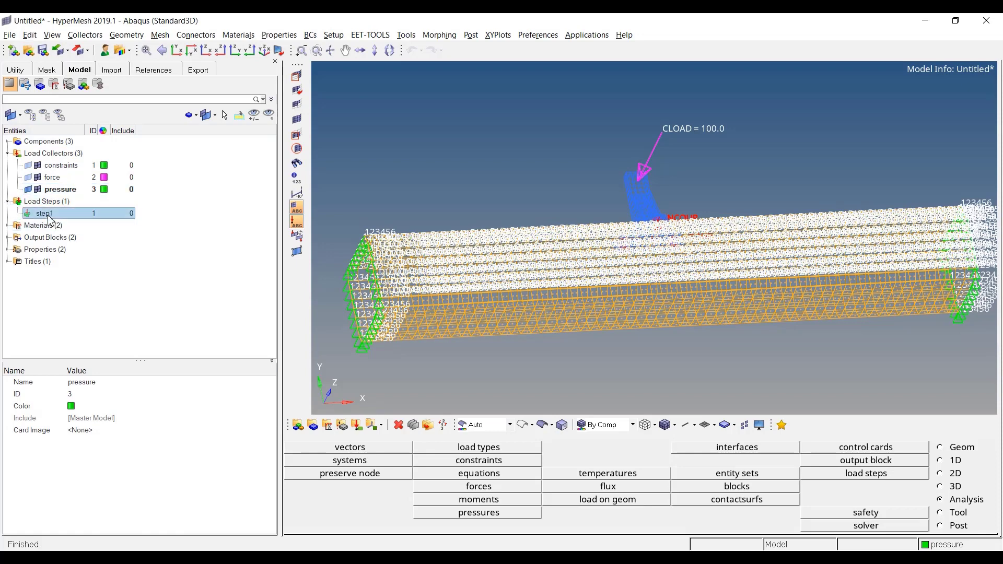
pyautogui.click(45, 213)
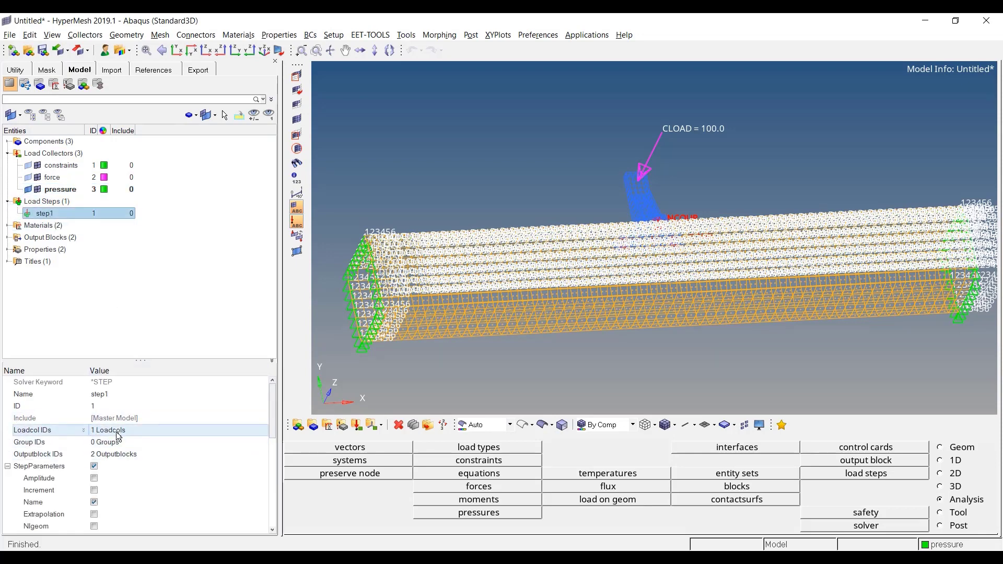
pyautogui.click(109, 430)
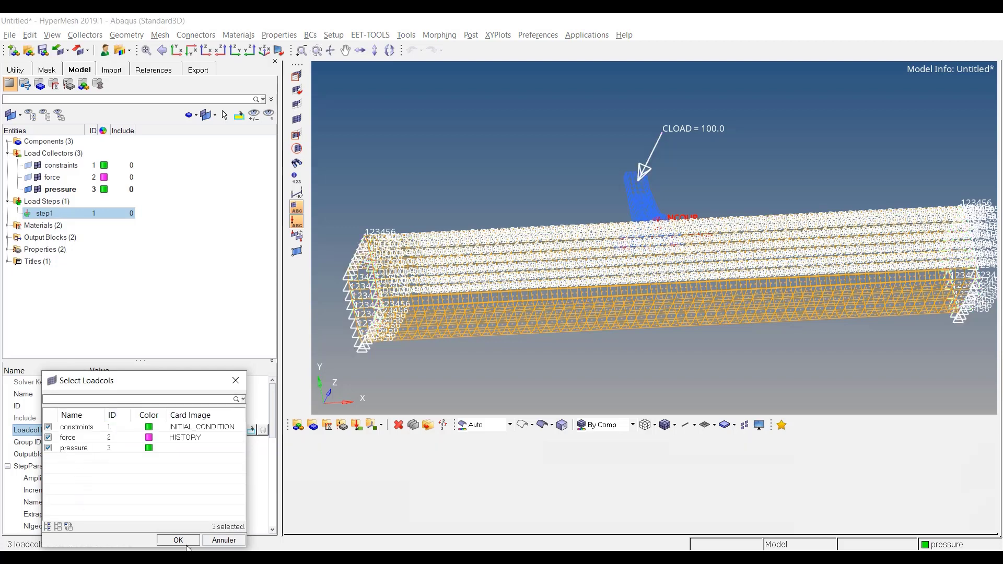
pyautogui.click(178, 540)
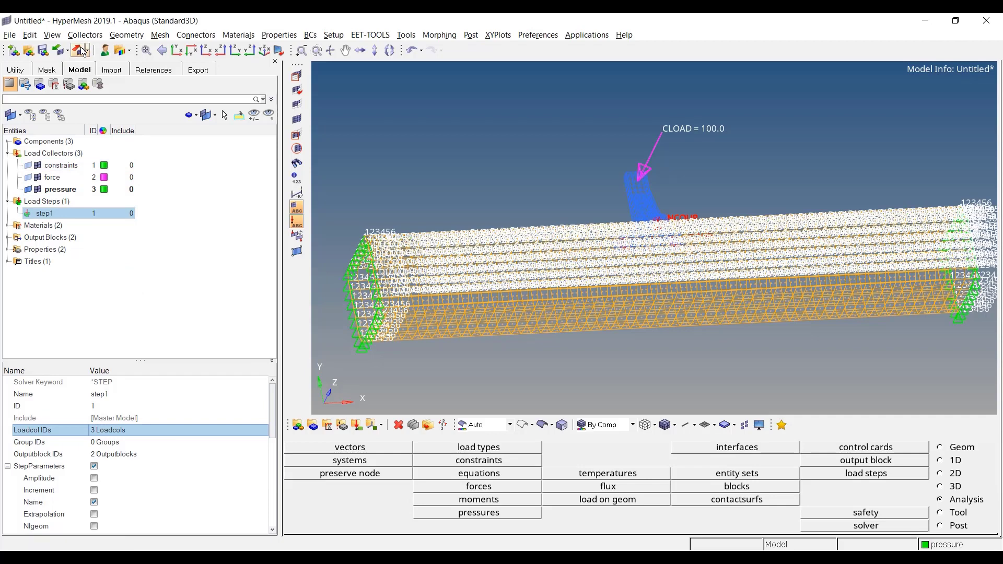
# - Re-export the Abaqus file, overwriting the previous export
pyautogui.click(190, 424)
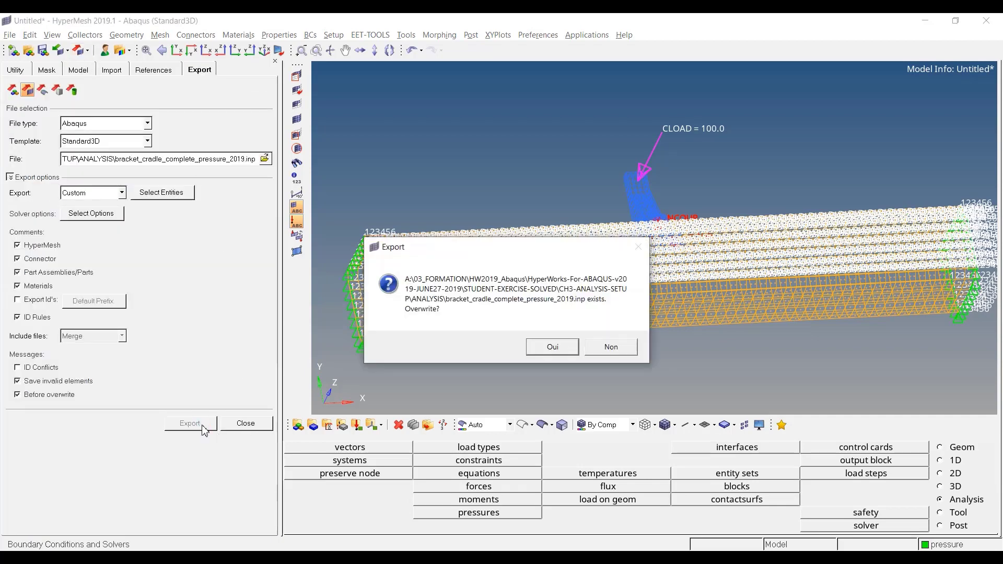
pyautogui.click(551, 347)
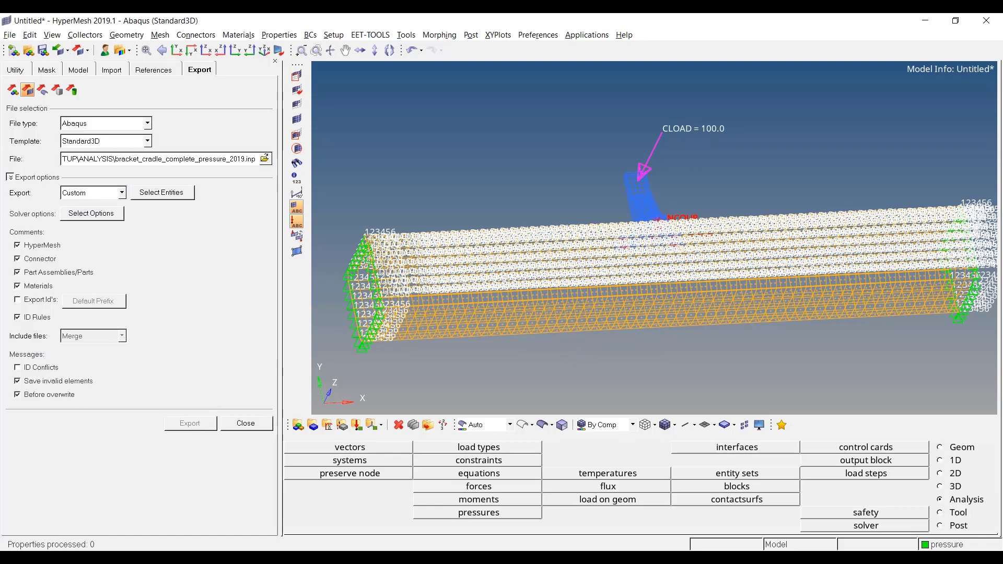
pyautogui.click(189, 422)
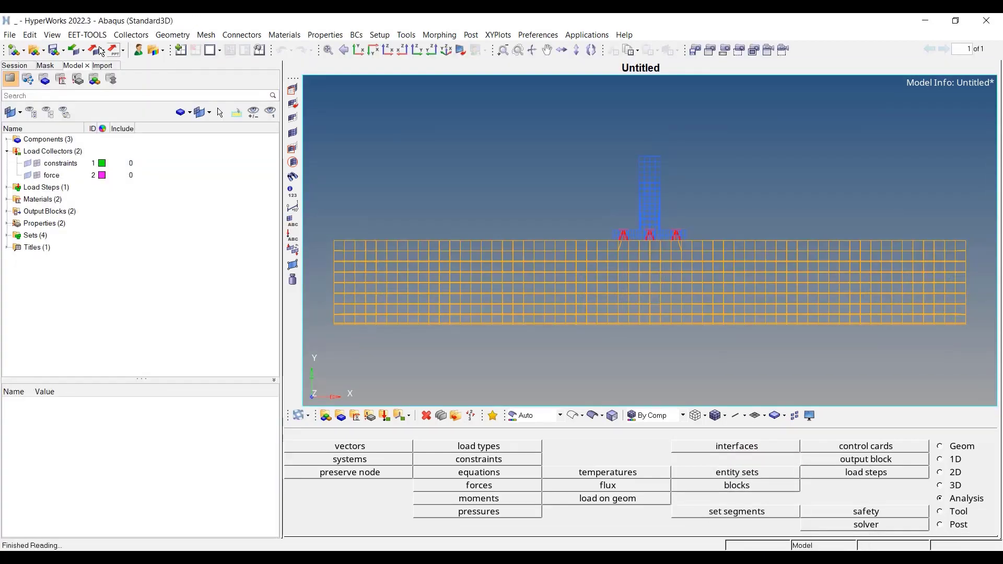
# - Re-import the updated .inp file in HyperWorks 2022.3
pyautogui.click(101, 65)
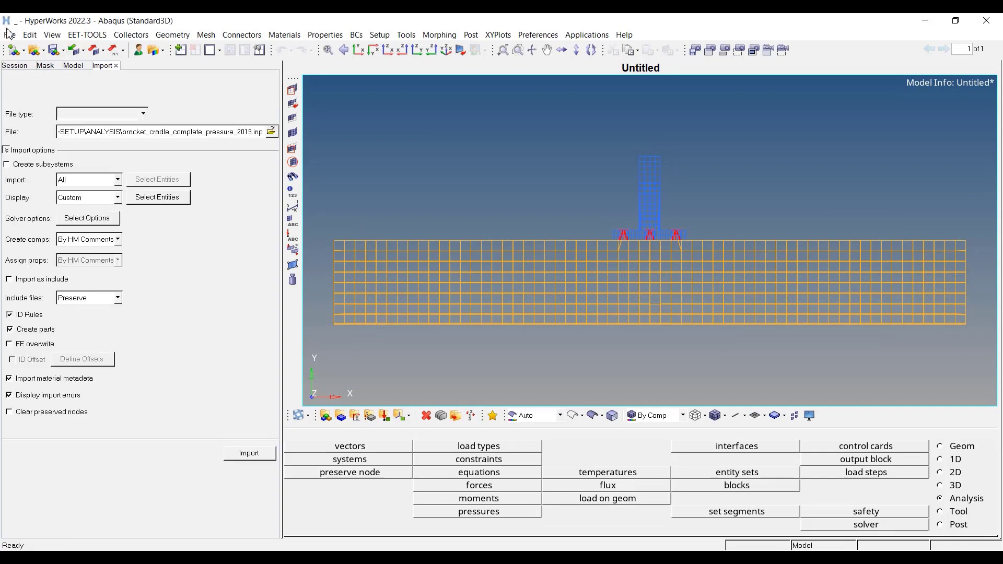
pyautogui.click(10, 34)
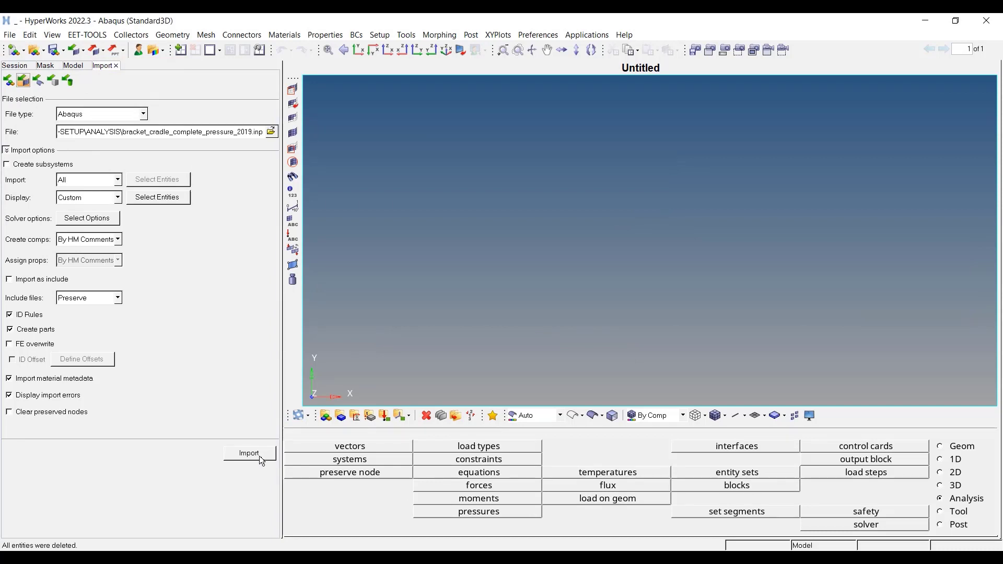
pyautogui.click(249, 453)
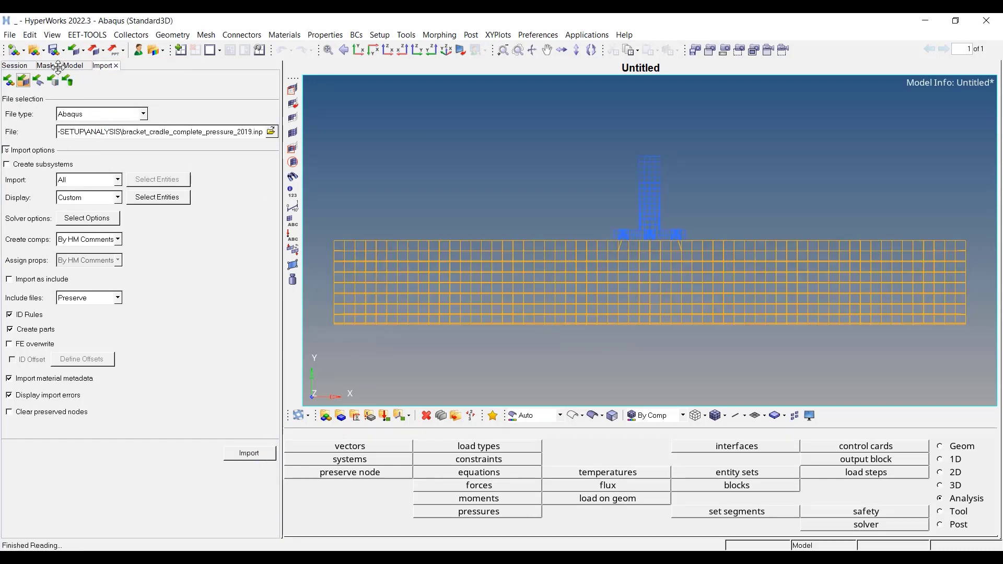
# - List the pressure collector's references: step1 and one DLOAD load
pyautogui.click(73, 66)
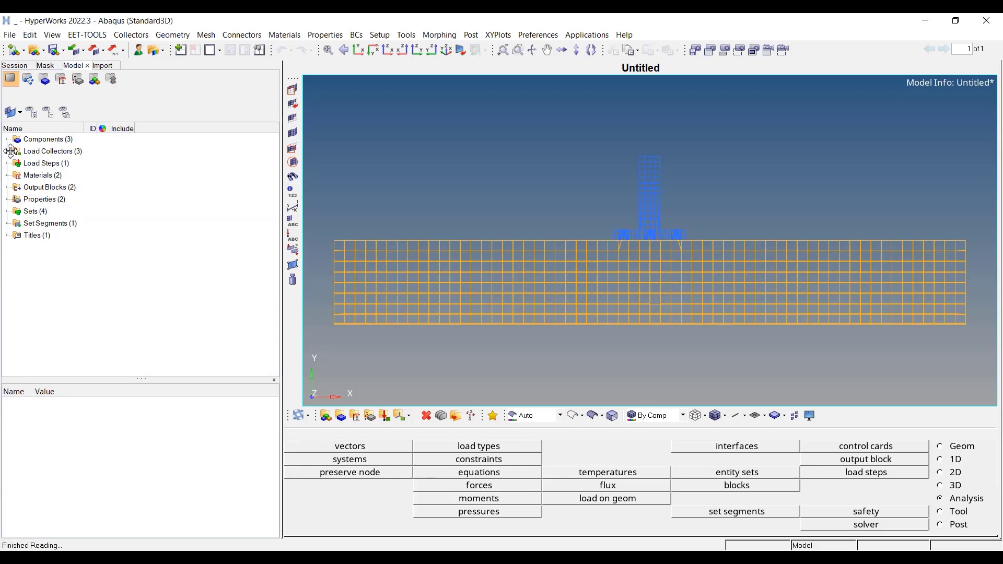
pyautogui.click(7, 151)
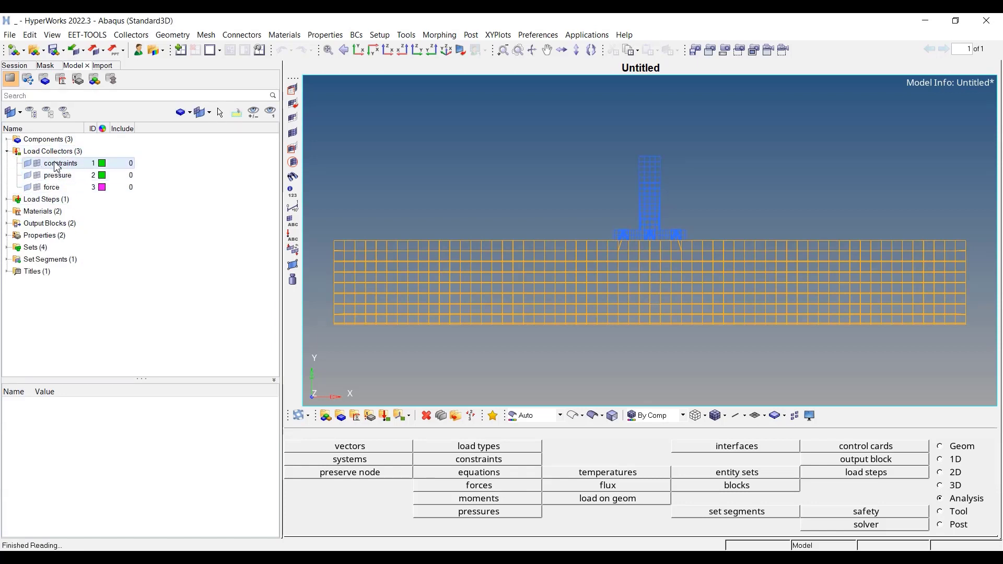
pyautogui.click(57, 175)
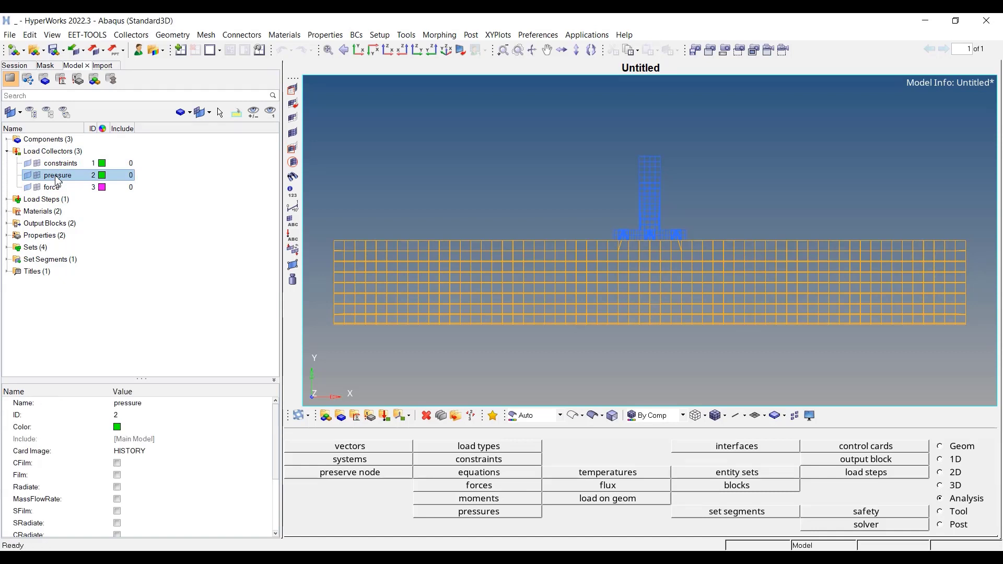
pyautogui.rightClick(57, 176)
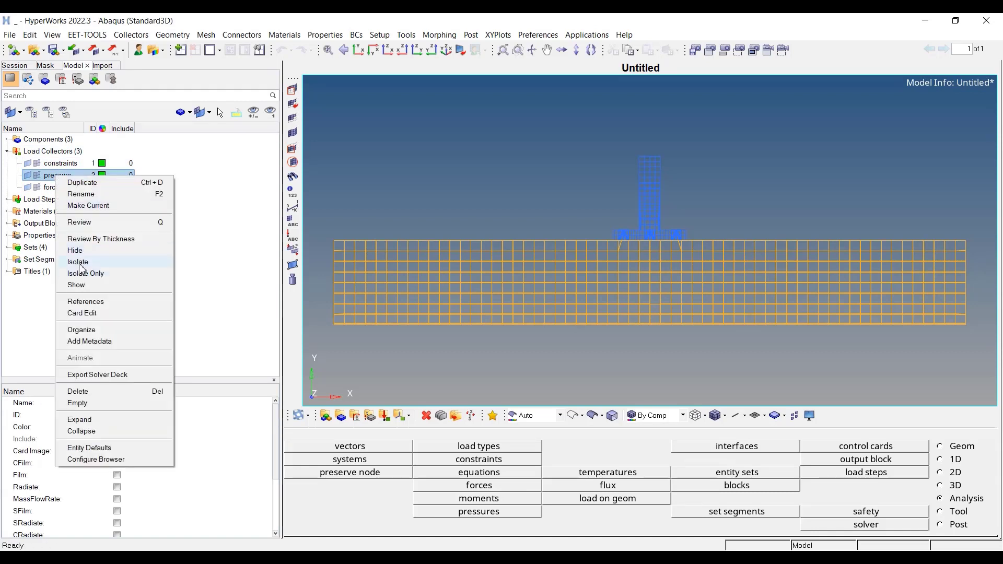
pyautogui.moveTo(85, 302)
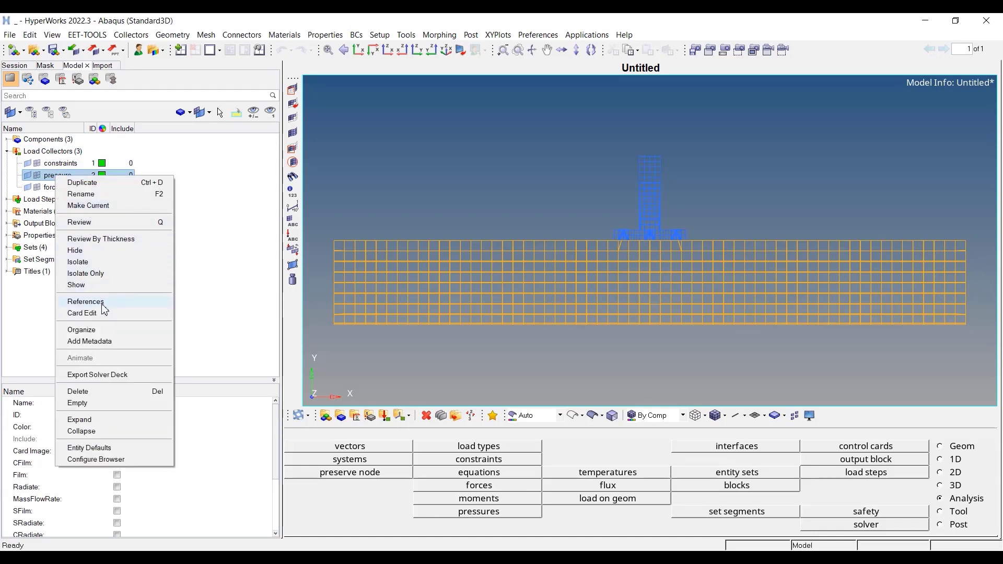
pyautogui.click(85, 302)
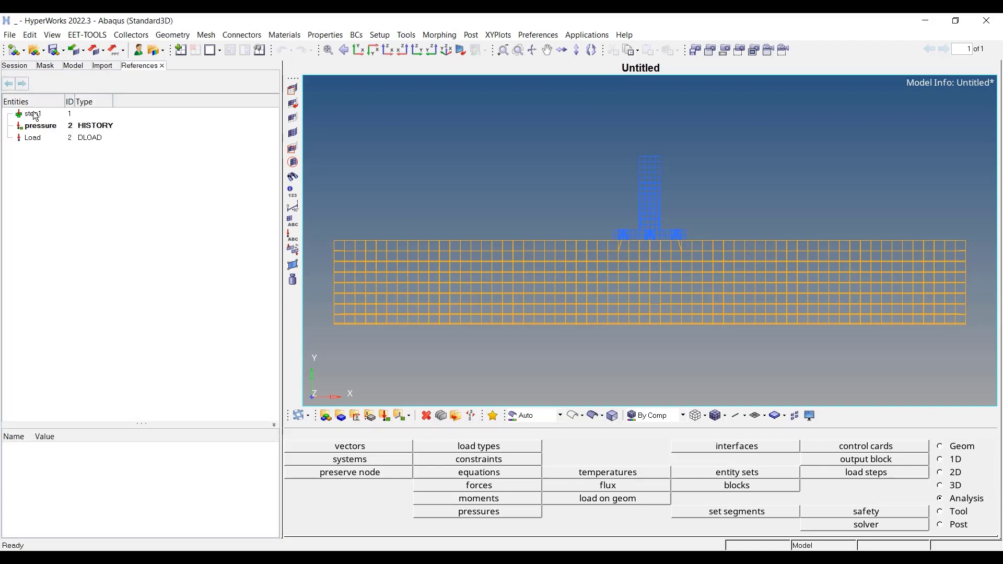
# - Inspect the DLOAD load: uniform normal pressure on an auto-set, exported on elements
pyautogui.click(32, 137)
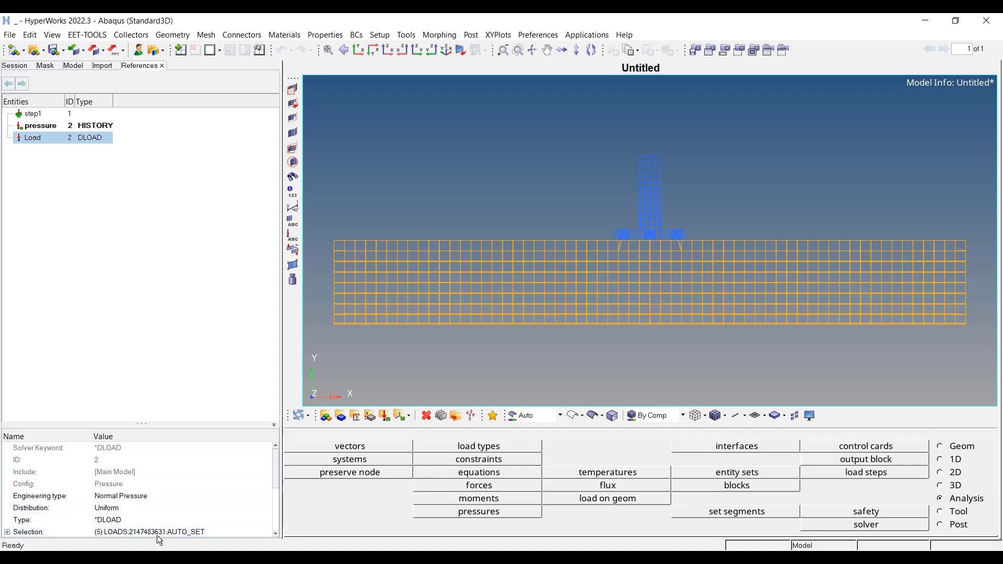
pyautogui.click(150, 532)
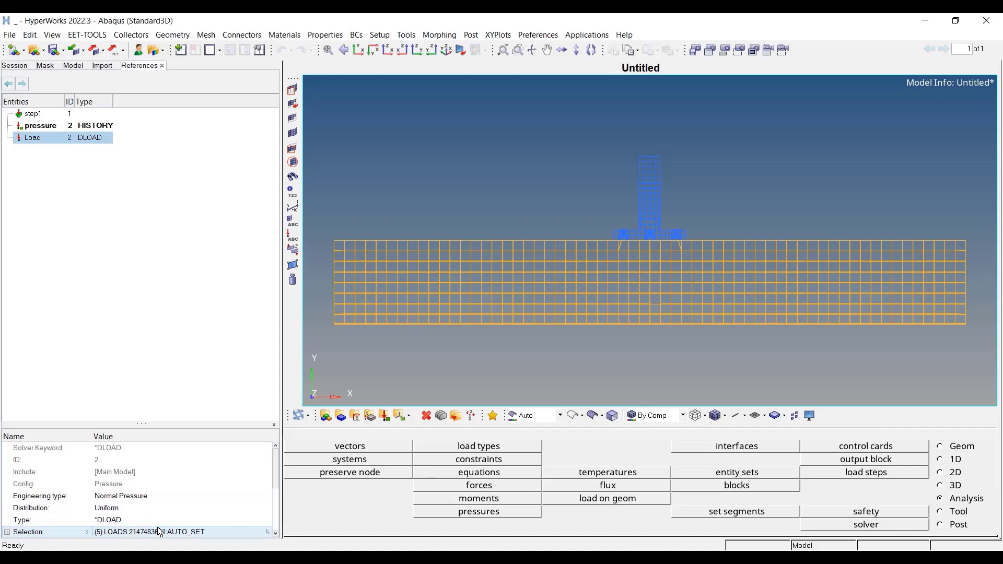
pyautogui.moveTo(168, 536)
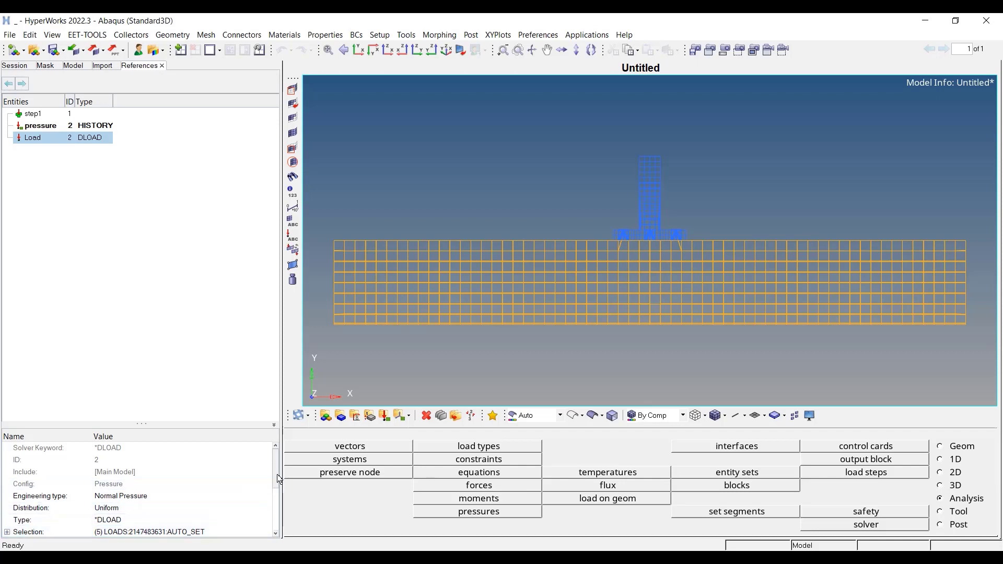
pyautogui.scroll(-3)
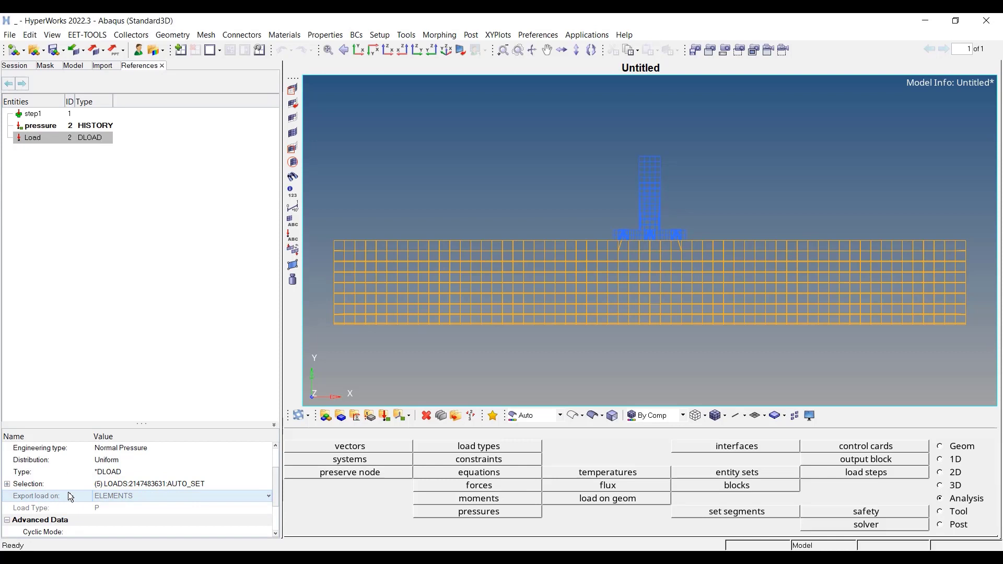
pyautogui.moveTo(138, 502)
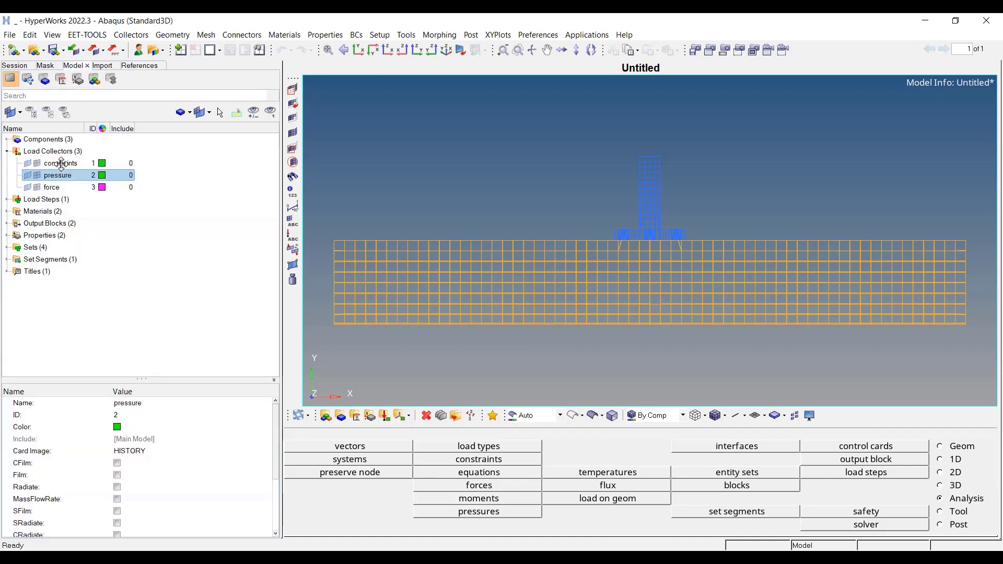
# - View and close the constraints collector's card image
pyautogui.click(60, 163)
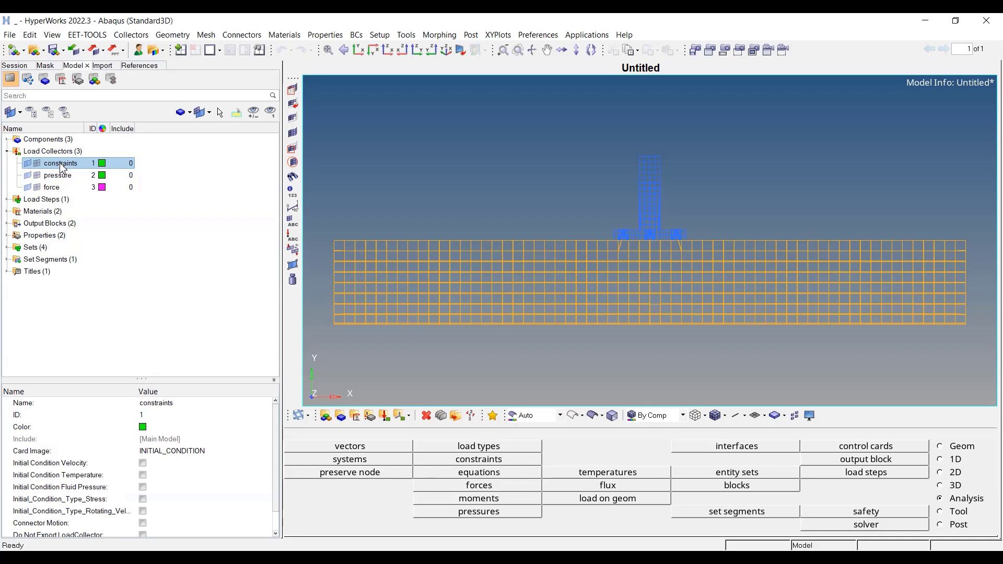
pyautogui.rightClick(61, 163)
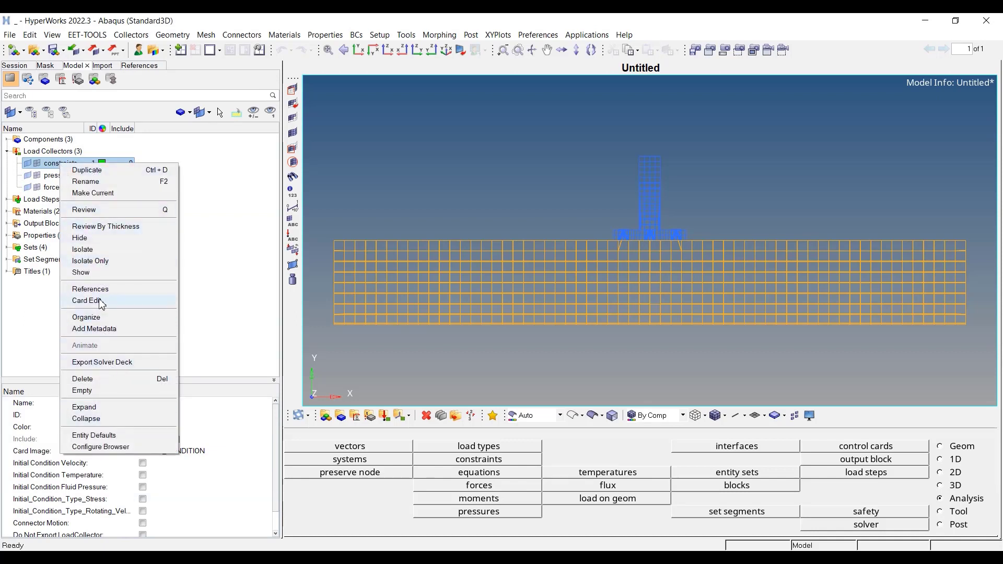
pyautogui.click(87, 301)
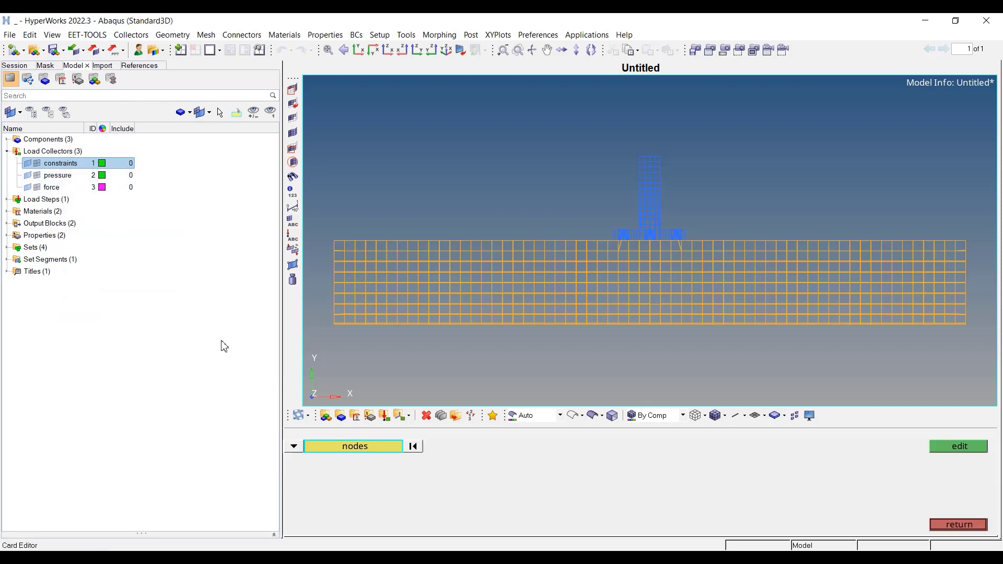
pyautogui.click(958, 445)
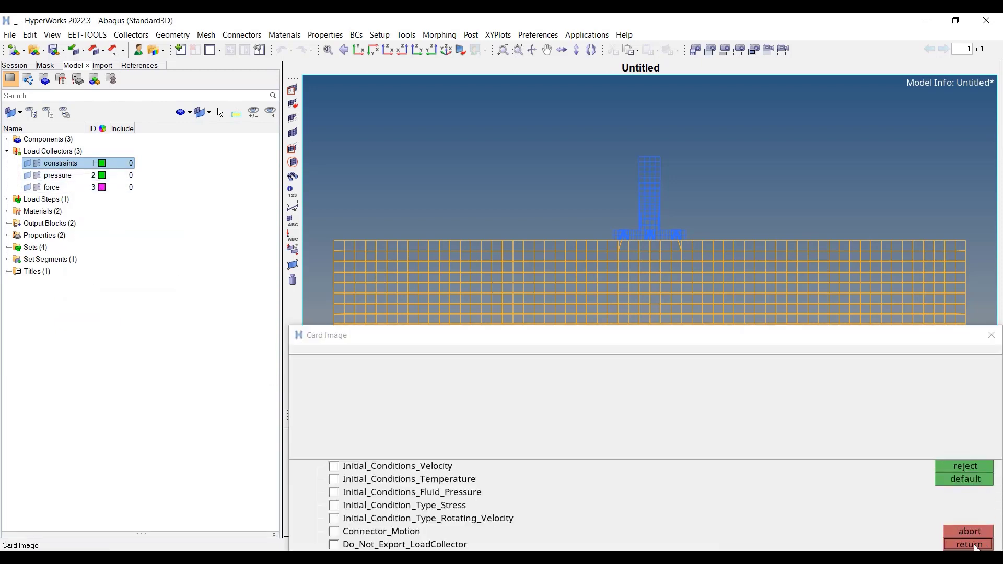
pyautogui.click(968, 545)
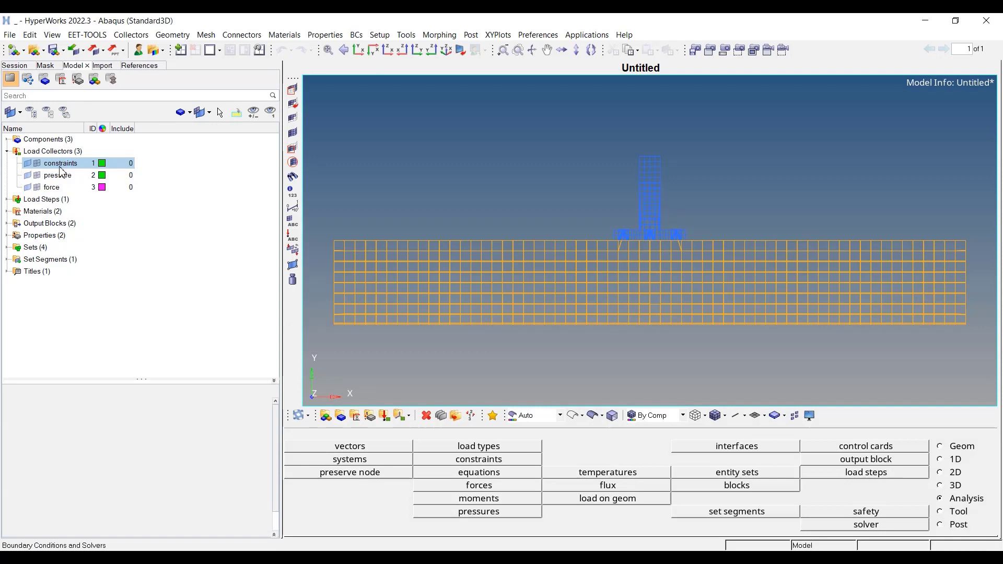
# - List the constraints collector's references: a single BOUNDARY load
pyautogui.click(61, 163)
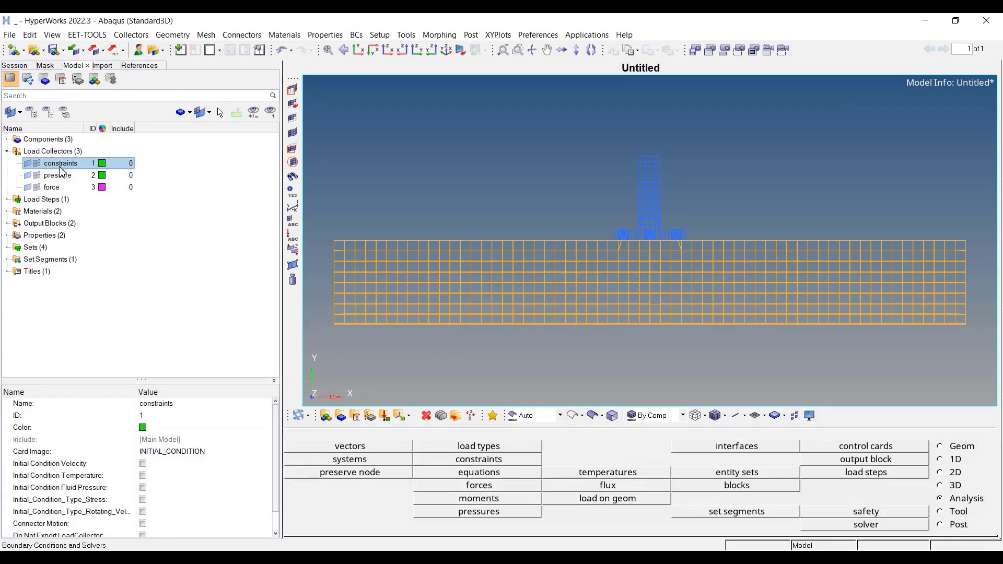
pyautogui.rightClick(60, 163)
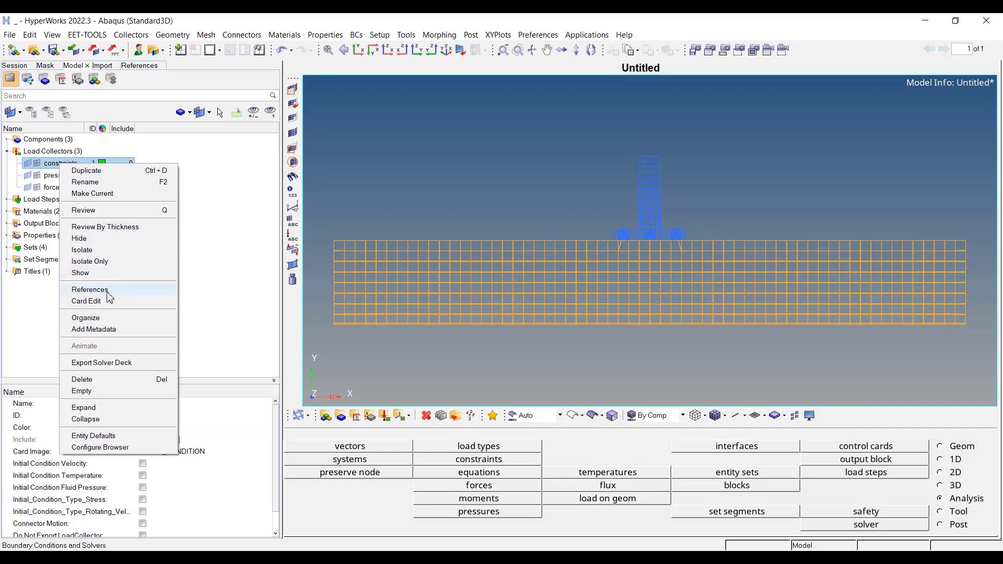
pyautogui.click(89, 289)
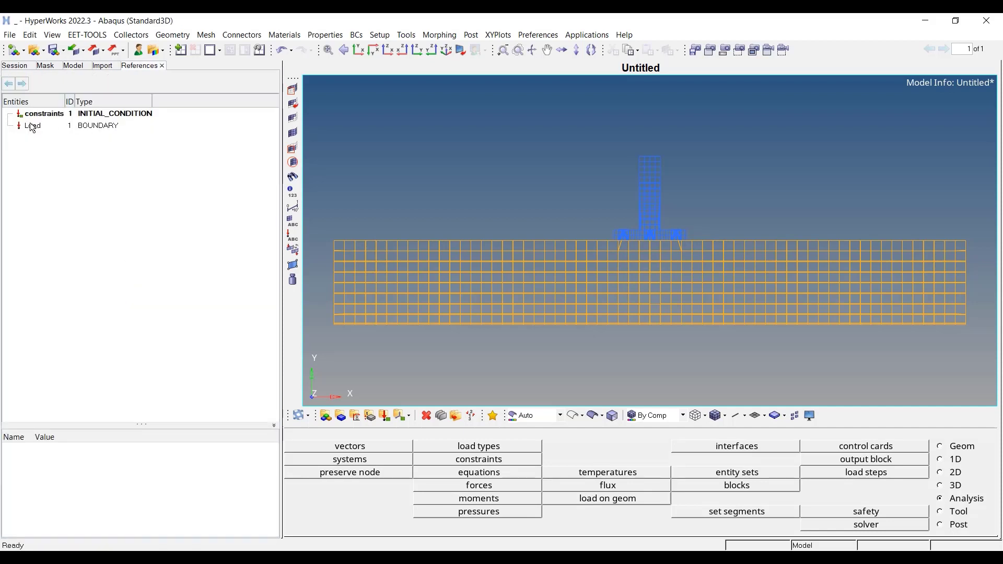
# - Review the BOUNDARY load constraining DOF1–DOF6 on nodes, then start importing a file
pyautogui.click(32, 125)
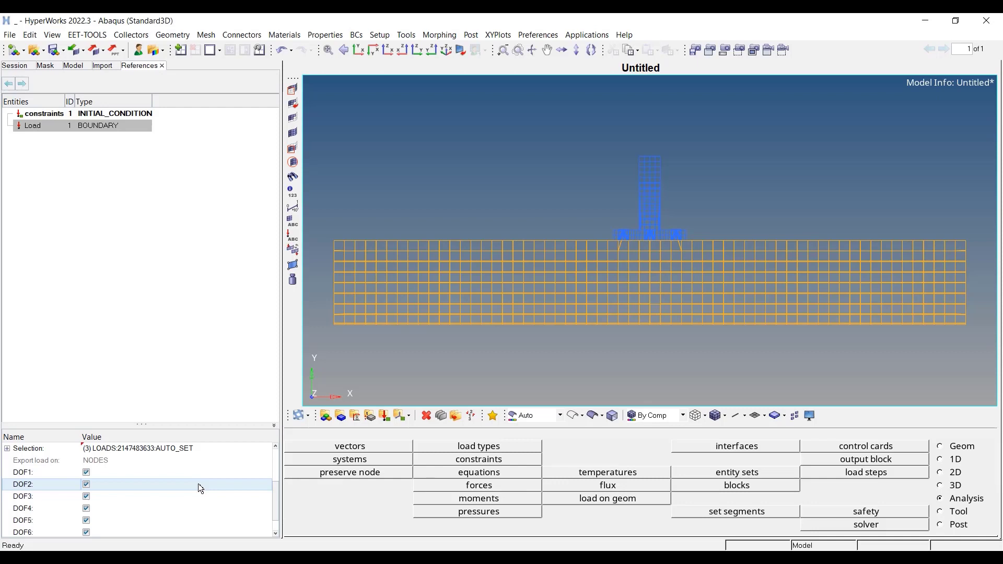
pyautogui.click(38, 472)
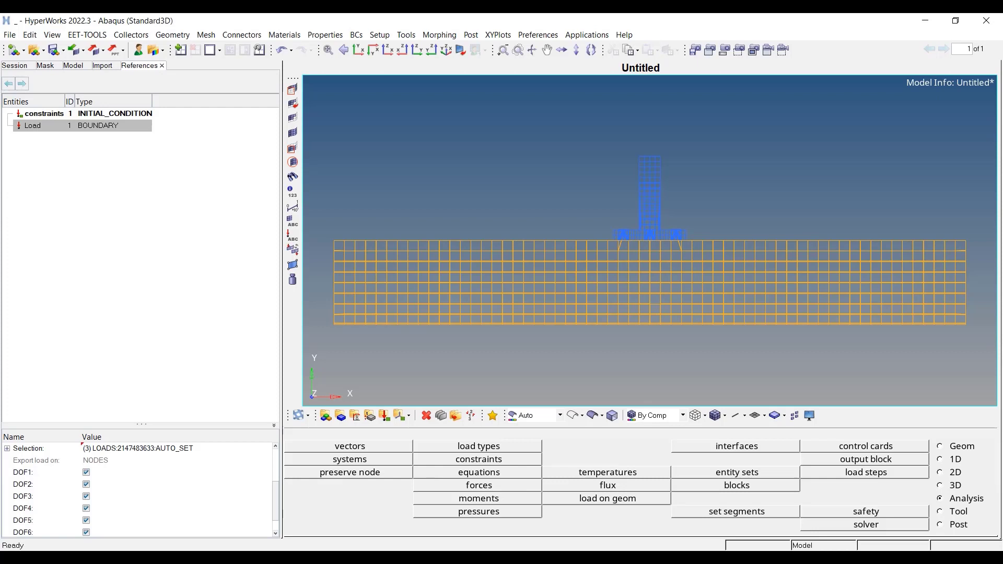
pyautogui.moveTo(462, 381)
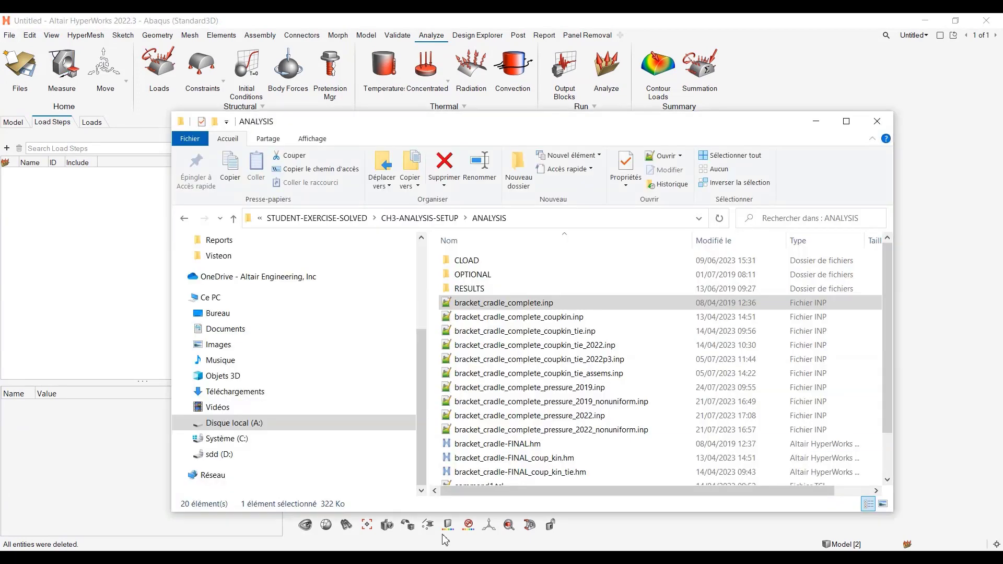
# - Import the Abaqus .inp deck from the ANALYSIS folder using the Abaqus reader
pyautogui.click(550, 387)
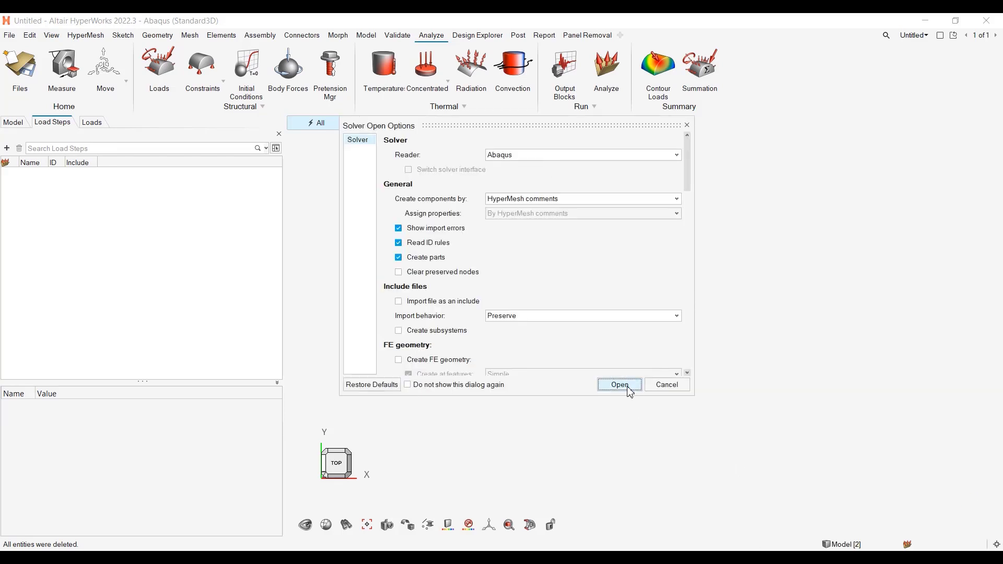
pyautogui.click(619, 384)
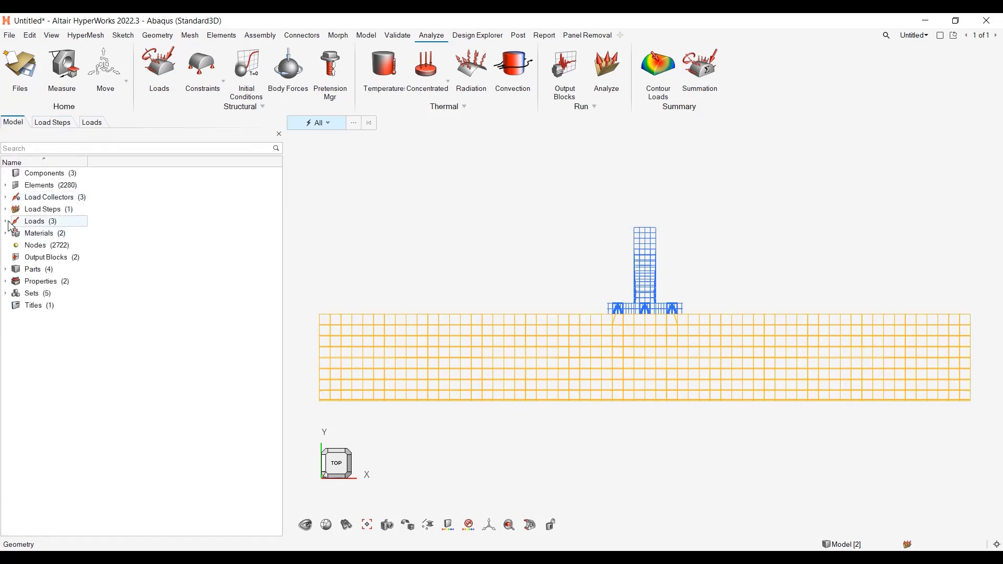
# - Open the Load Collectors browser and inspect the pressure and force collectors
pyautogui.click(6, 197)
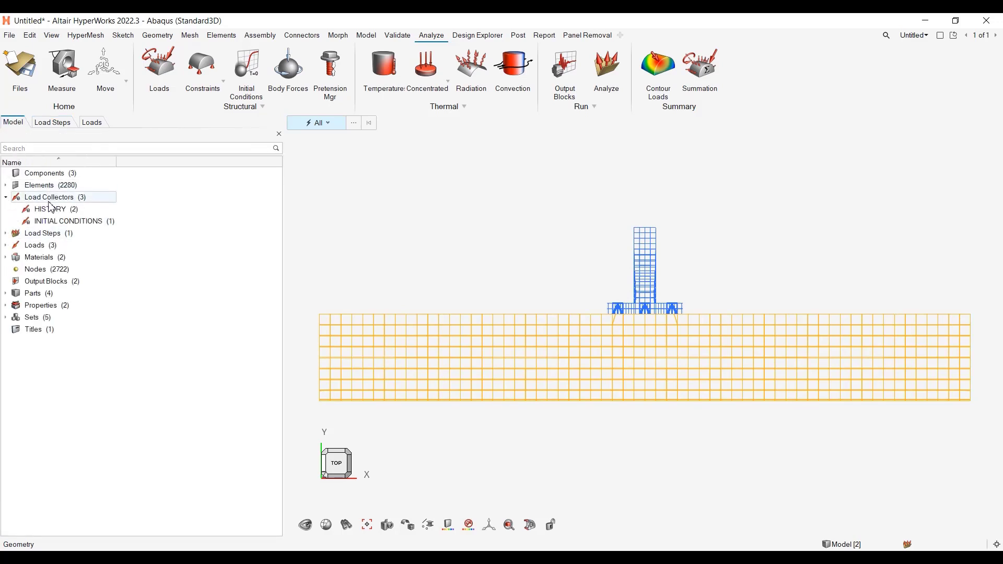
pyautogui.click(49, 208)
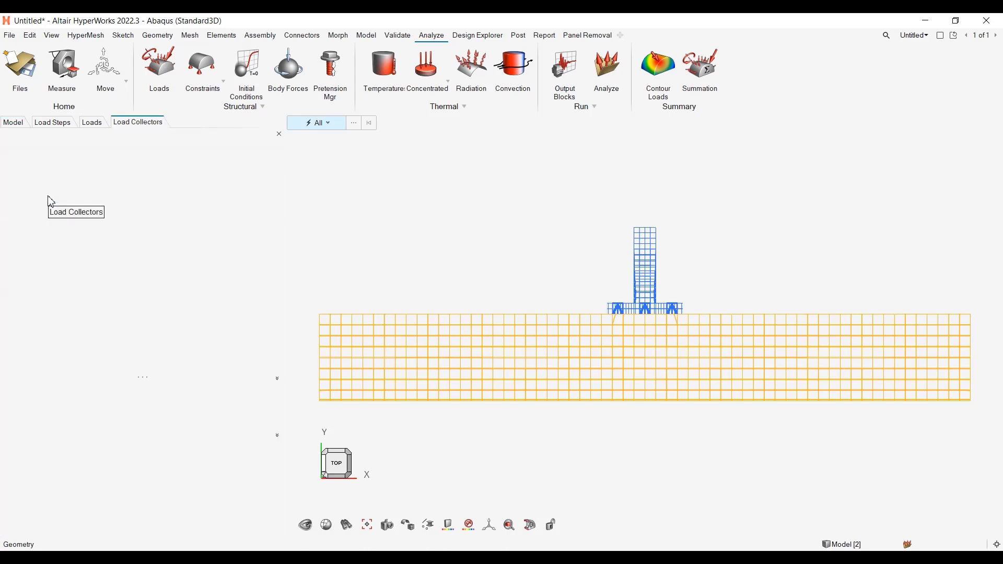
pyautogui.moveTo(43, 182)
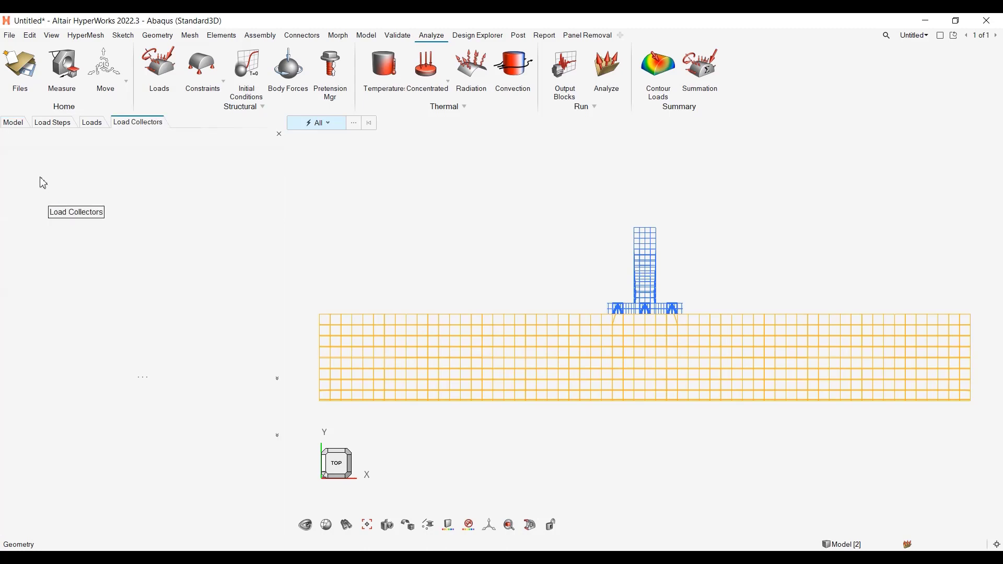
pyautogui.click(138, 123)
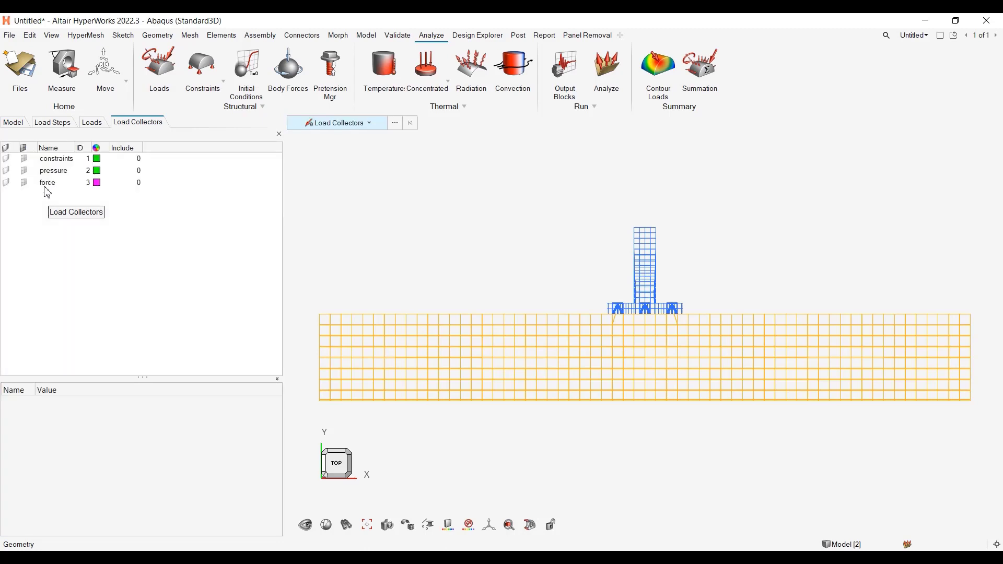
pyautogui.click(53, 186)
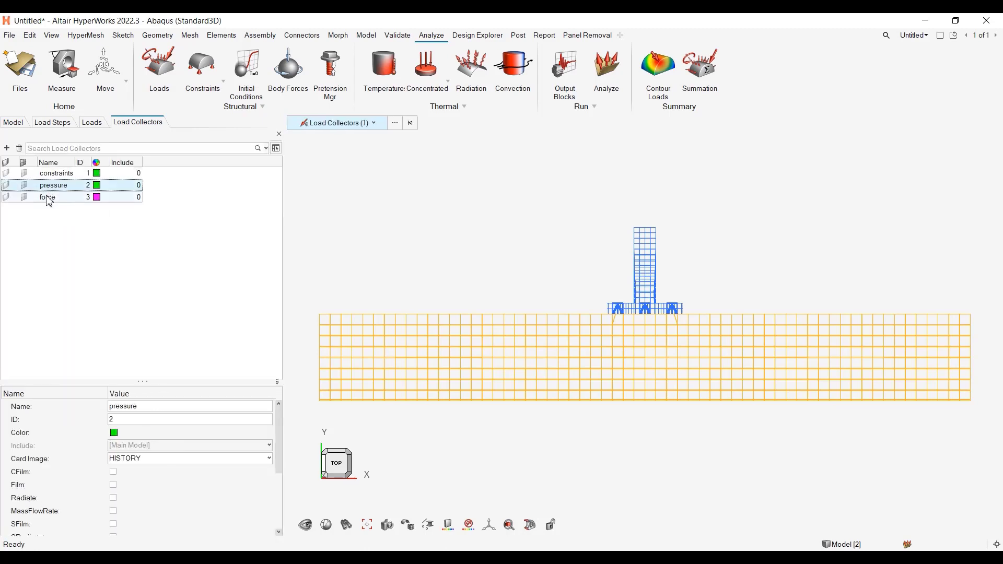
pyautogui.click(48, 197)
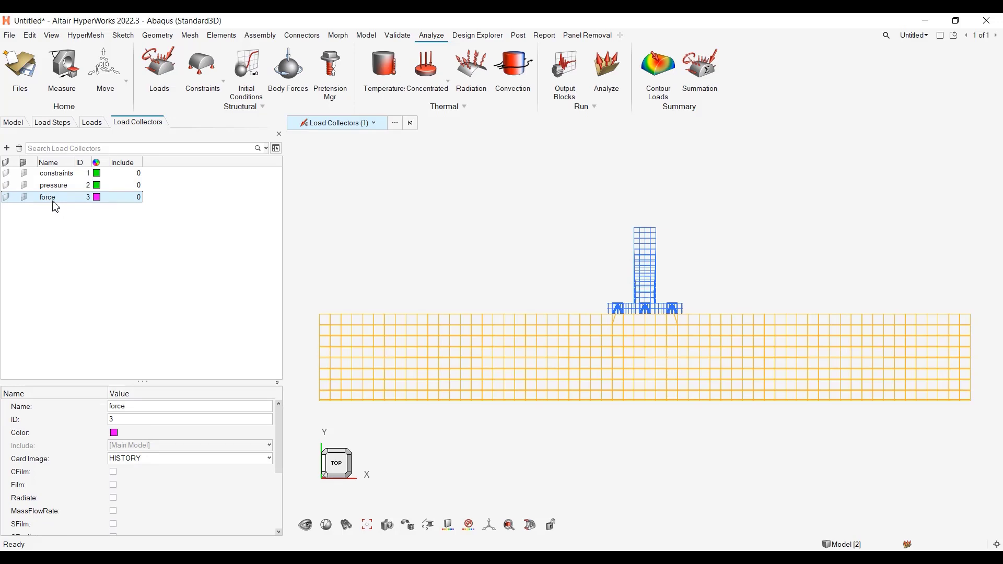
# - View the force collector's references and its uniform CLOAD load properties, then return to Model
pyautogui.rightClick(47, 197)
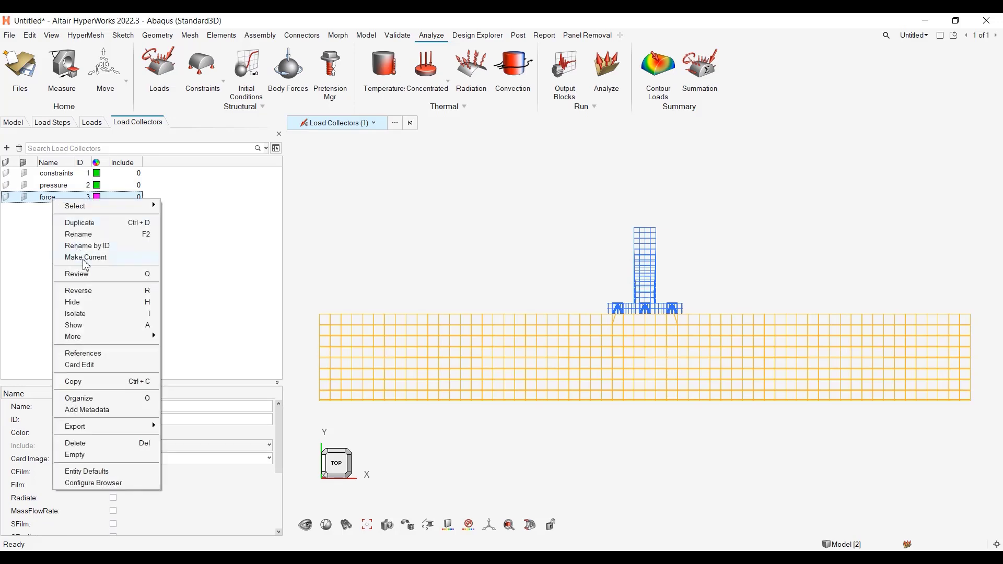
pyautogui.click(85, 257)
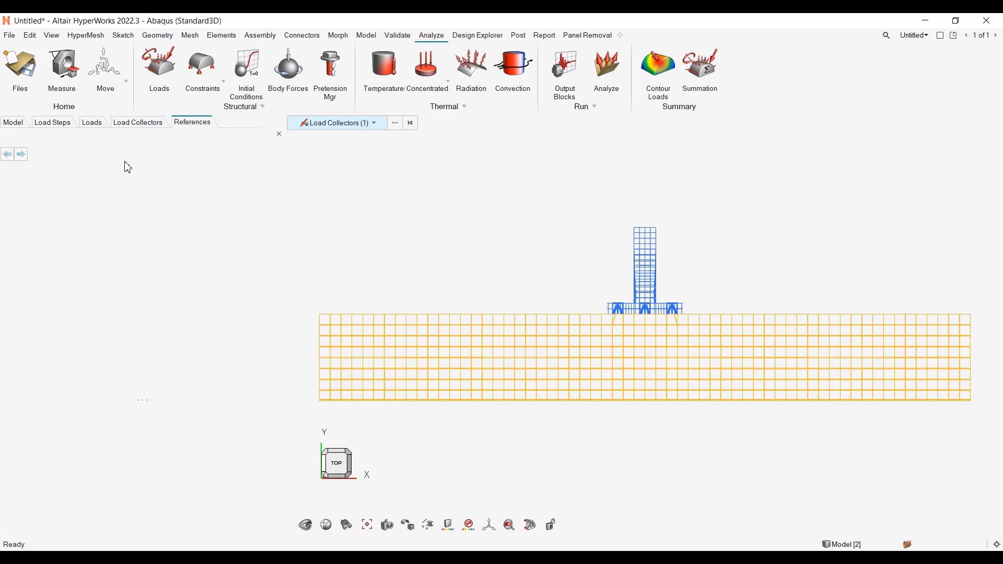
pyautogui.moveTo(138, 216)
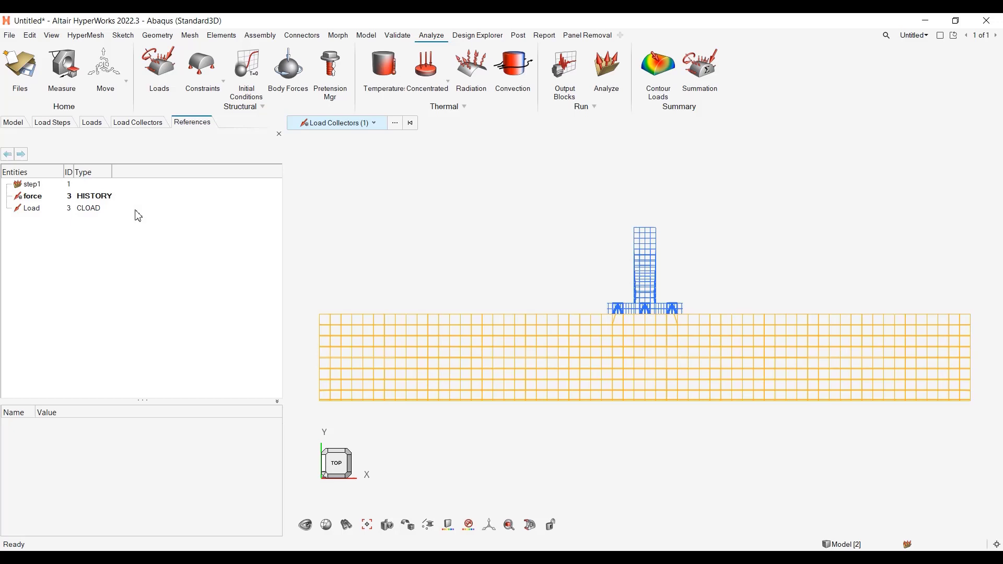
pyautogui.click(32, 208)
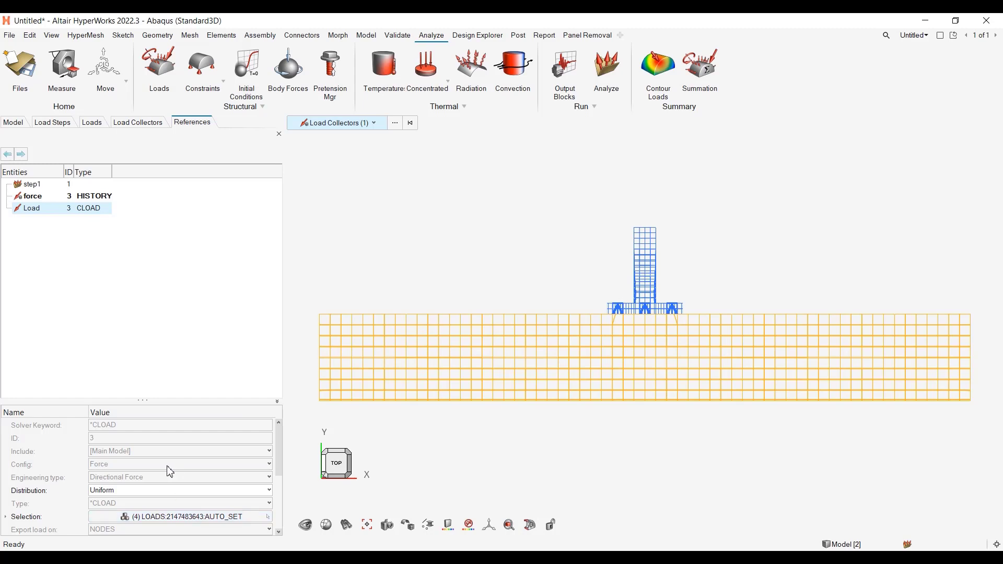
pyautogui.moveTo(108, 333)
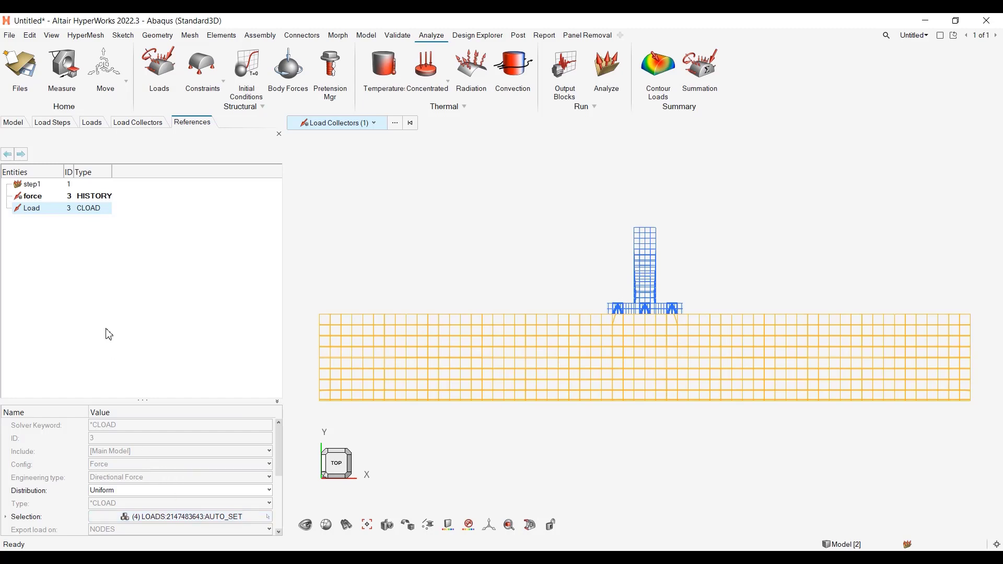
pyautogui.click(12, 122)
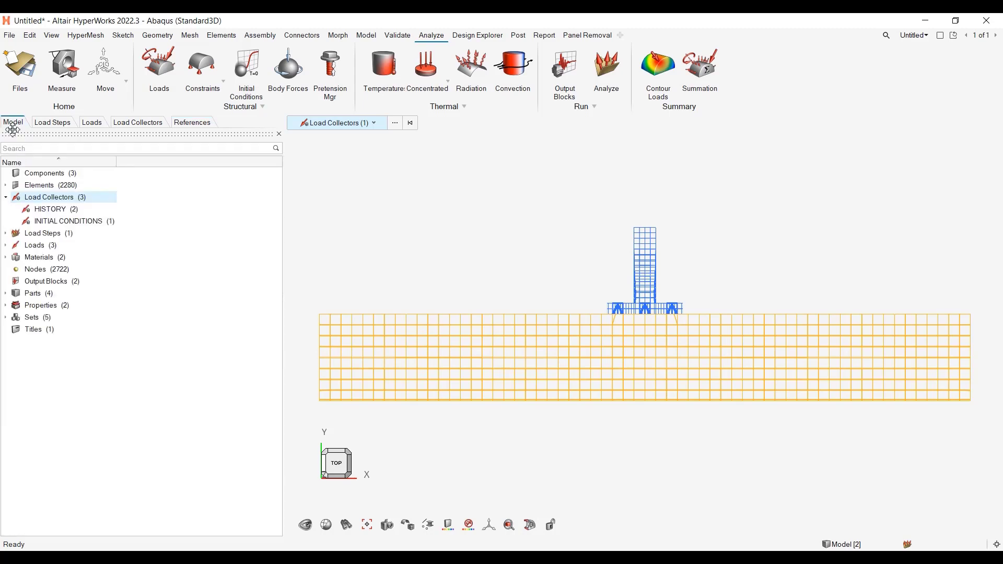
# - Show the constraints, pressure and force load collectors in the classic interface's Model browser
pyautogui.click(35, 245)
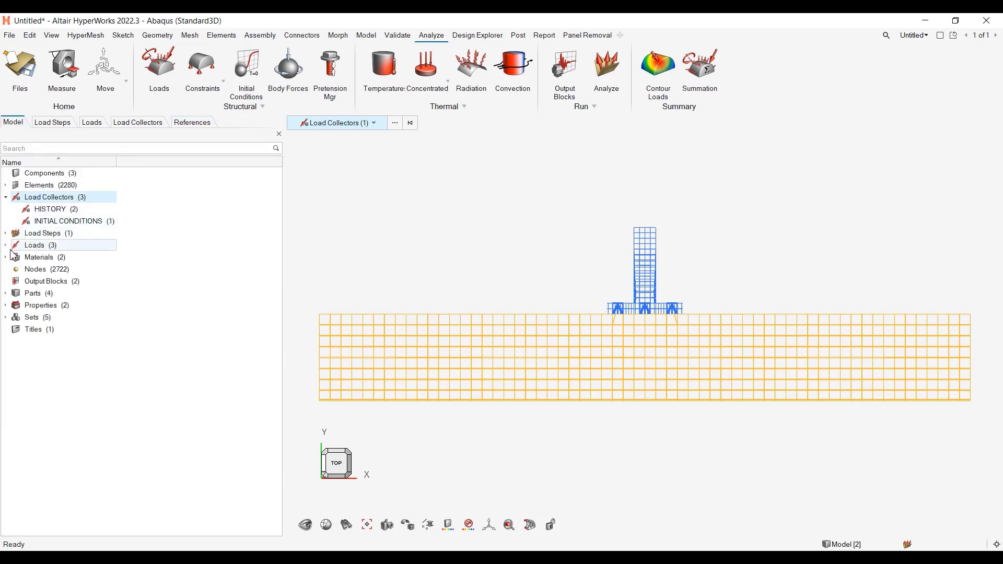
pyautogui.click(5, 245)
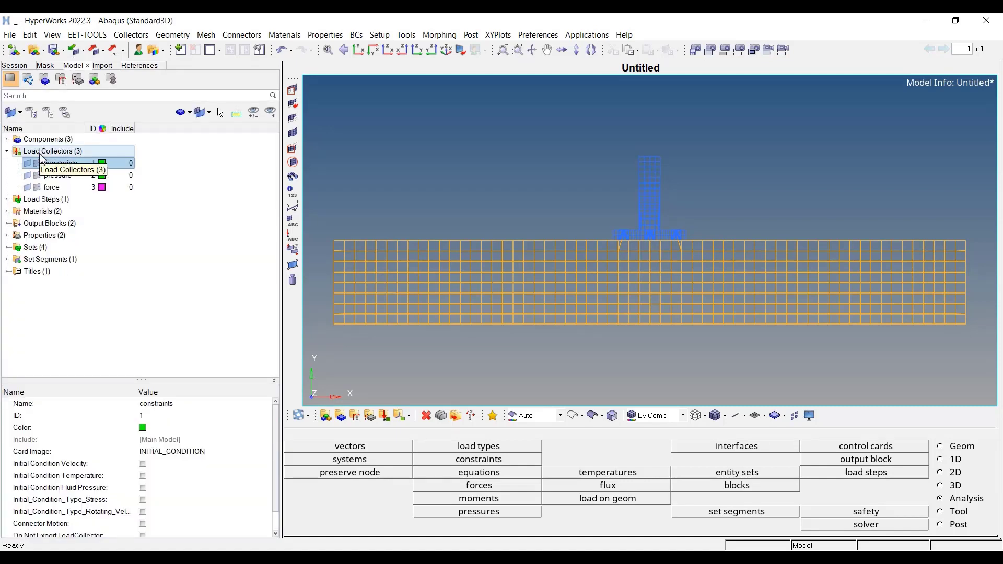
# - Select the constraints collector and open the Solver browser via View > Browsers > HyperMesh
pyautogui.click(60, 163)
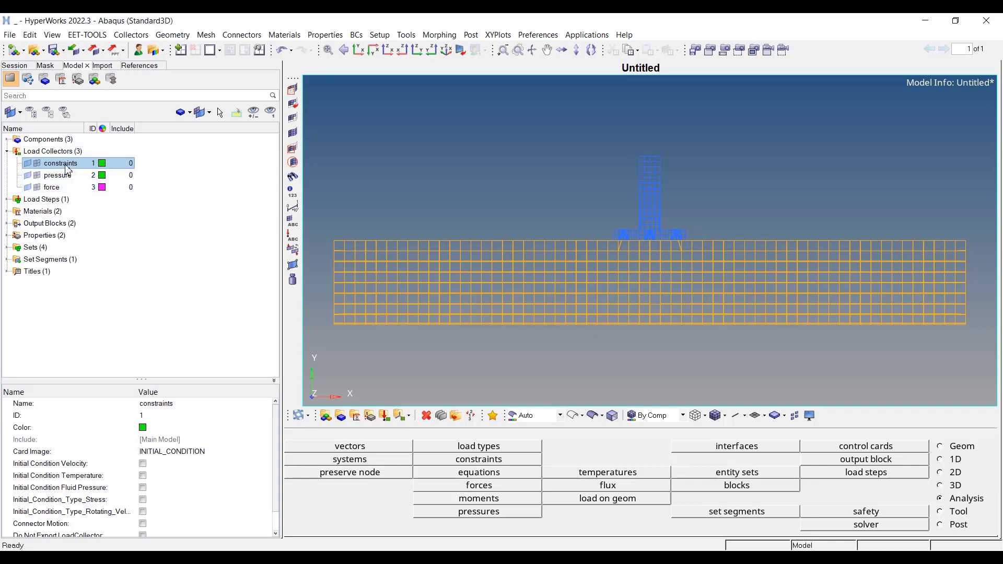
pyautogui.moveTo(61, 176)
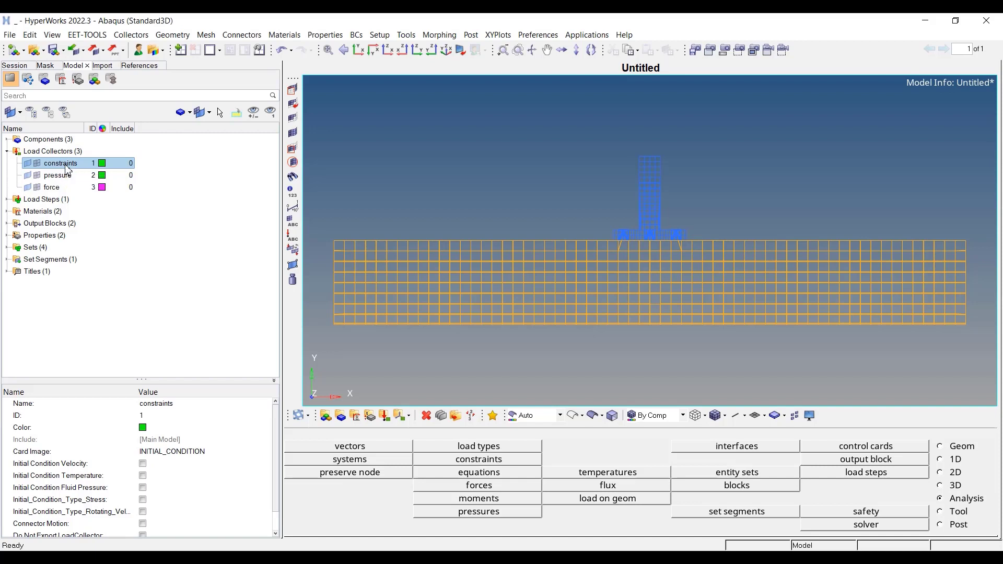
pyautogui.rightClick(60, 163)
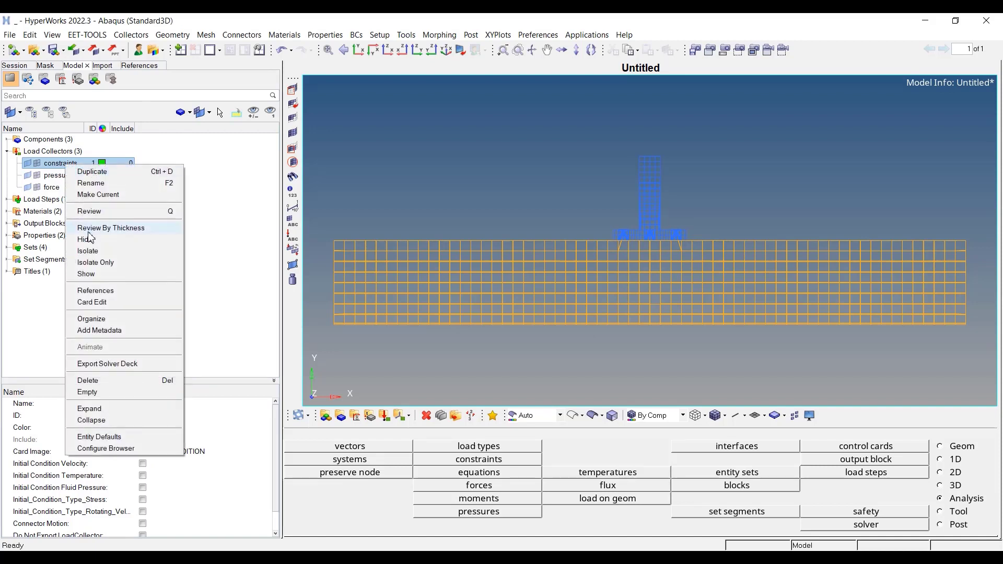
pyautogui.moveTo(105, 299)
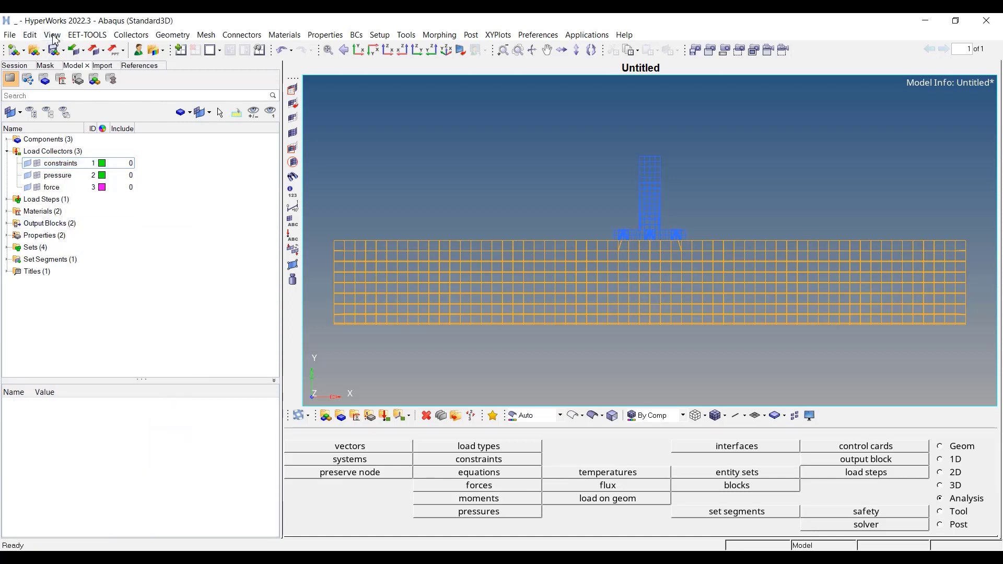
pyautogui.click(52, 34)
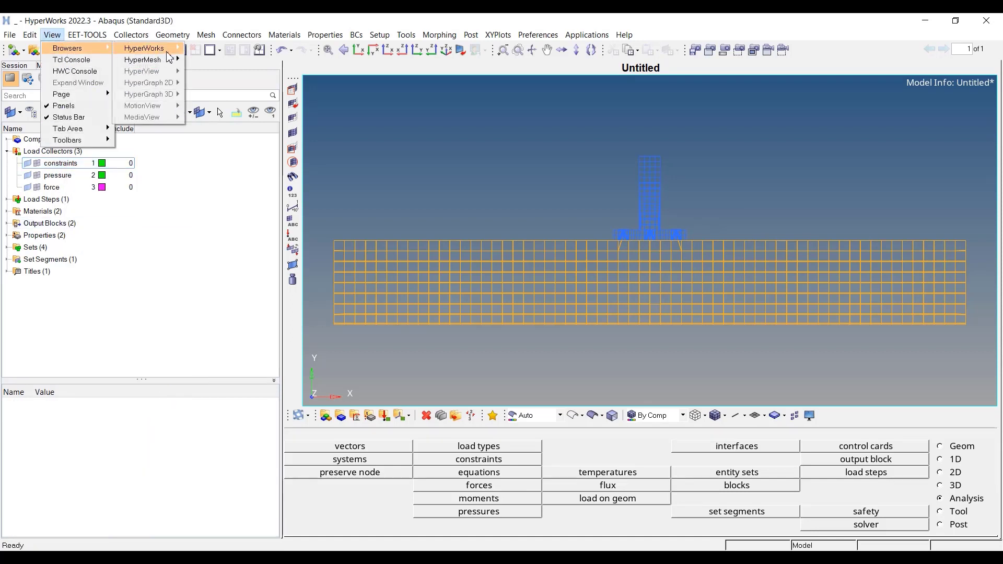
pyautogui.moveTo(142, 59)
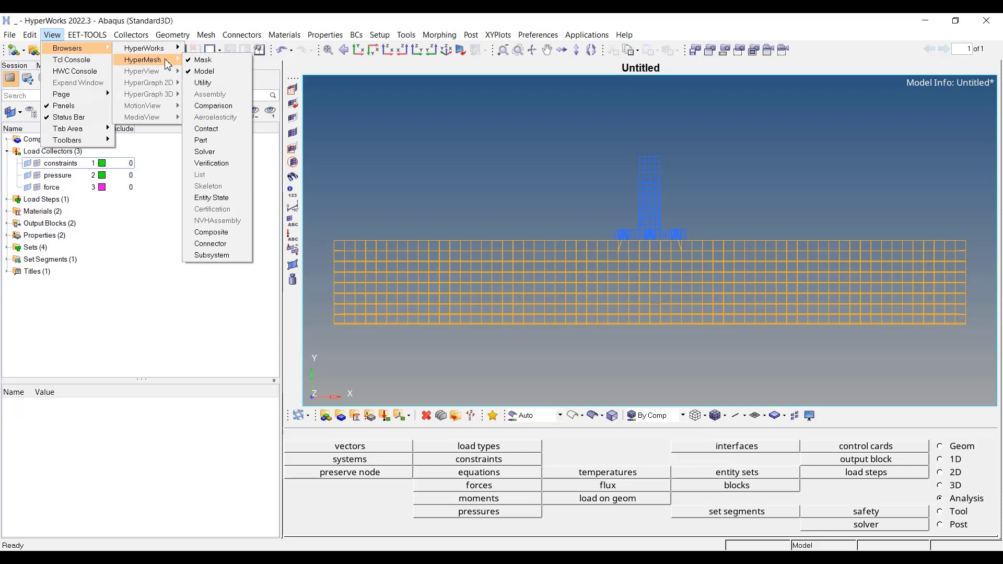
pyautogui.moveTo(217, 221)
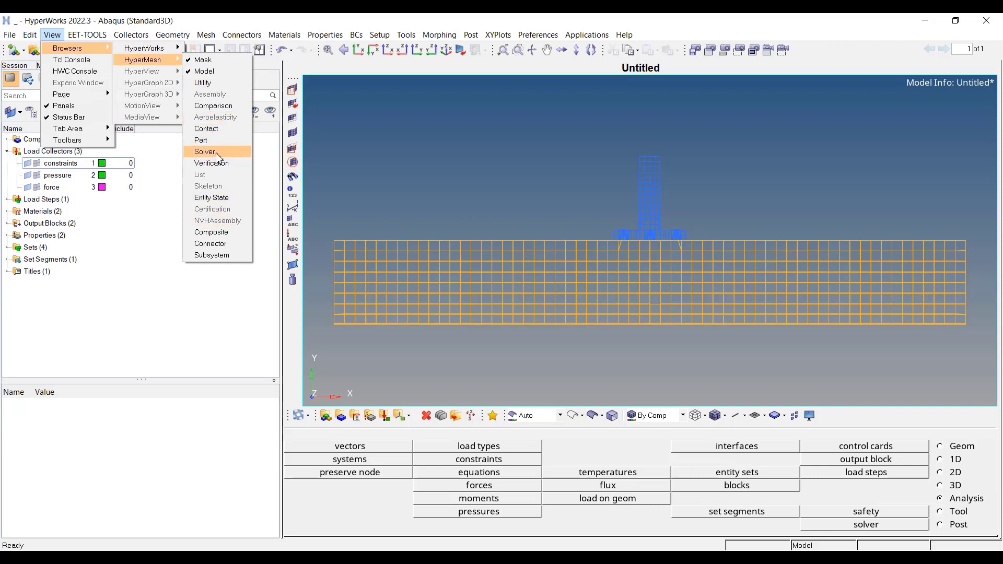
pyautogui.click(205, 152)
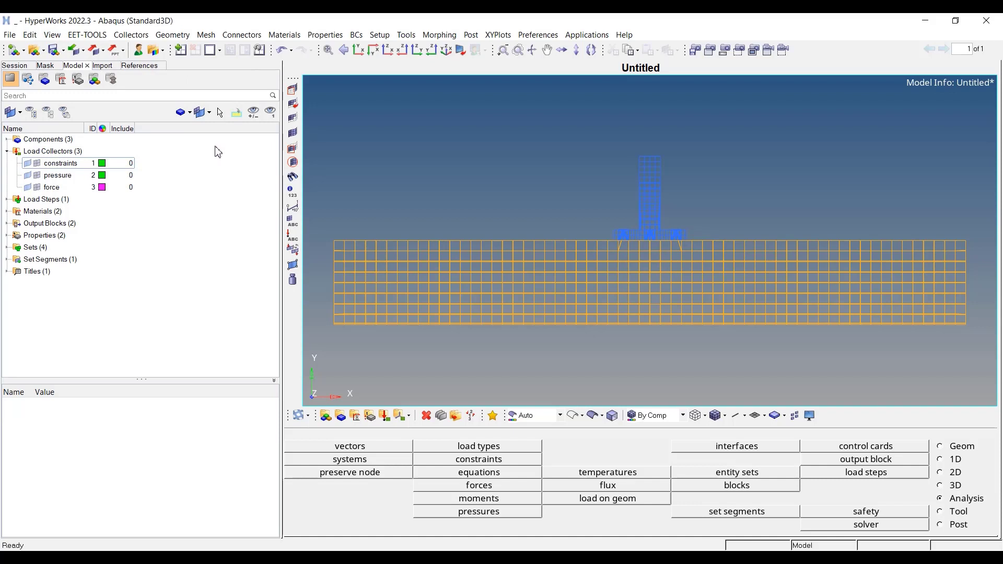
pyautogui.click(132, 65)
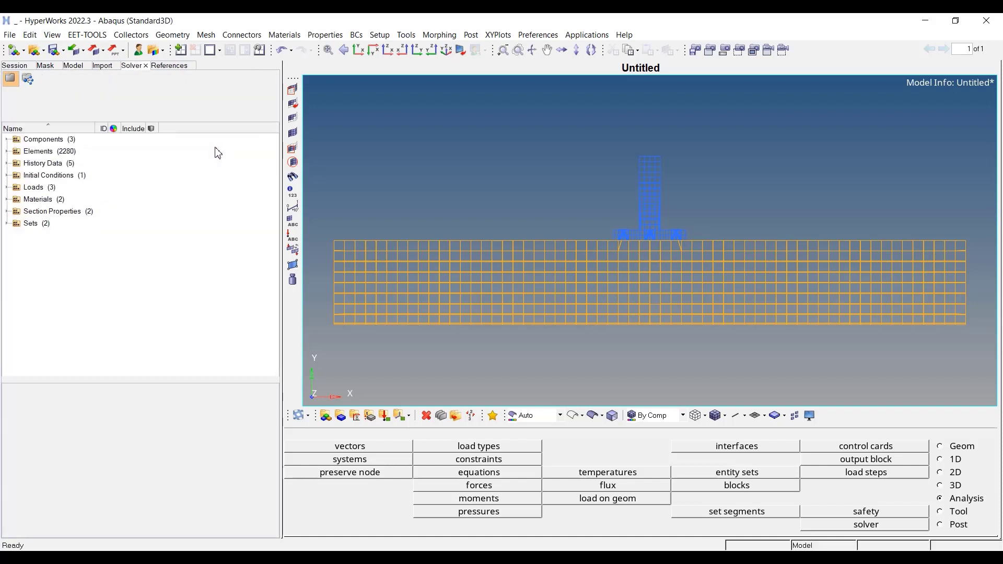
# - Expand Load Collectors and Loads to show the BOUNDARY, CLOAD and DLOAD loads
pyautogui.click(72, 65)
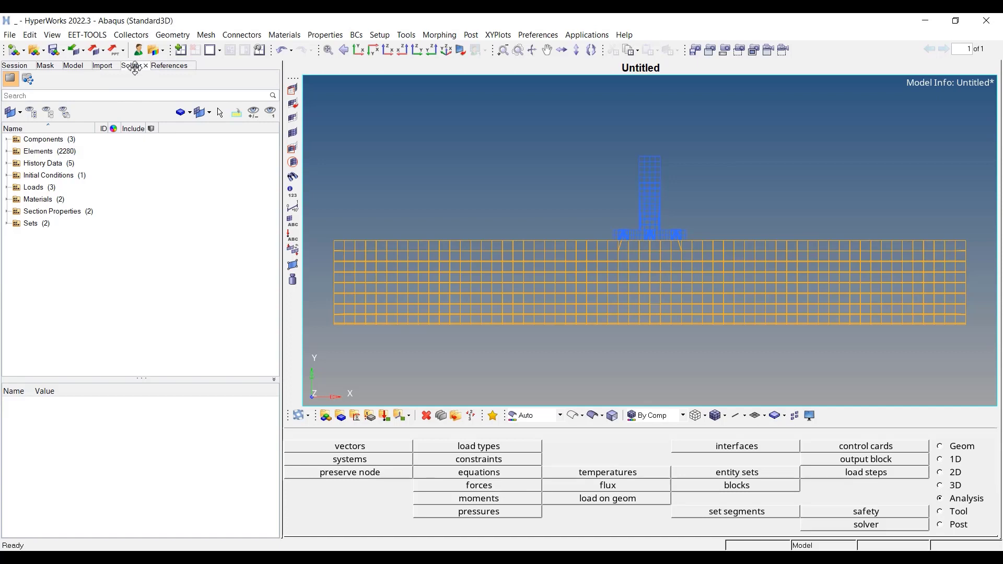
pyautogui.click(49, 175)
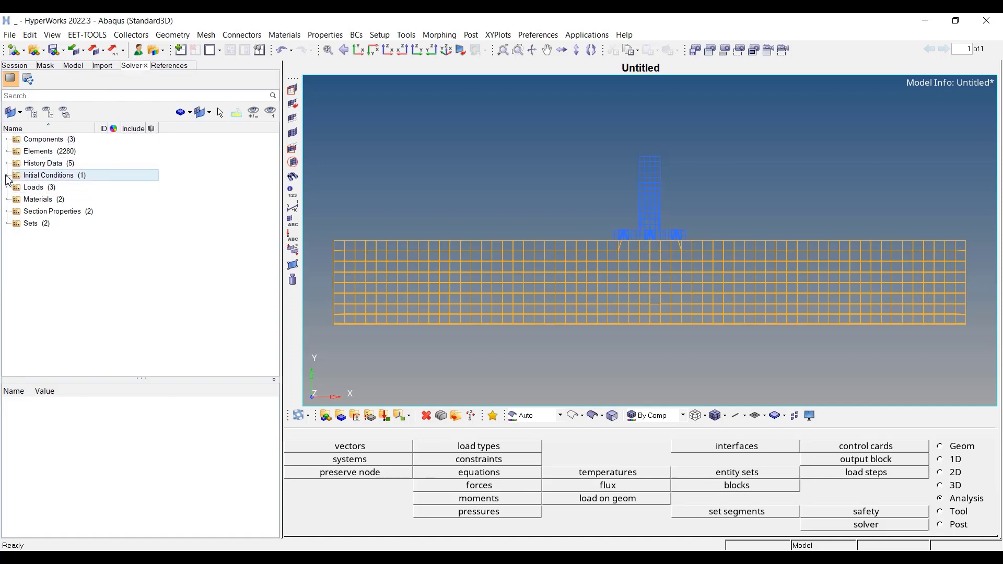
pyautogui.click(7, 175)
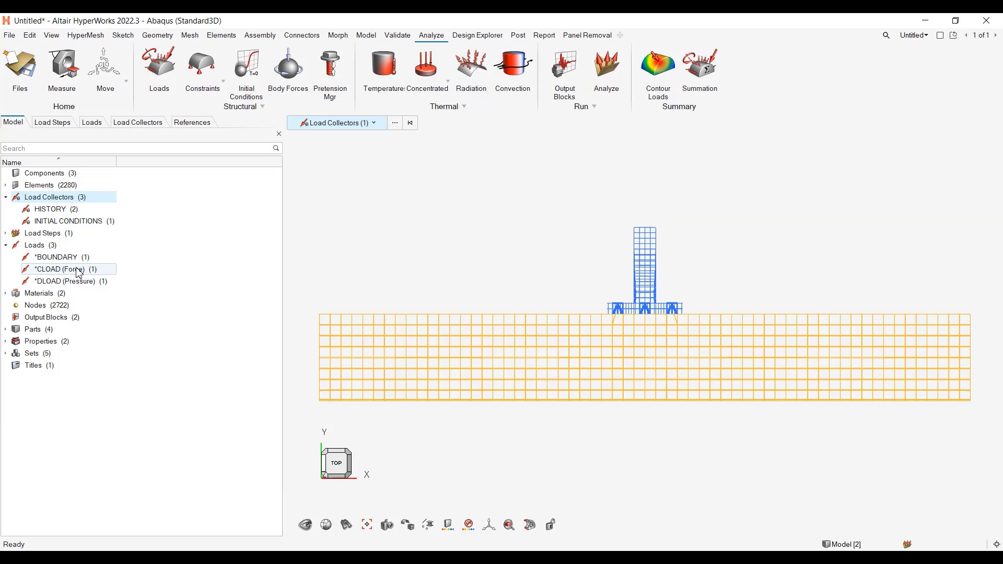
# - Create a *DLOAD normal uniform pressure load with ID 4
pyautogui.click(58, 257)
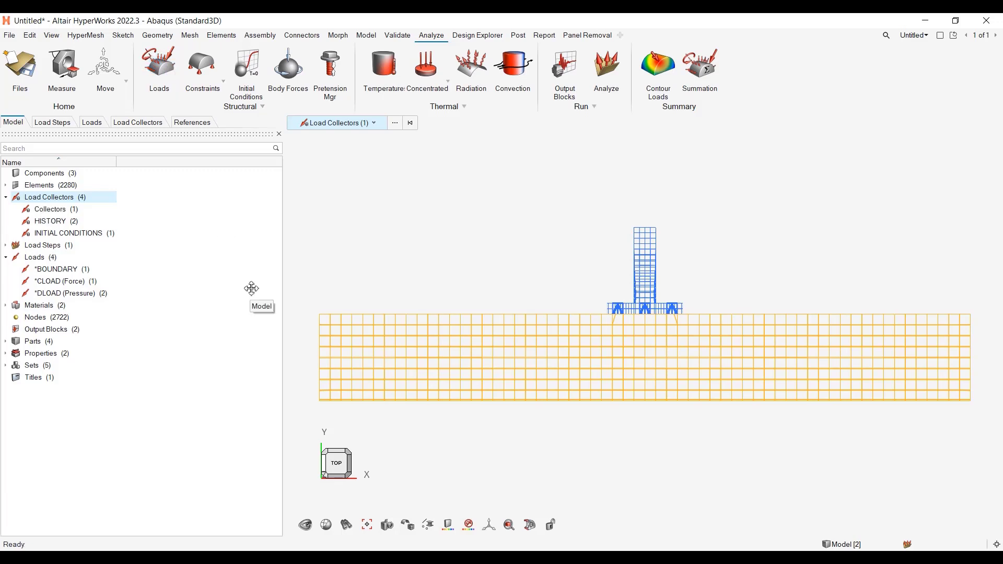
pyautogui.click(158, 70)
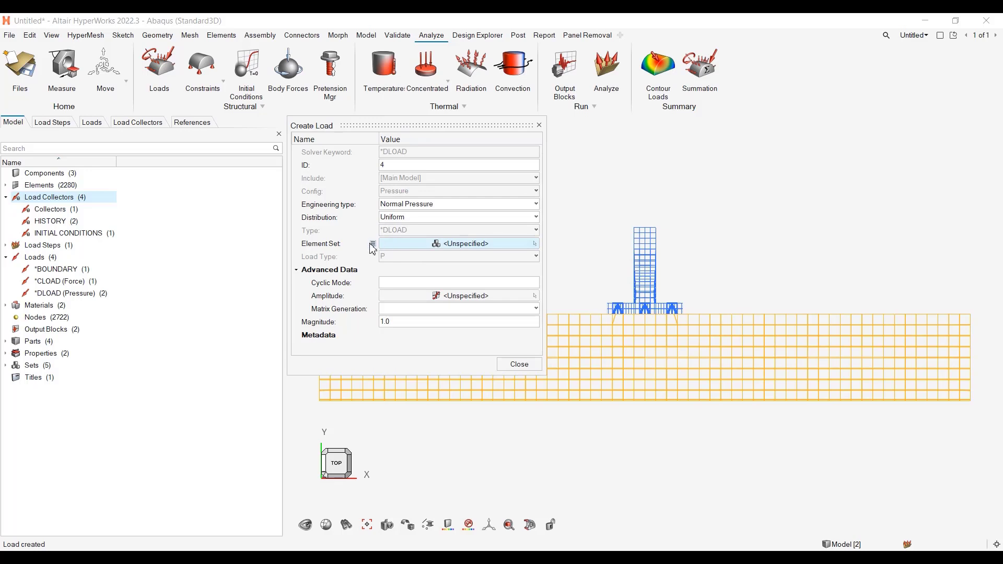
pyautogui.moveTo(373, 244)
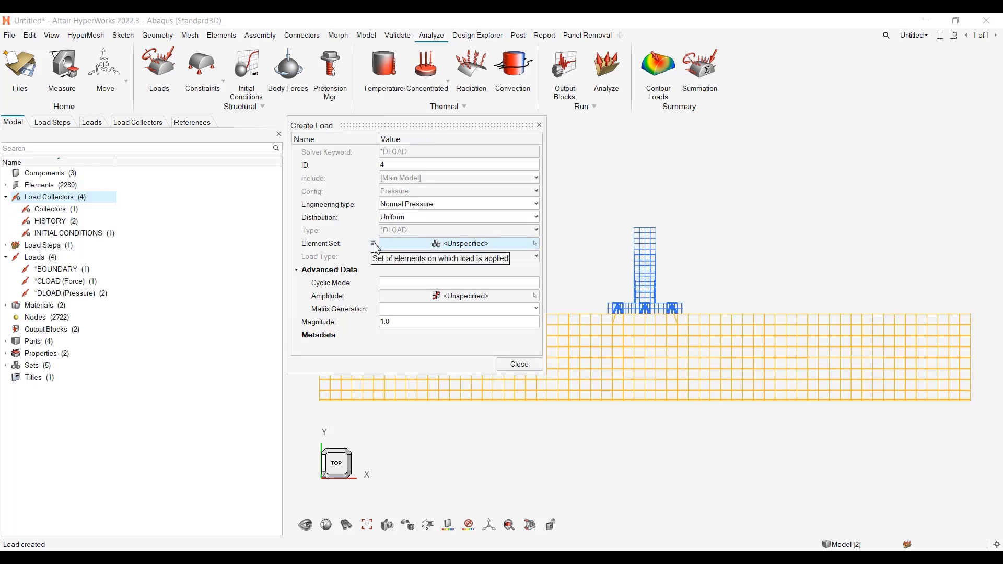
# - Create element set set1 from the 420 lower-block elements for the pressure load
pyautogui.click(374, 244)
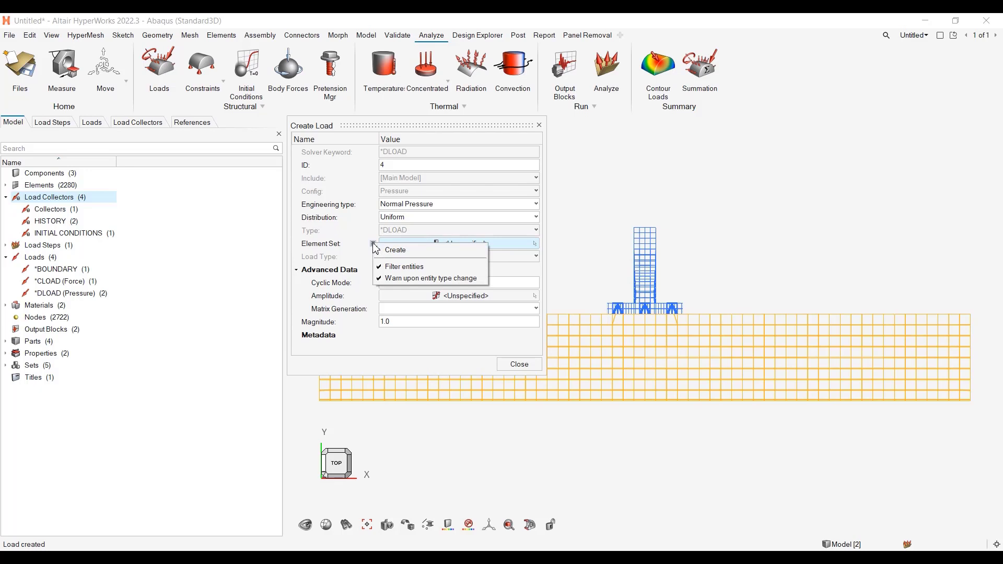
pyautogui.moveTo(382, 252)
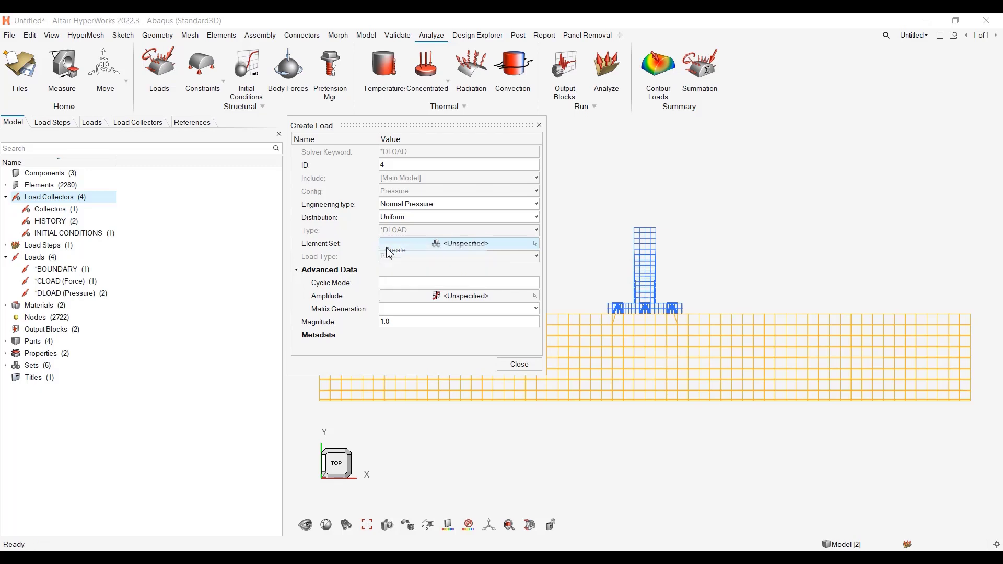
pyautogui.click(395, 250)
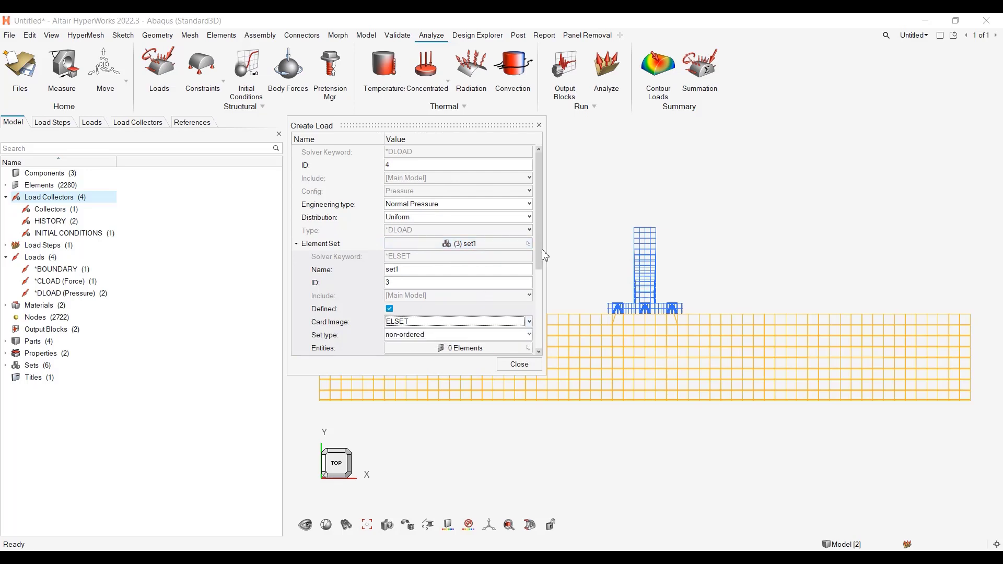
pyautogui.scroll(-3)
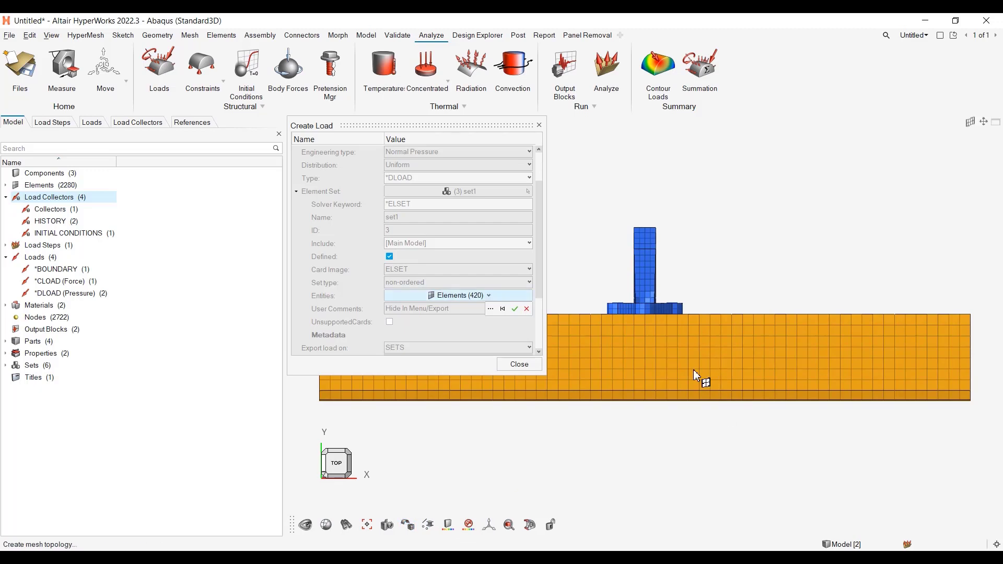
pyautogui.moveTo(700, 378)
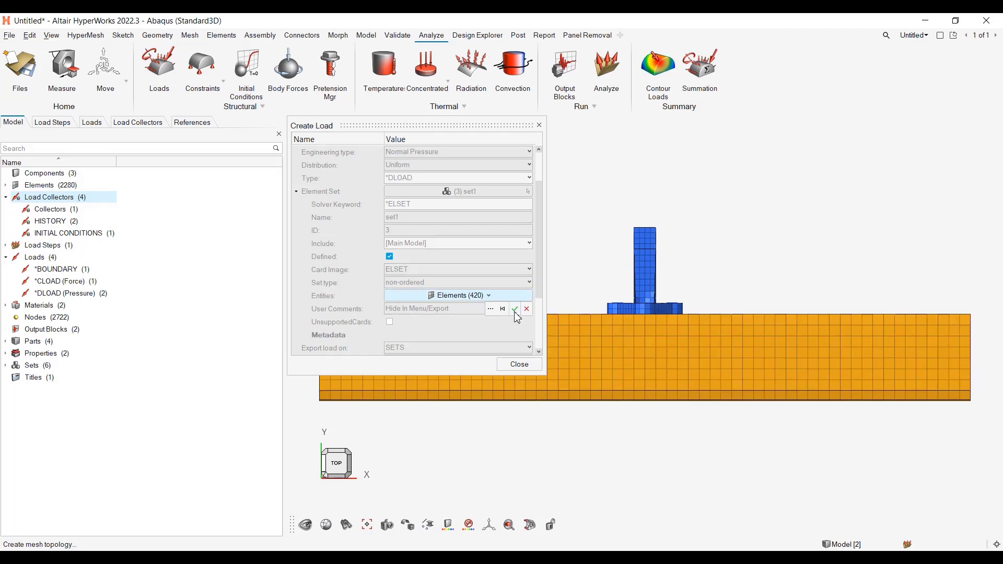
pyautogui.click(514, 309)
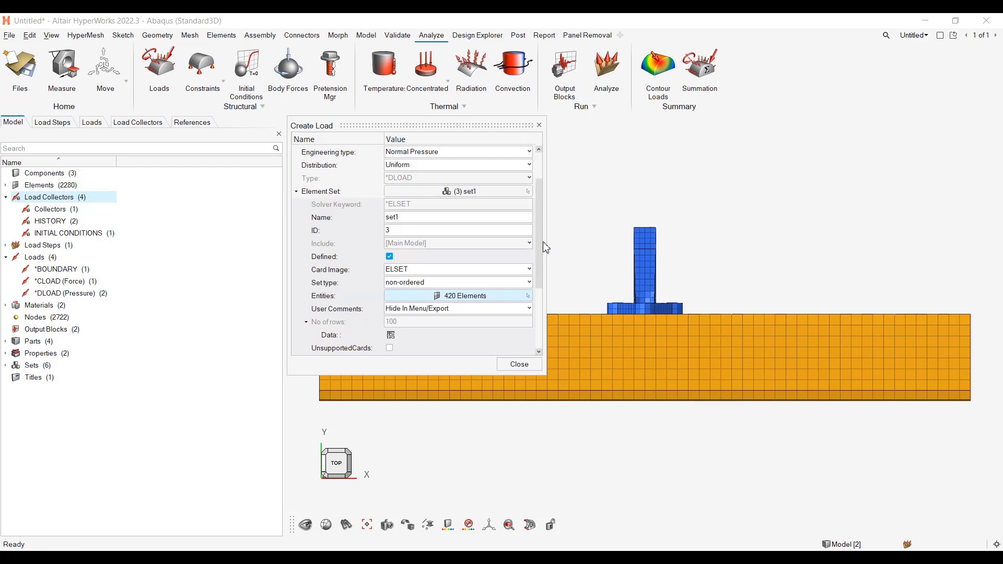
# - Export the pressure load on ELEMENTS with magnitude 2.5 and close the dialog
pyautogui.scroll(-3)
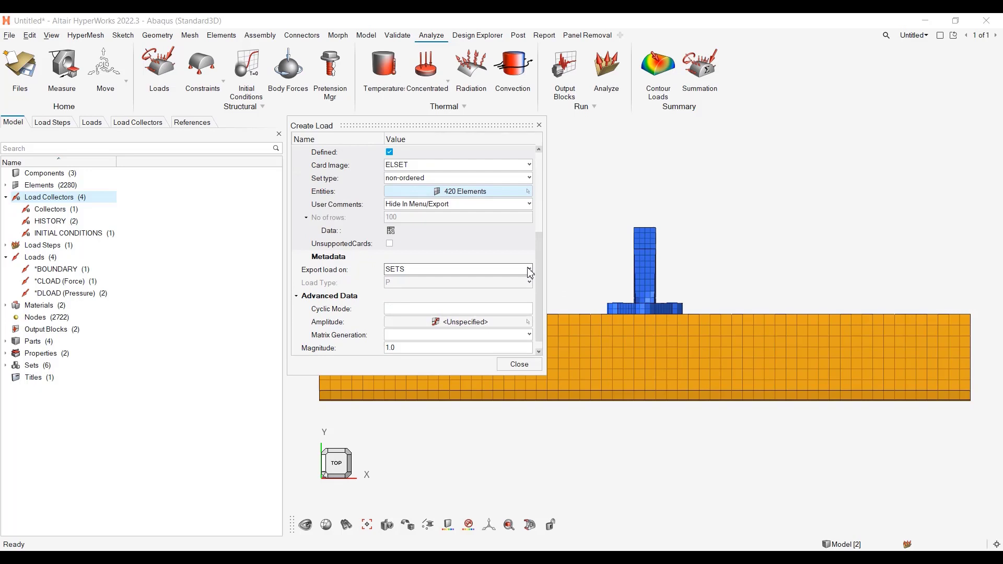
pyautogui.click(528, 269)
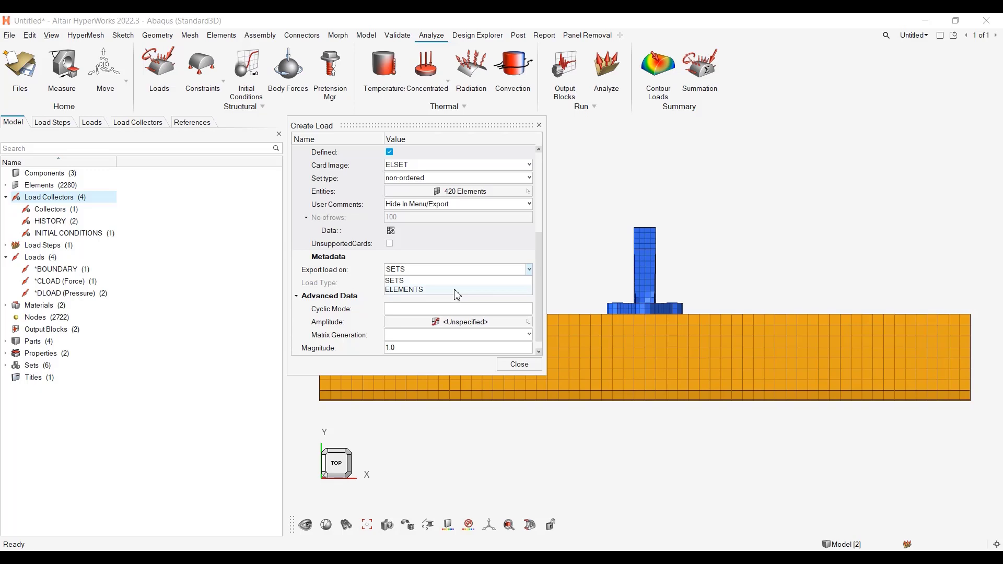
pyautogui.click(404, 289)
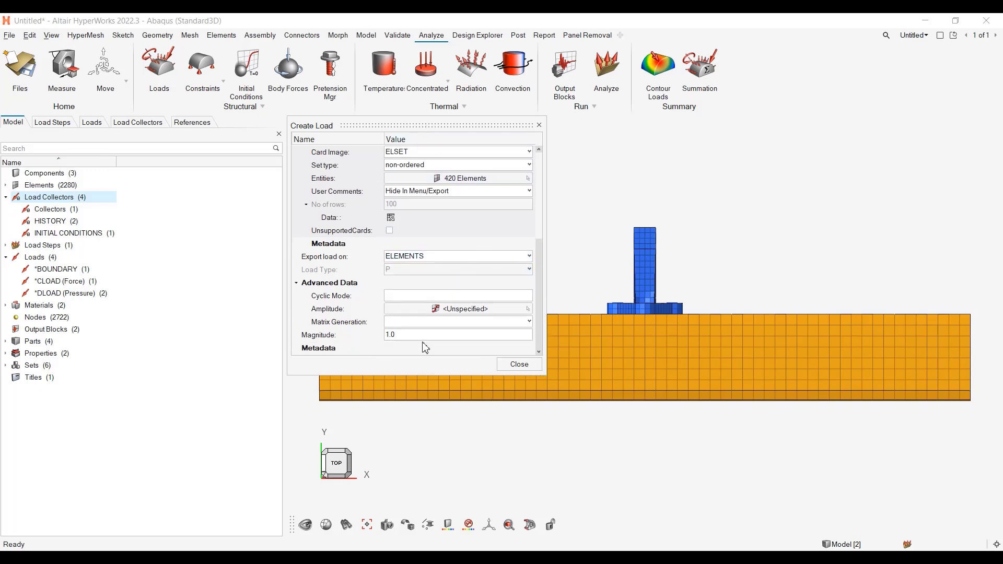
pyautogui.write('2.5')
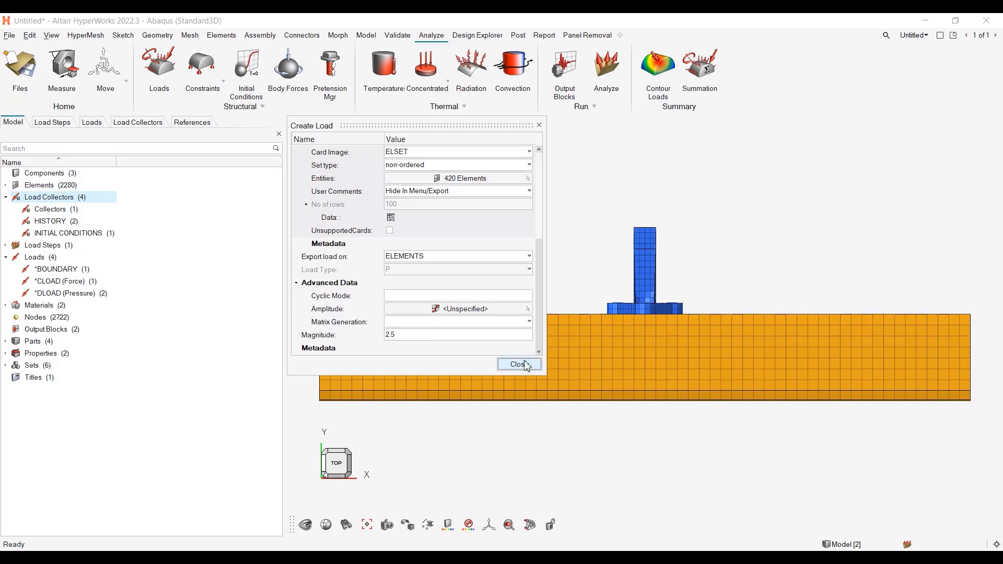
pyautogui.click(517, 364)
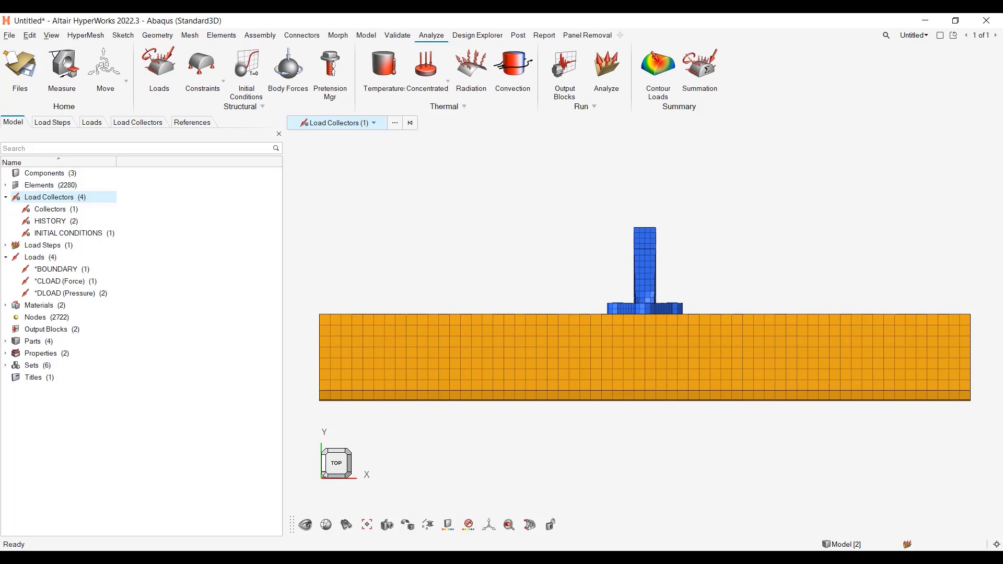
# - Edit step1's Loadcol IDs so it references two load collectors
pyautogui.click(50, 209)
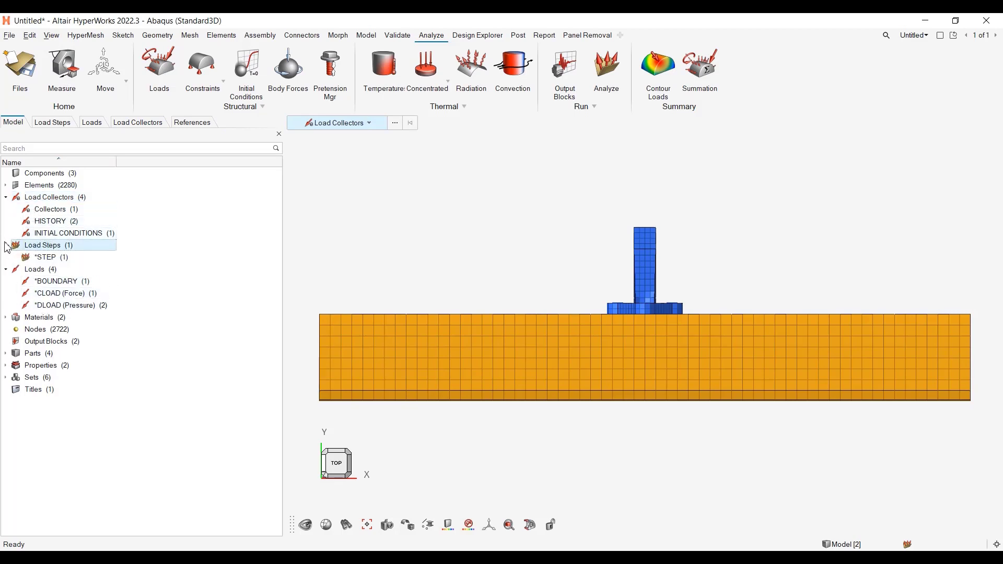
pyautogui.click(45, 257)
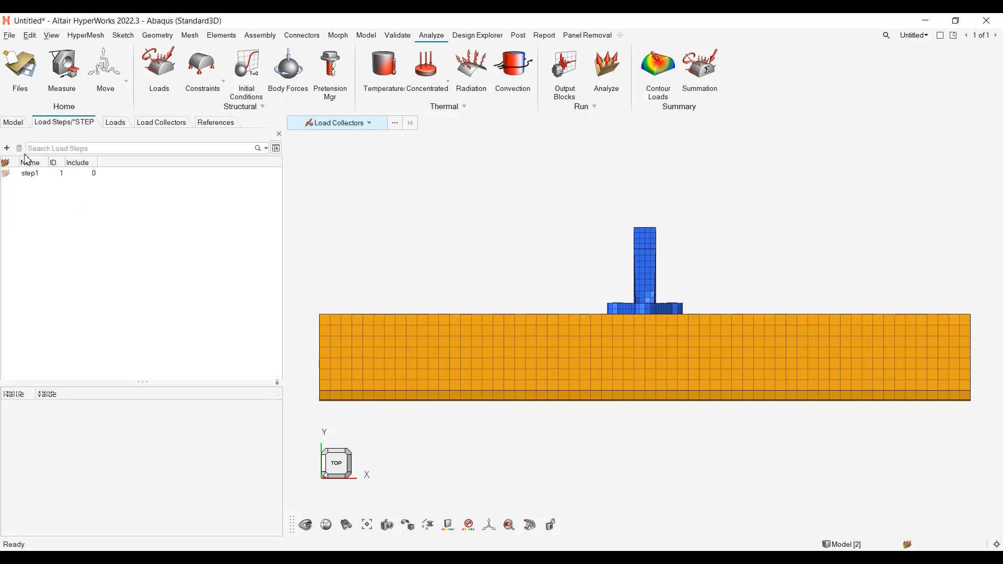
pyautogui.click(30, 173)
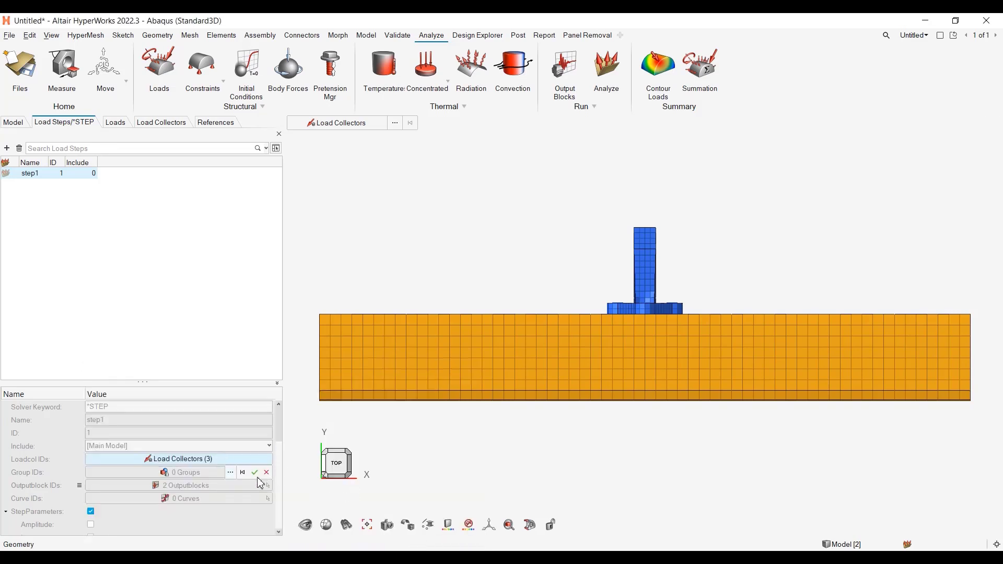
pyautogui.click(254, 473)
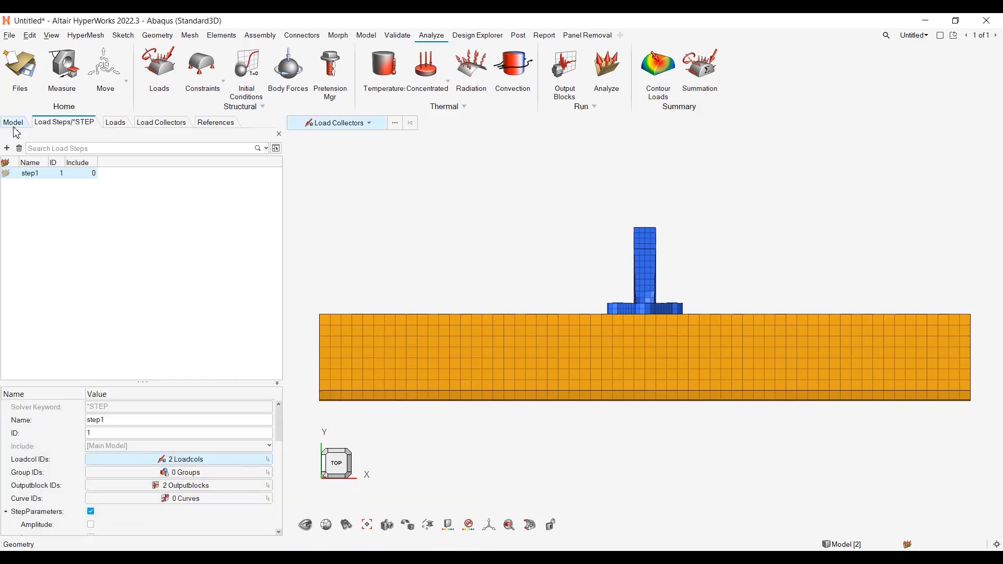
# - Give Normal Pressure load ID 4 a magnitude of 3.33 in the Loads browser
pyautogui.click(115, 122)
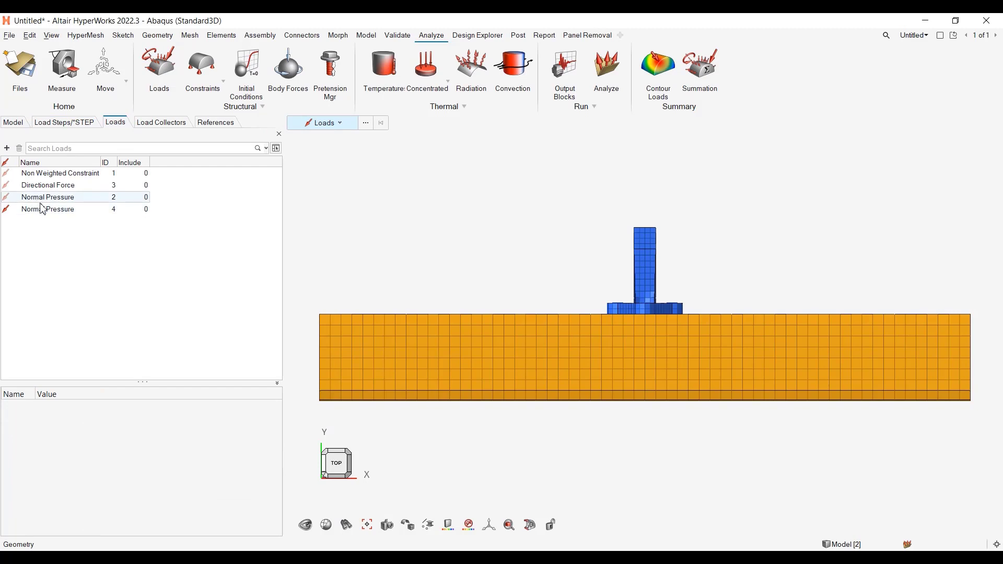
pyautogui.click(48, 209)
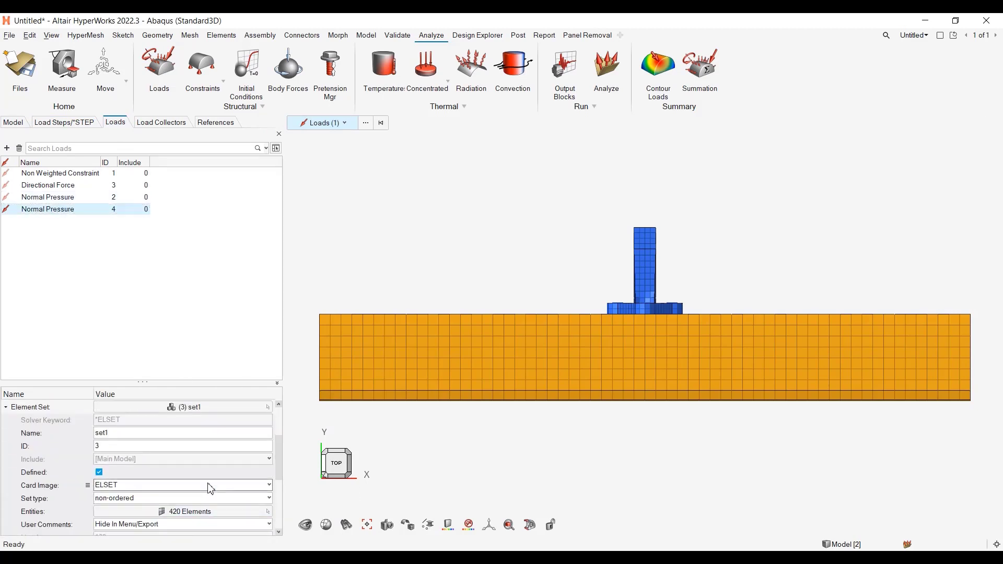
pyautogui.scroll(-3)
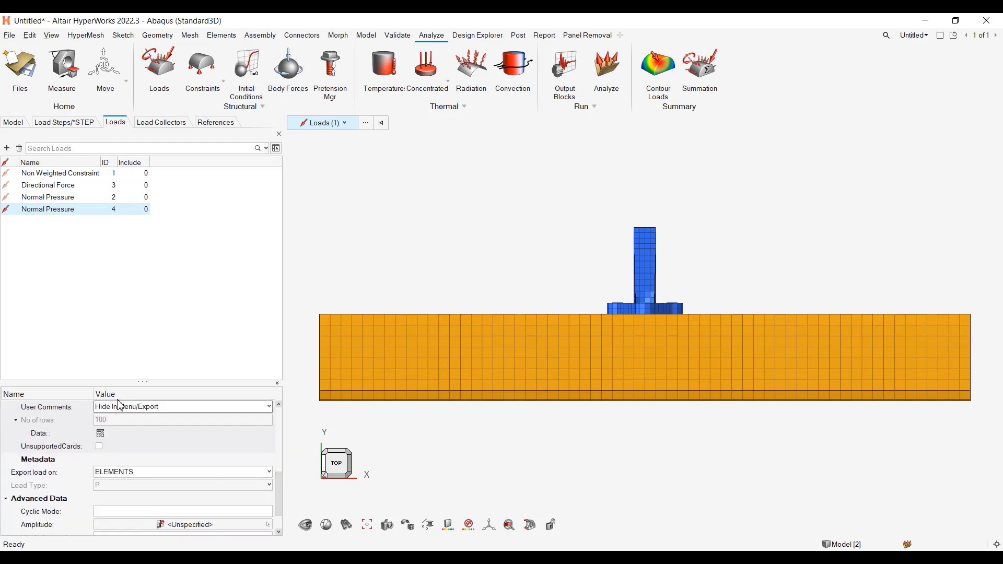
pyautogui.click(9, 35)
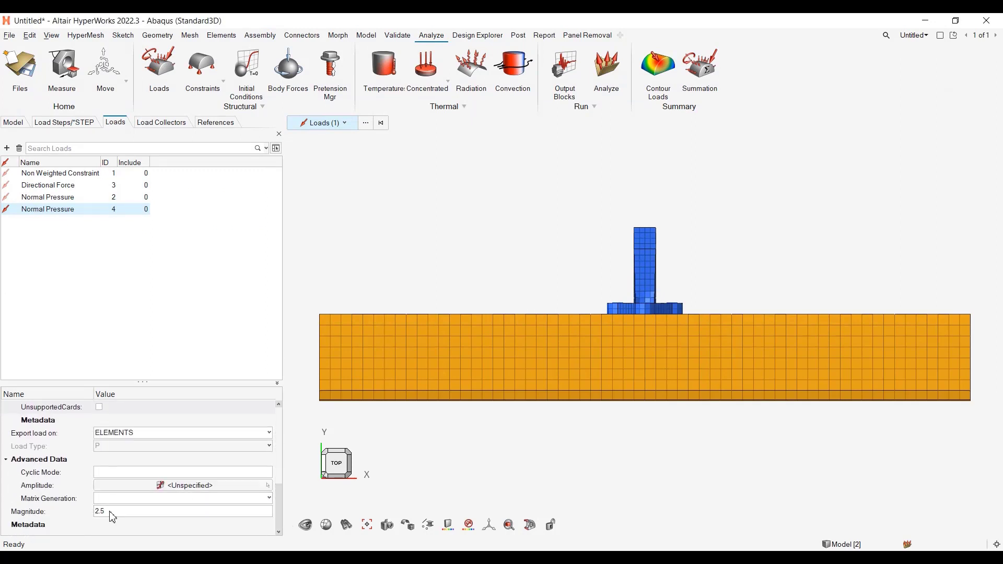
pyautogui.write('3.33')
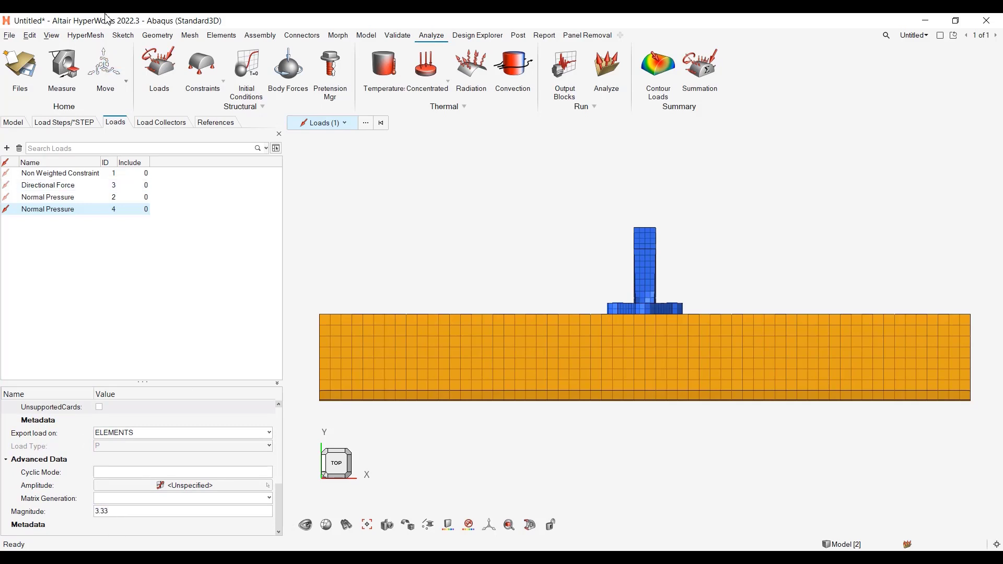
pyautogui.click(9, 35)
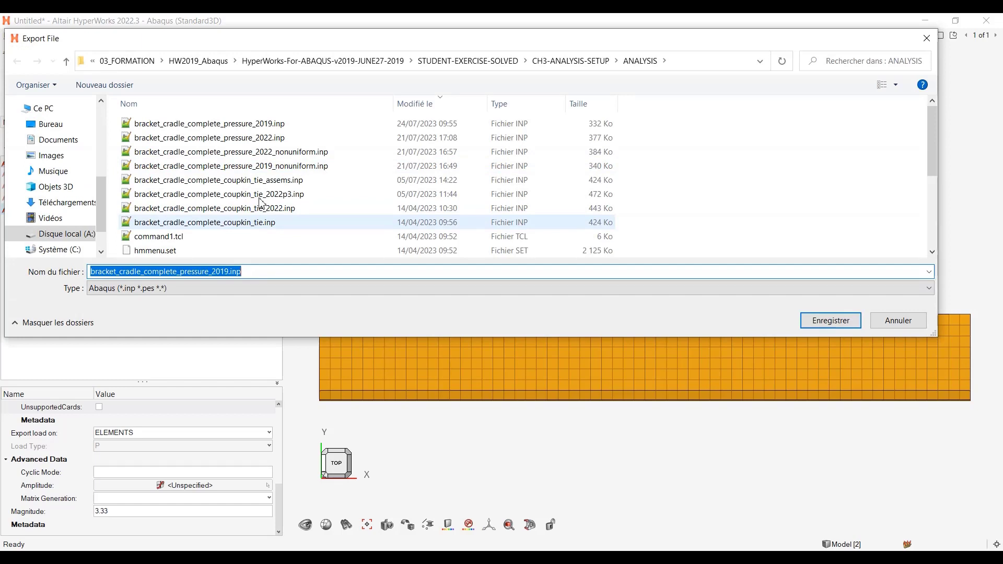
# - Overwrite bracket_cradle_complete_pressure_2022.inp with the Abaqus deck using the current export options
pyautogui.click(209, 137)
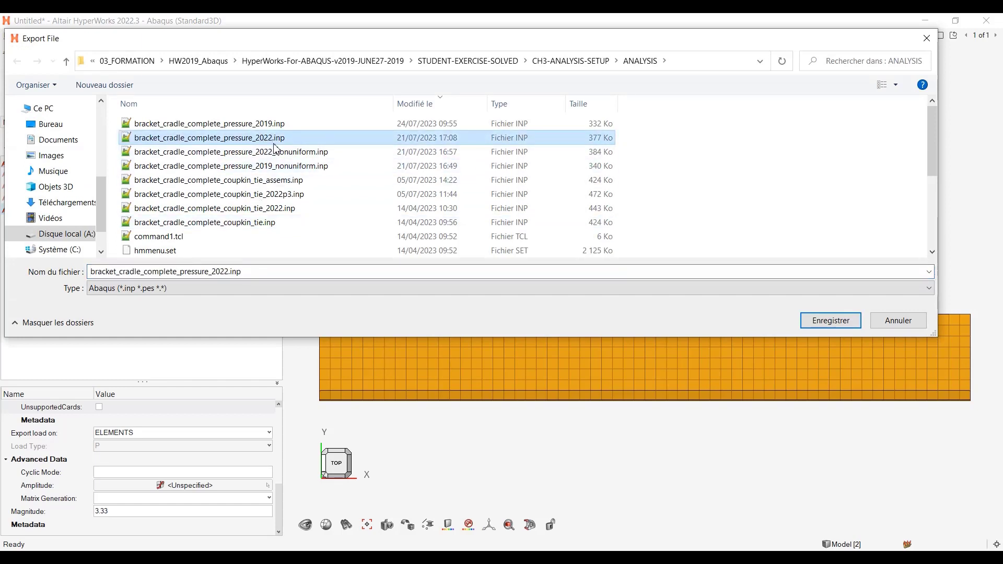
pyautogui.click(829, 320)
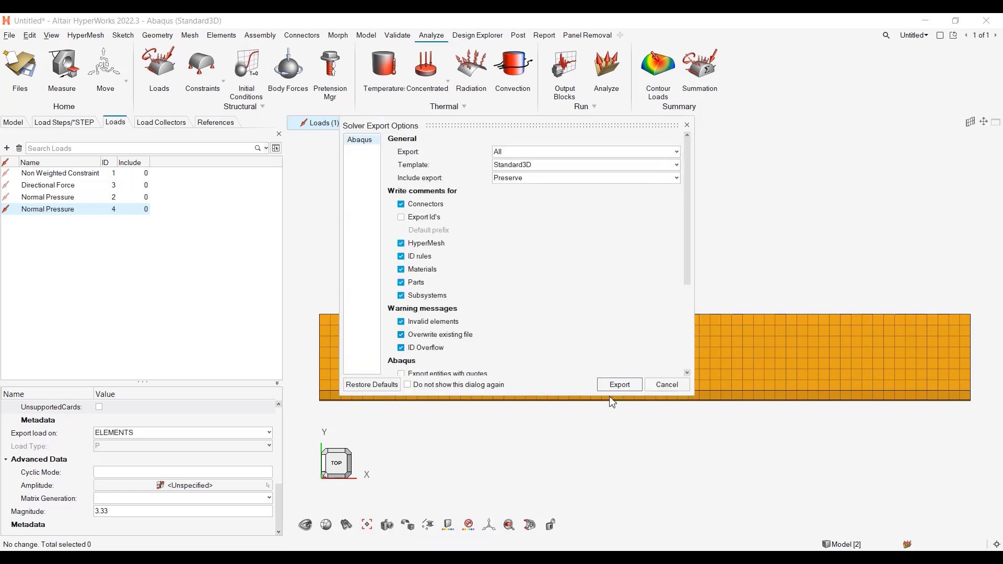
pyautogui.click(619, 384)
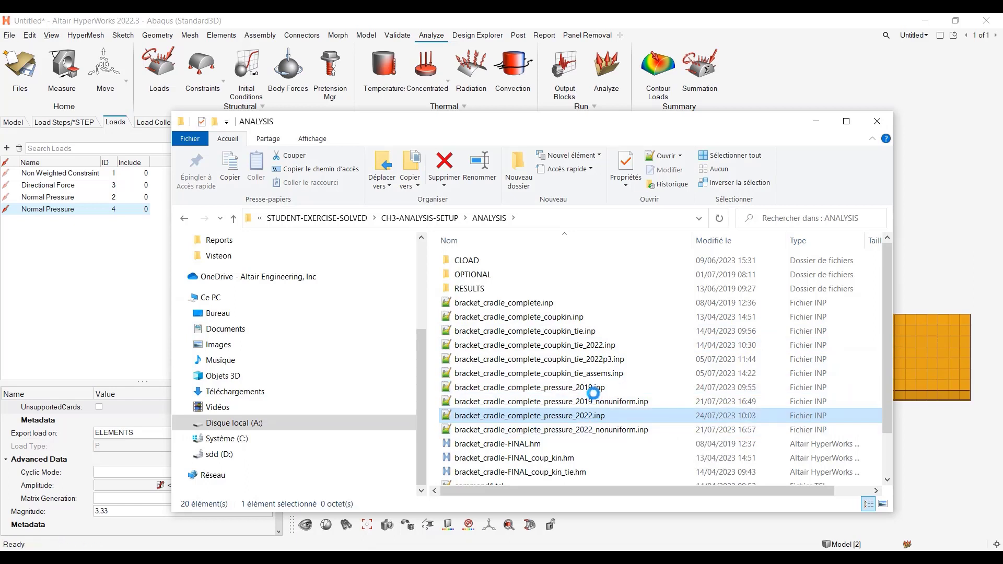
# - Select the freshly exported bracket_cradle_complete_pressure_2022.inp (377 Ko) in the ANALYSIS folder
pyautogui.click(531, 388)
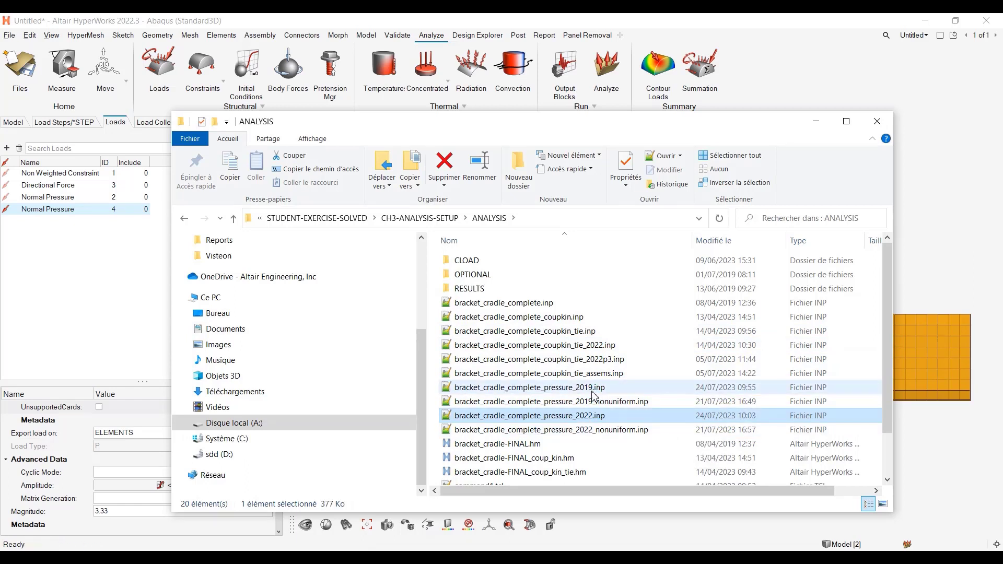
pyautogui.moveTo(592, 393)
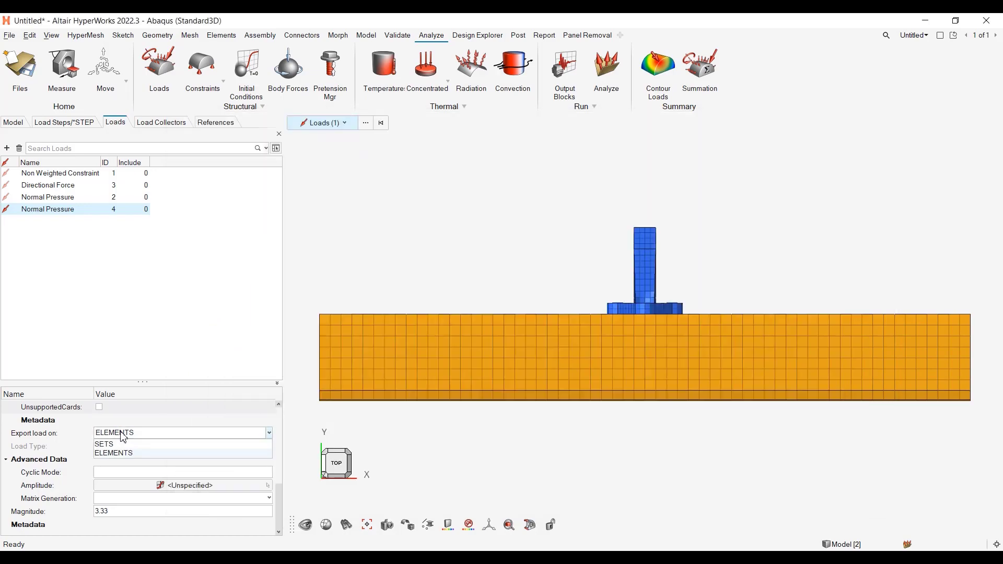
# - Switch the pressure load's export to SETS and review the per-element *DLOAD pressures of 3.33
pyautogui.click(105, 444)
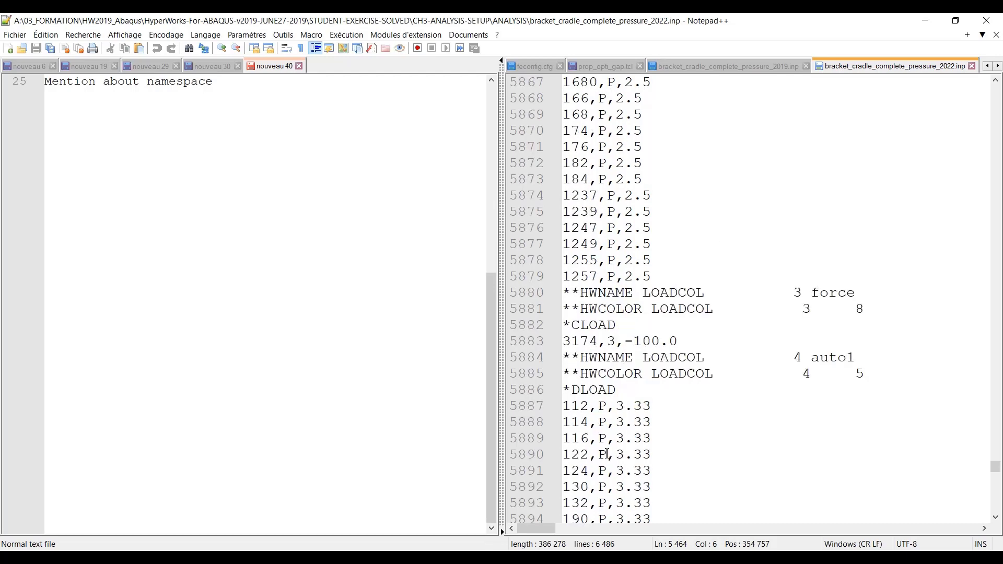
pyautogui.scroll(-3)
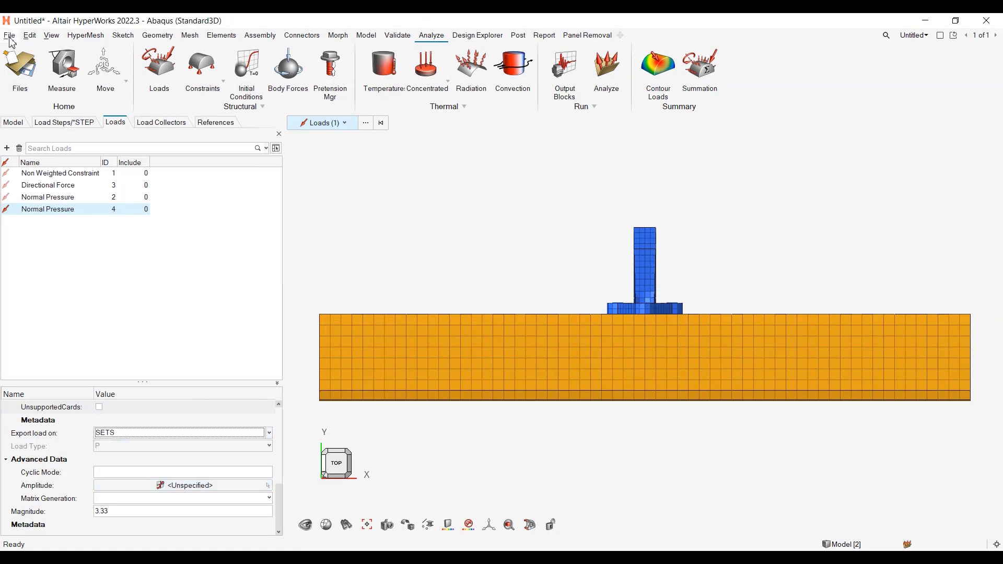
# - Start a solver deck export targeting bracket_cradle_complete_pressure_2022.inp again
pyautogui.click(10, 35)
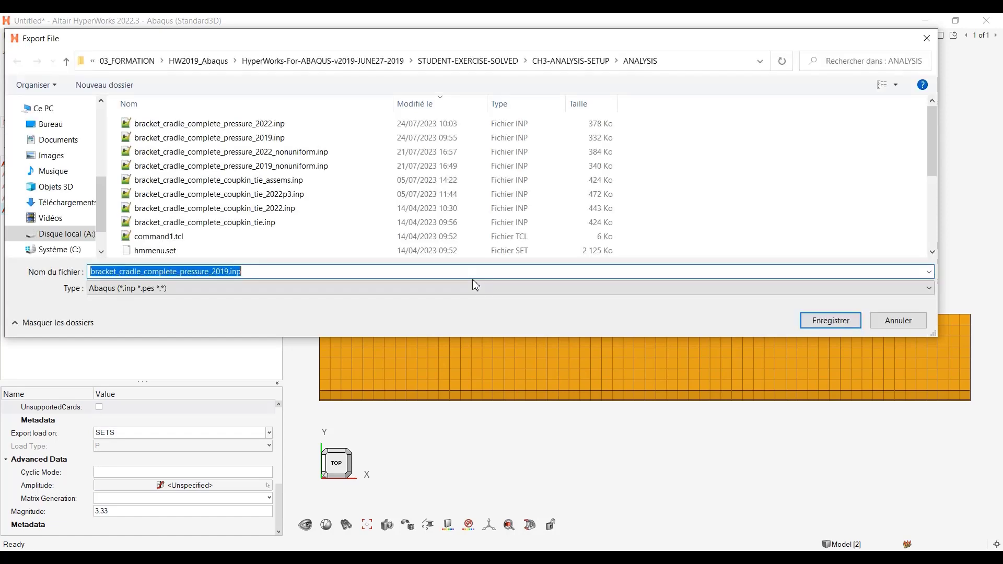
pyautogui.click(209, 137)
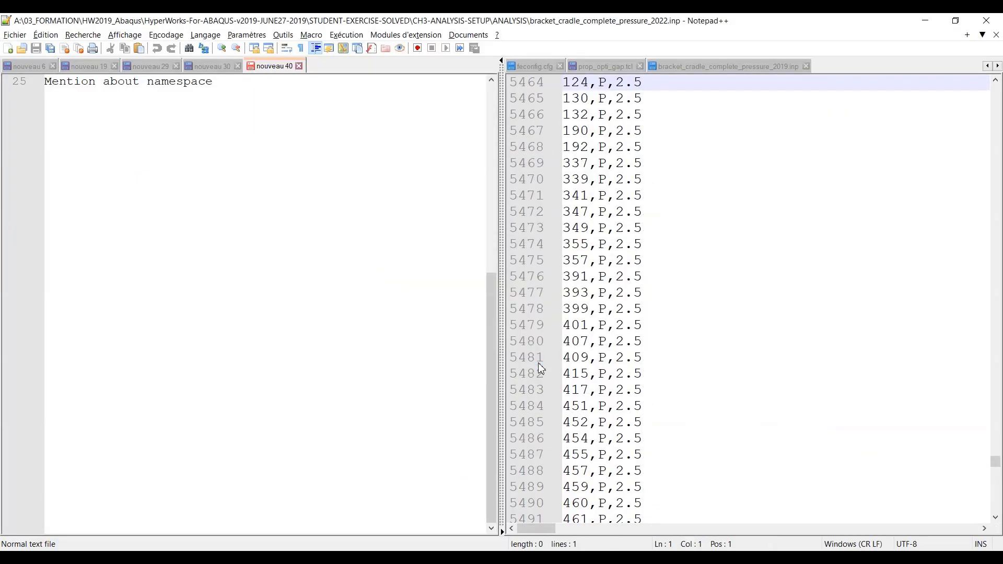
# - Reload the re-exported deck and find the *DLOAD line applying 3.33 to set1
pyautogui.click(895, 65)
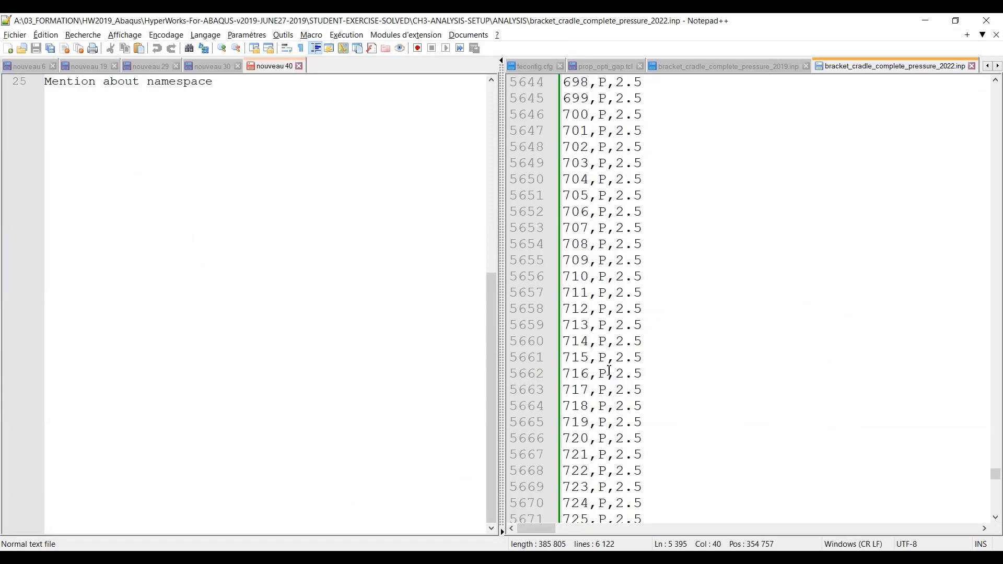
pyautogui.scroll(-3)
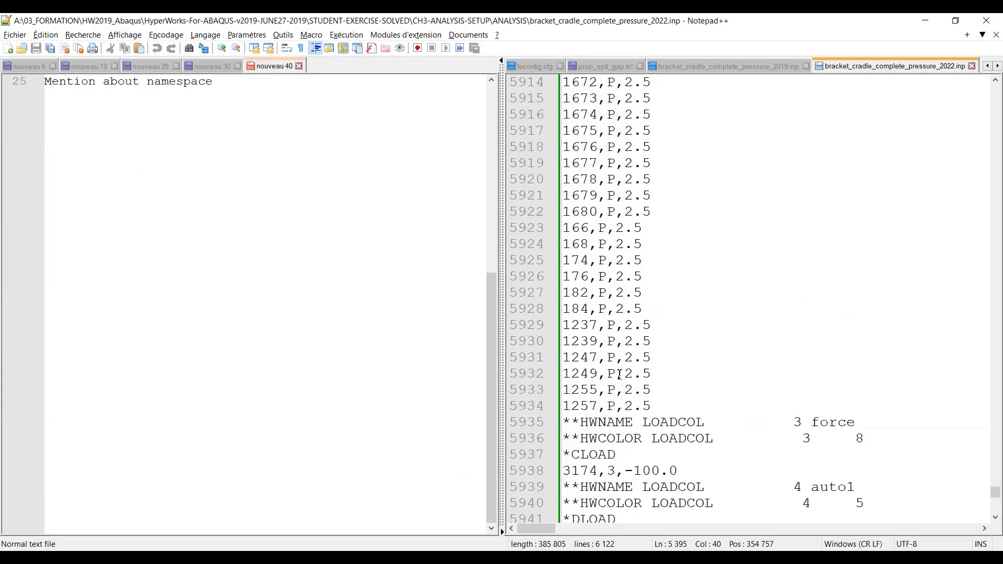
pyautogui.scroll(-3)
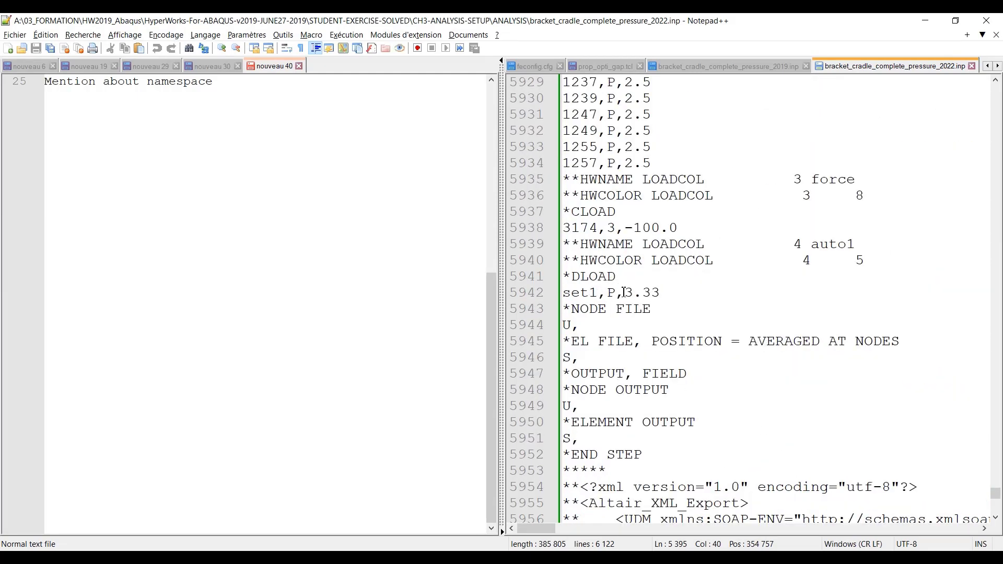
# - Search for set1 to reach its *ELSET, ELSET=set1 definition
pyautogui.doubleClick(581, 293)
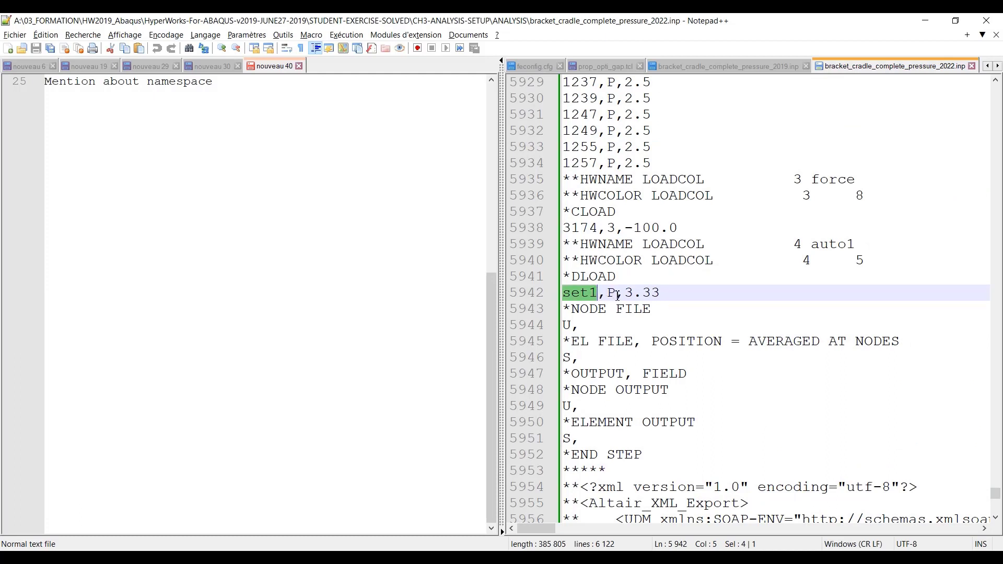
pyautogui.press('ctrl+f')
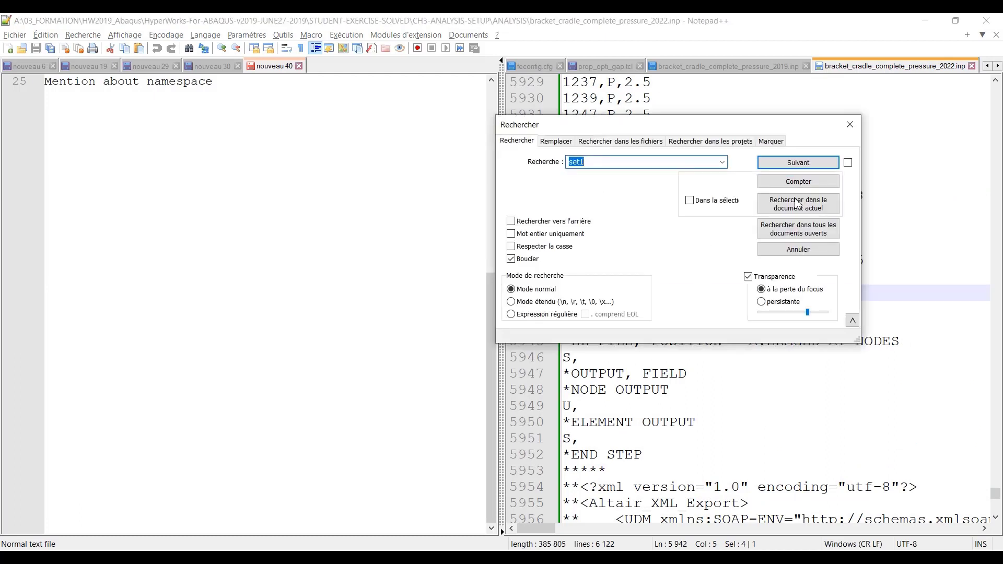
pyautogui.click(798, 162)
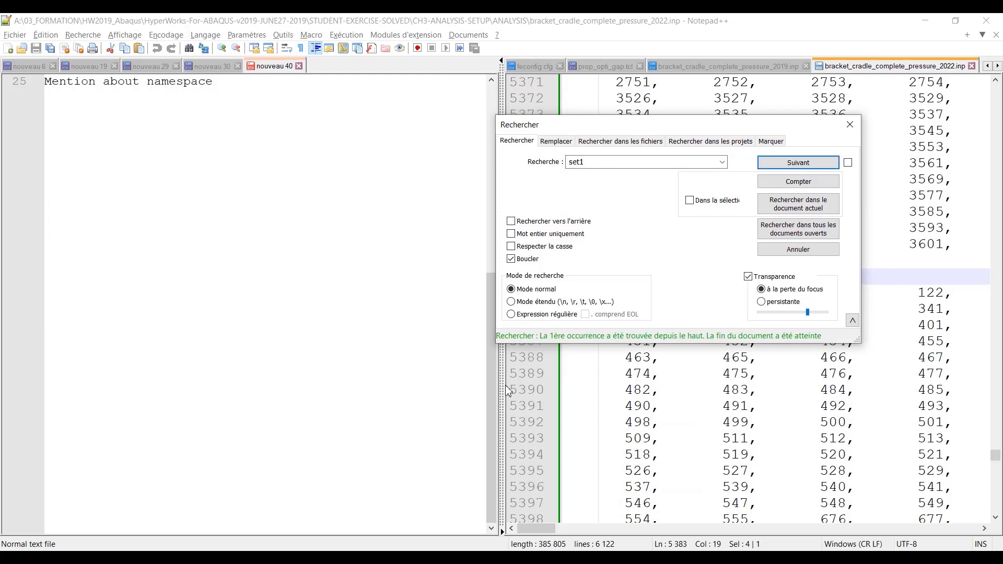
pyautogui.click(797, 162)
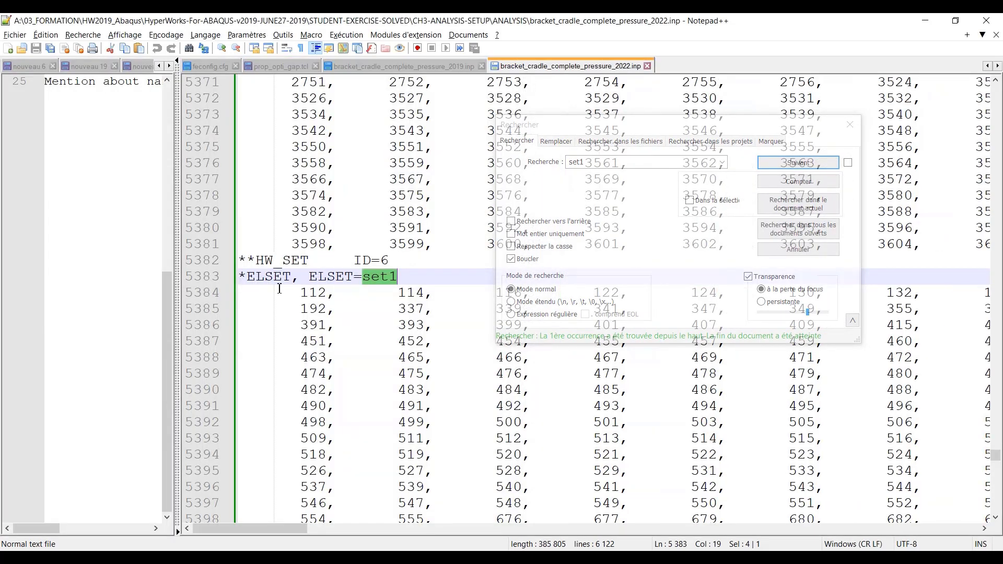
pyautogui.click(797, 162)
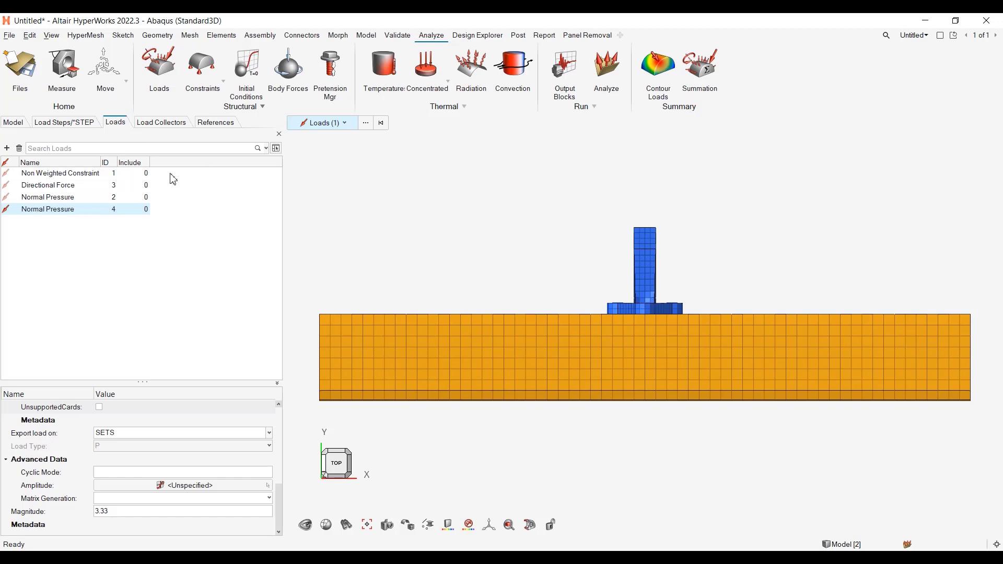
# - Open the Non Weighted Constraint's 60-node selection set for editing
pyautogui.click(60, 173)
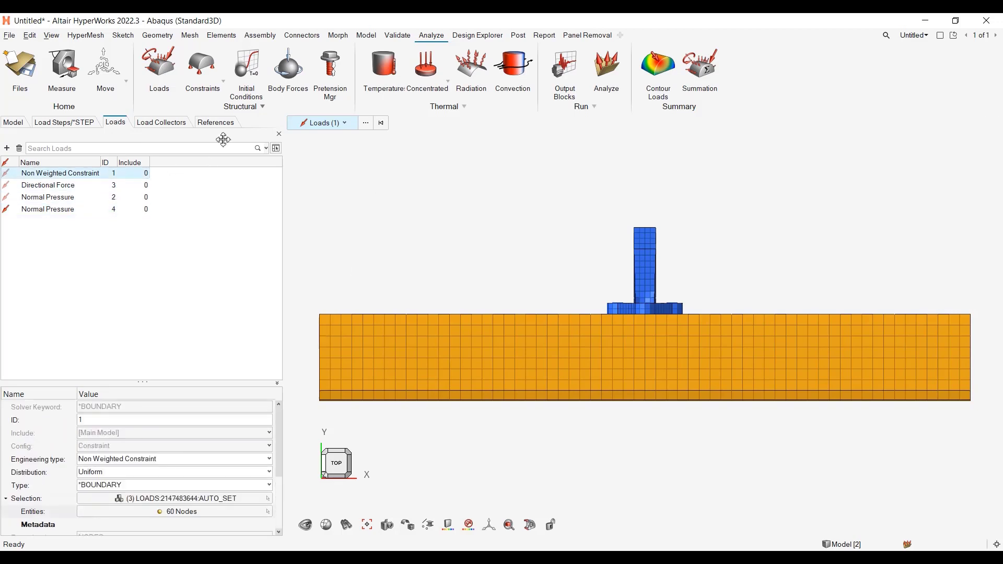
pyautogui.click(13, 123)
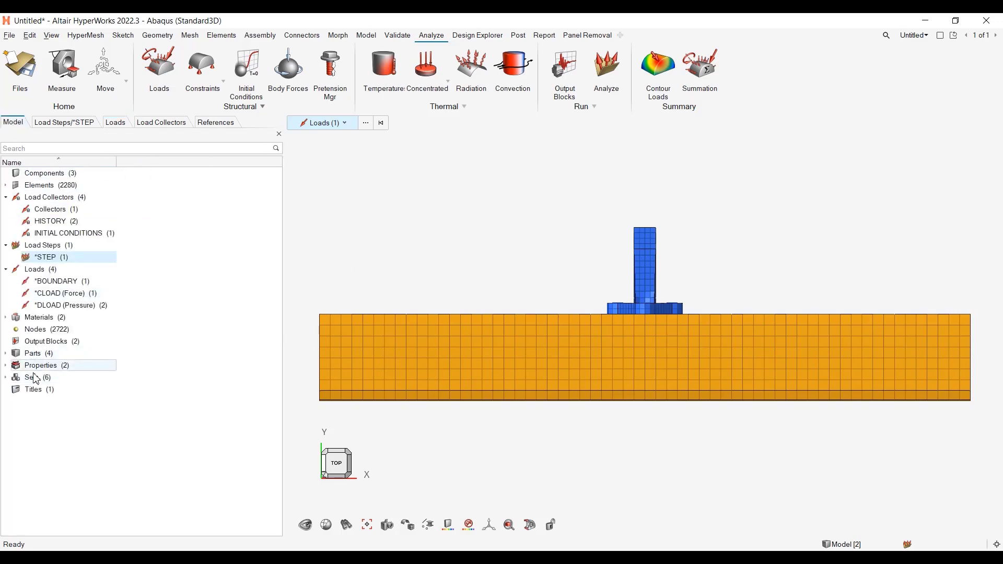
pyautogui.click(115, 123)
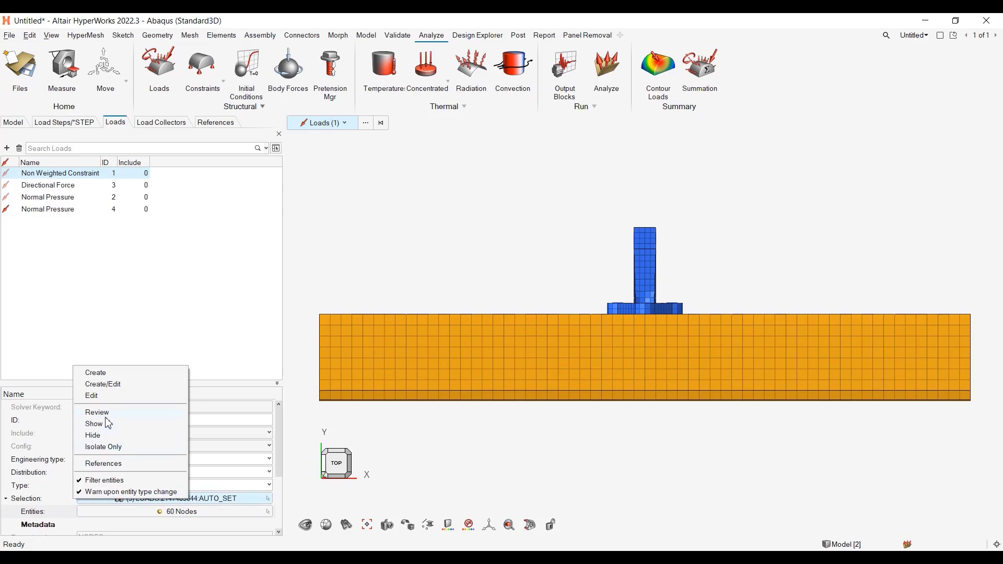
pyautogui.click(91, 396)
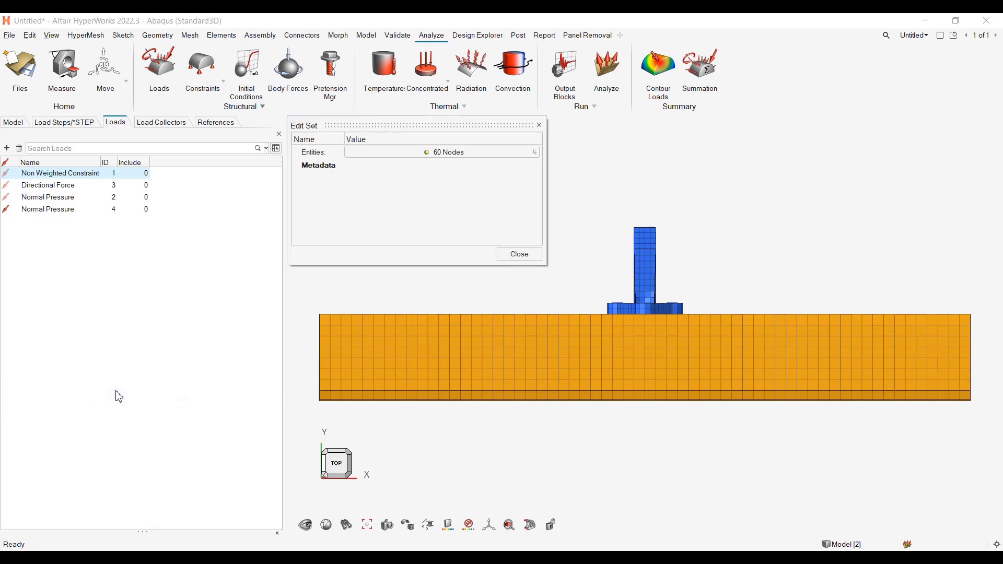
pyautogui.moveTo(373, 118)
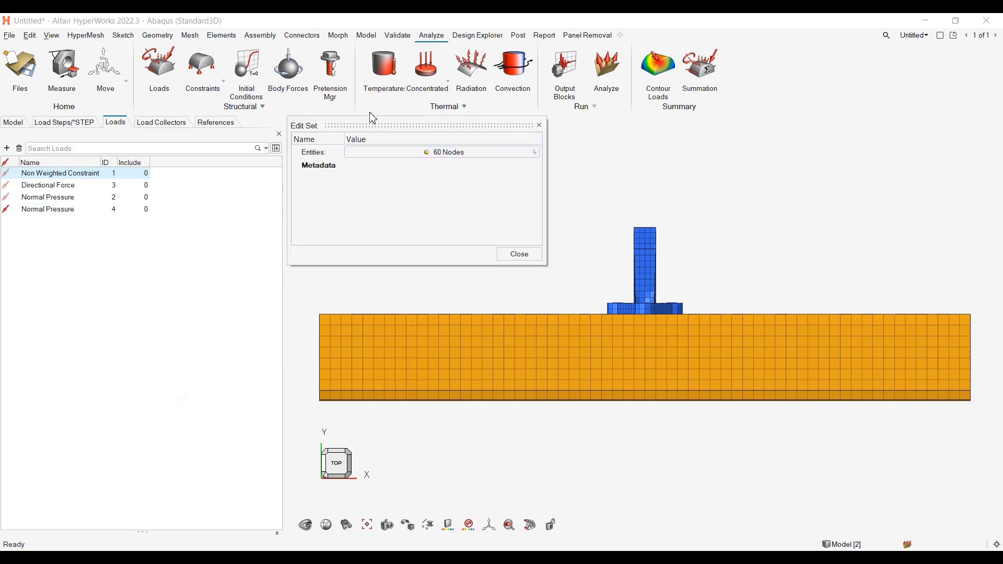